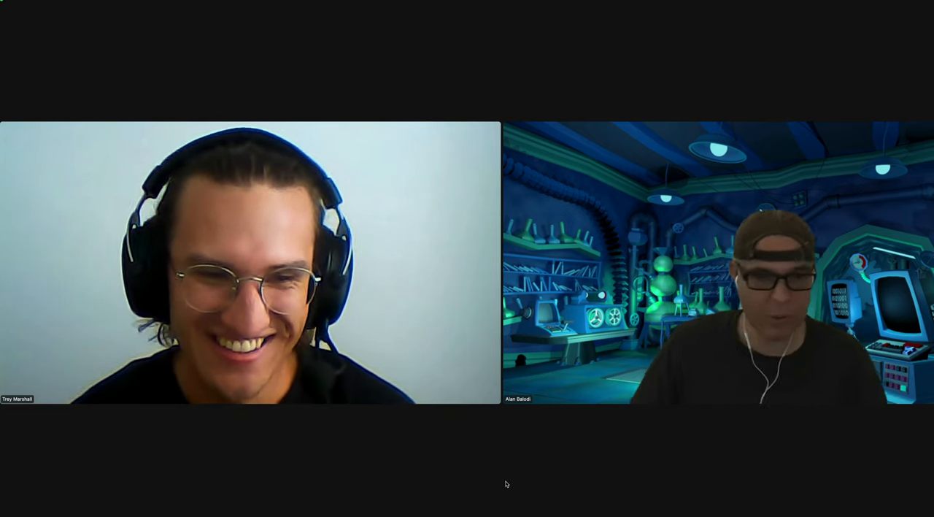
pyautogui.moveTo(331, 448)
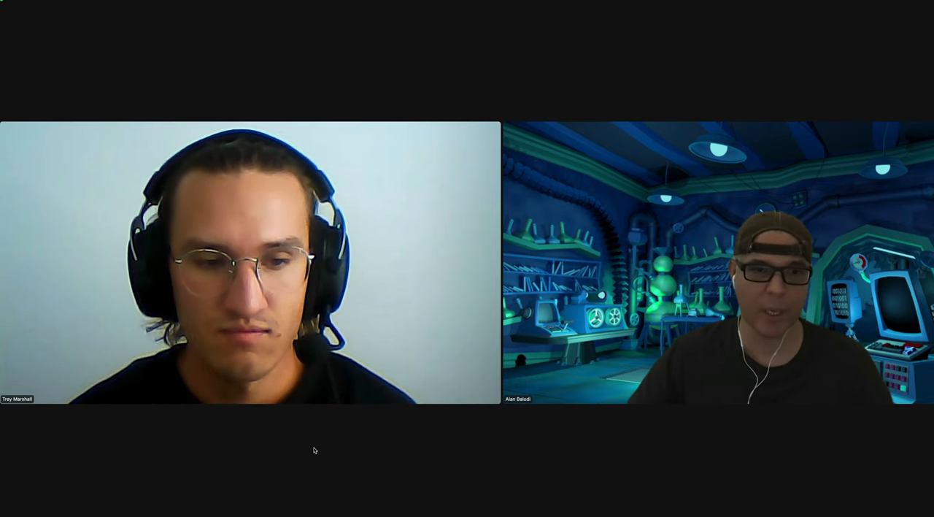
pyautogui.moveTo(307, 450)
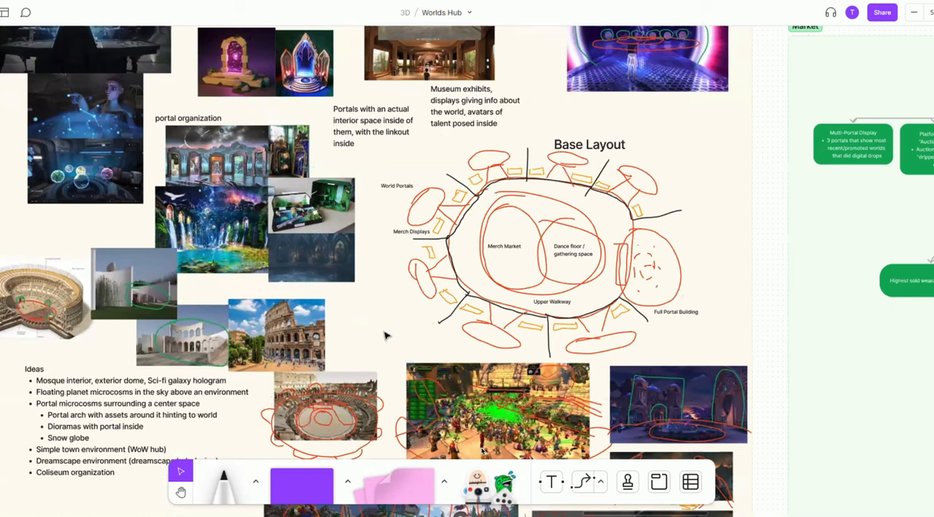
pyautogui.moveTo(391, 336)
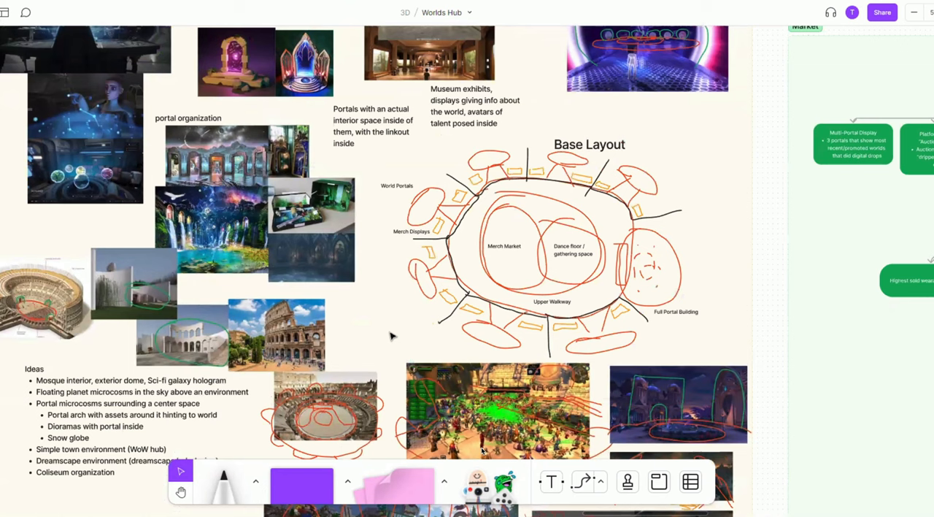
# Step: Scroll down the Midjourney Bot DMs comparing the portal-circle image grids
pyautogui.scroll(-3)
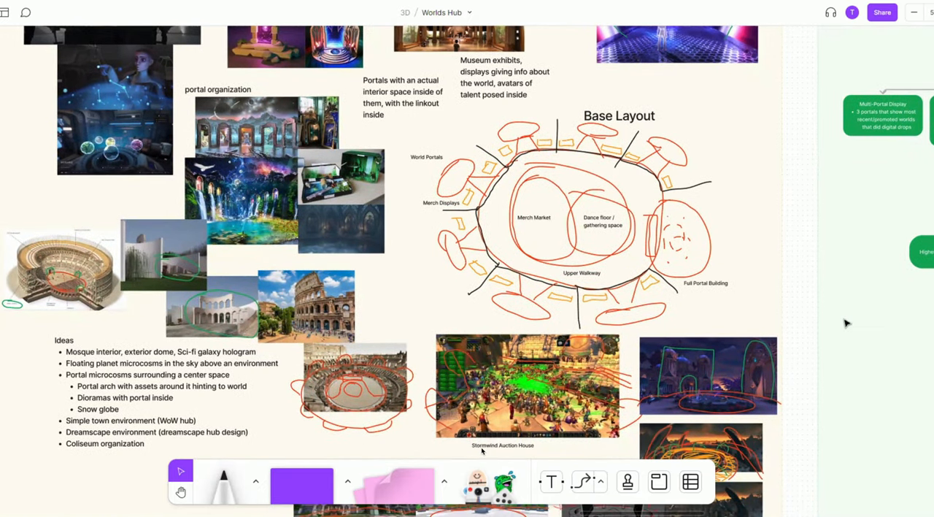
pyautogui.moveTo(867, 326)
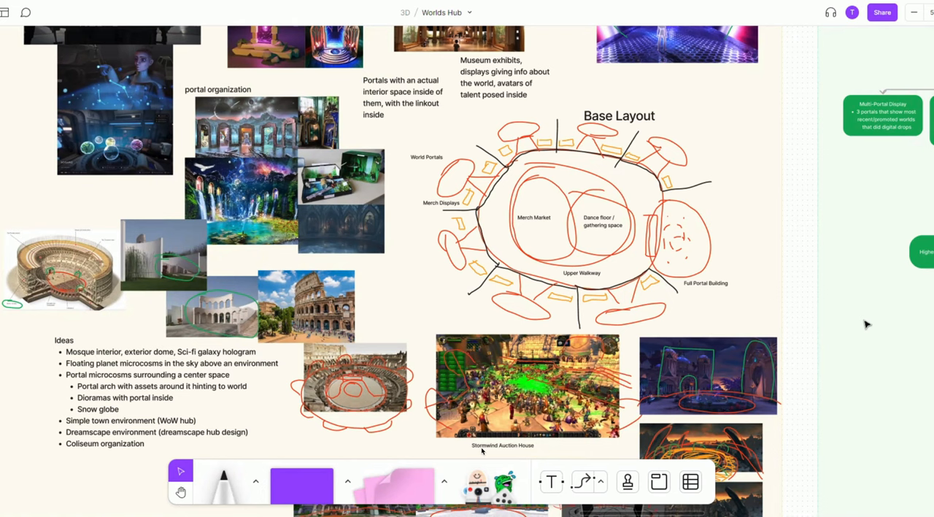
pyautogui.moveTo(873, 324)
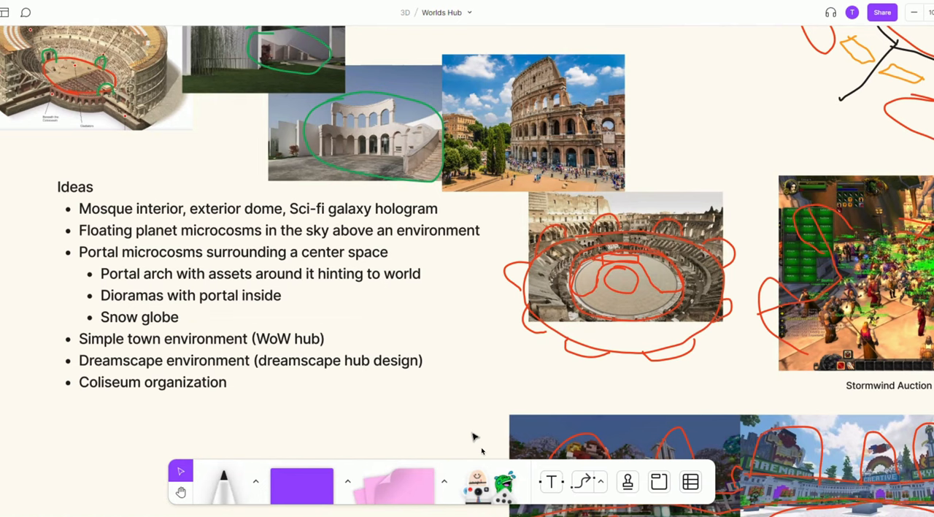
pyautogui.moveTo(508, 400)
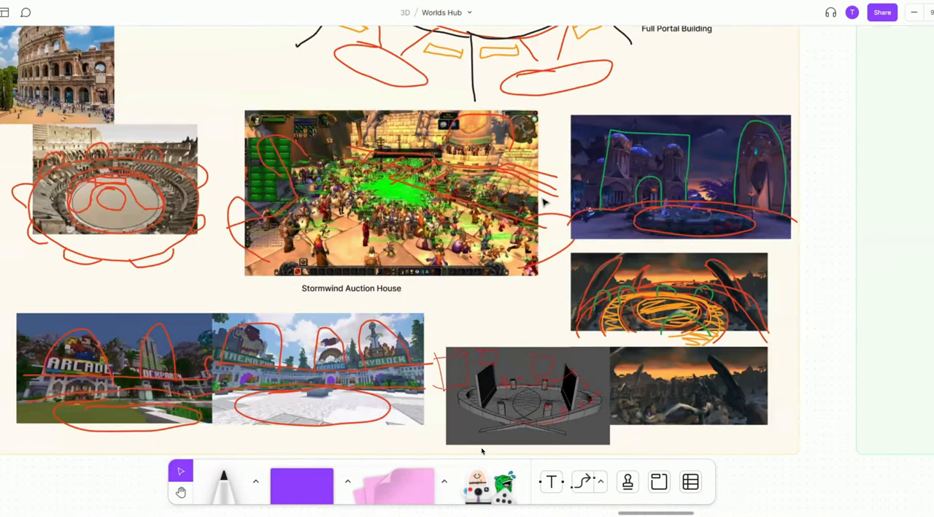
pyautogui.moveTo(555, 295)
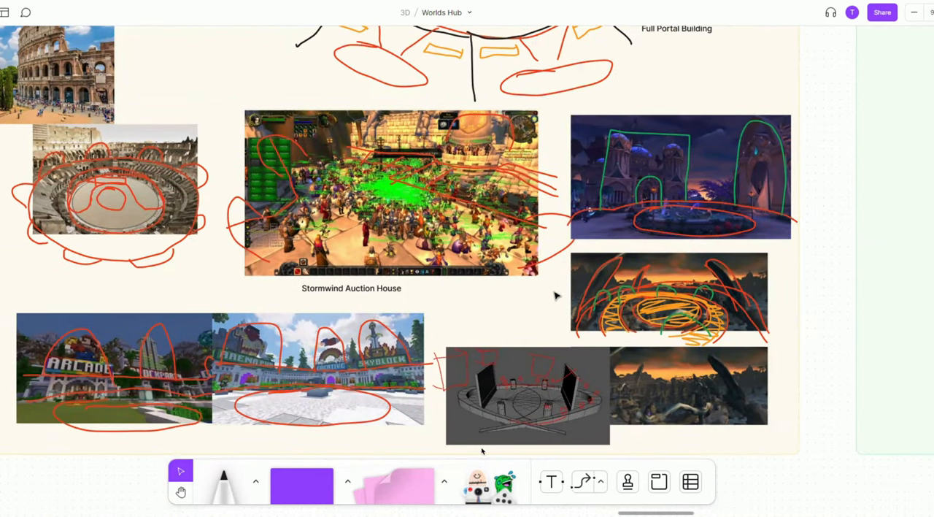
pyautogui.moveTo(724, 203)
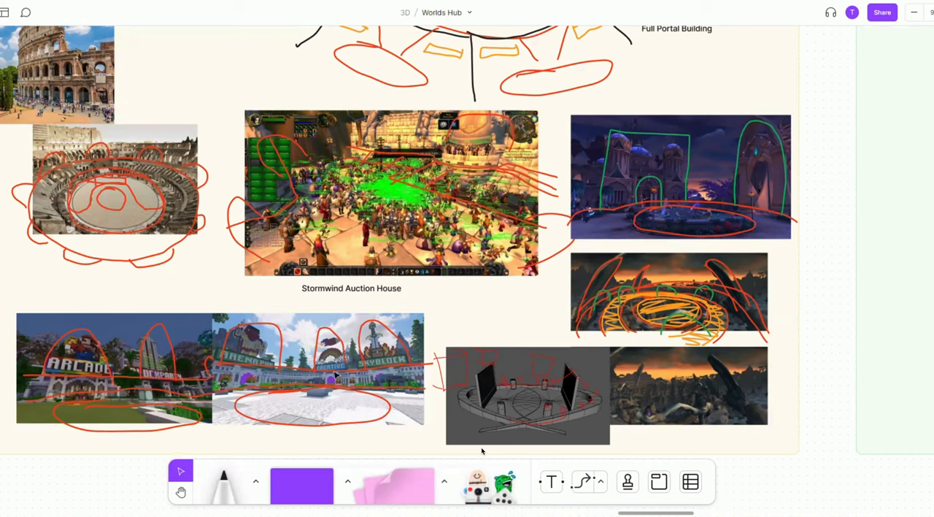
pyautogui.moveTo(181, 345)
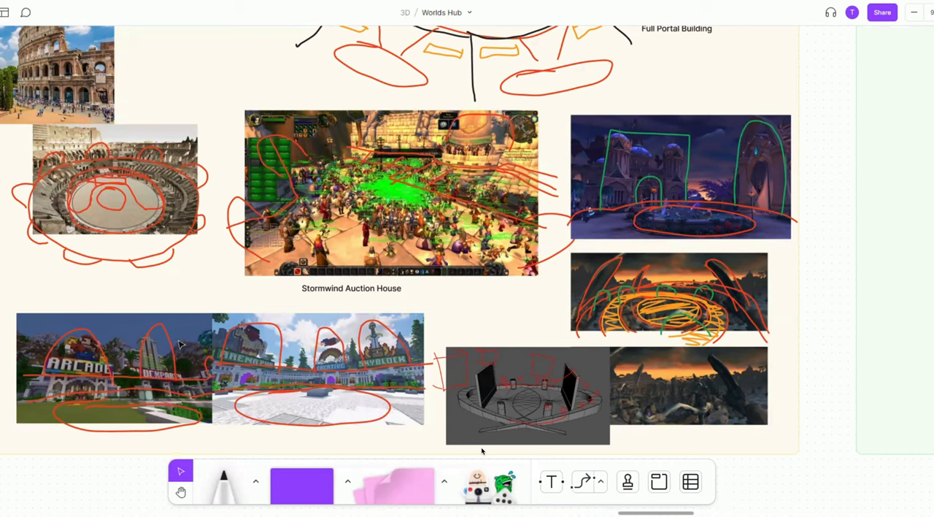
pyautogui.moveTo(186, 321)
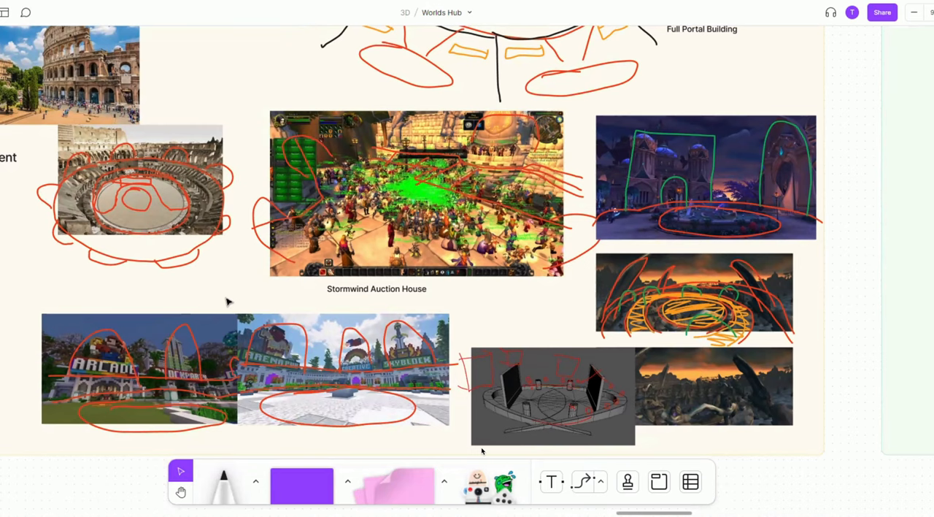
pyautogui.moveTo(216, 286)
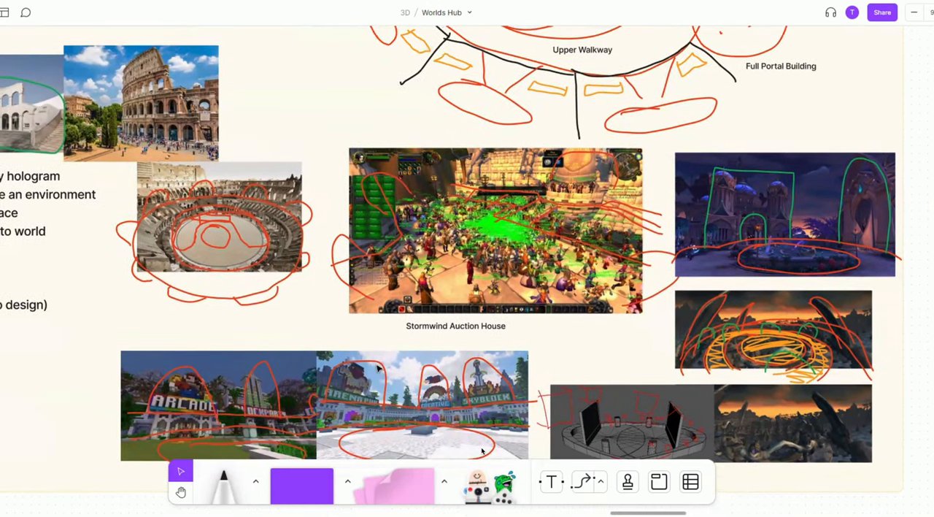
pyautogui.scroll(-3)
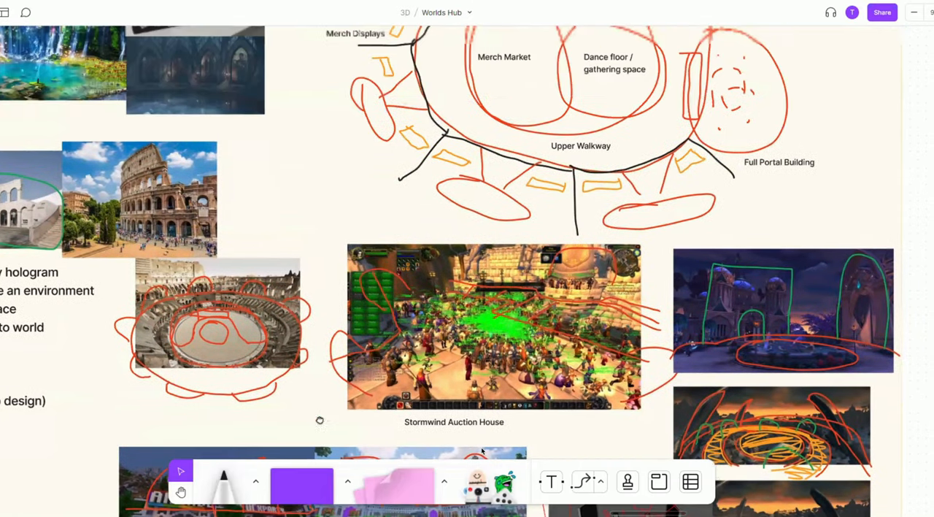
pyautogui.scroll(-3)
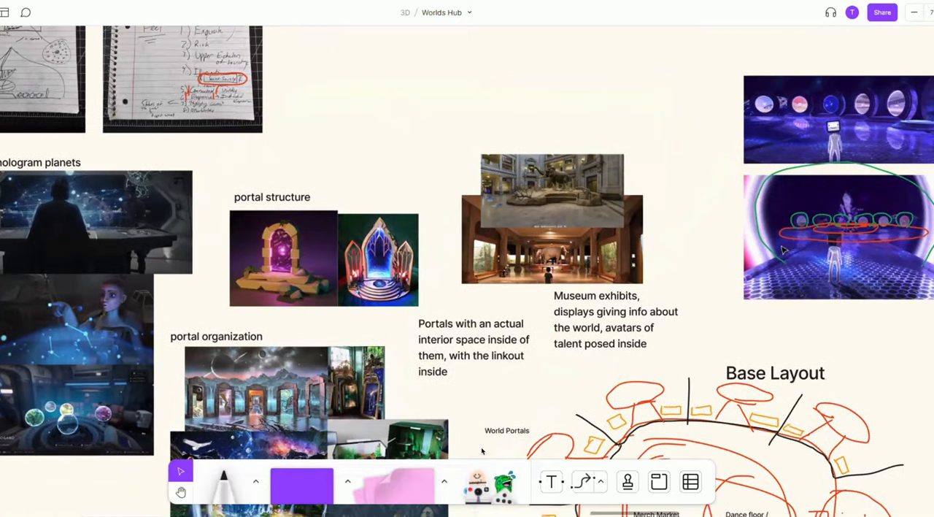
pyautogui.scroll(-3)
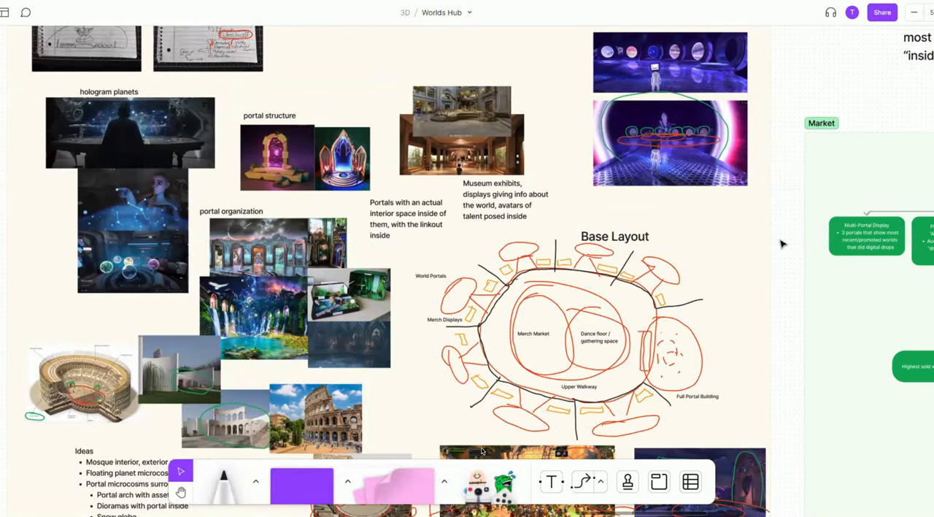
pyautogui.moveTo(780, 278)
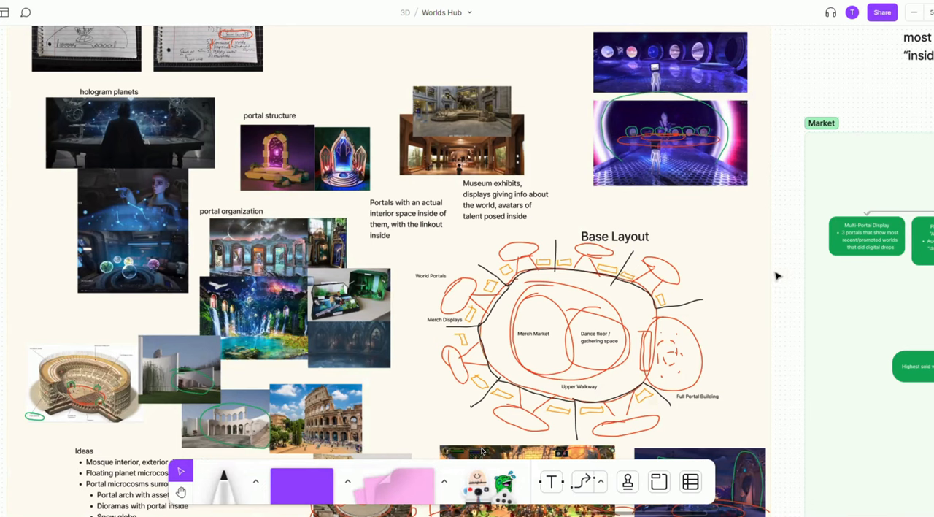
pyautogui.moveTo(750, 333)
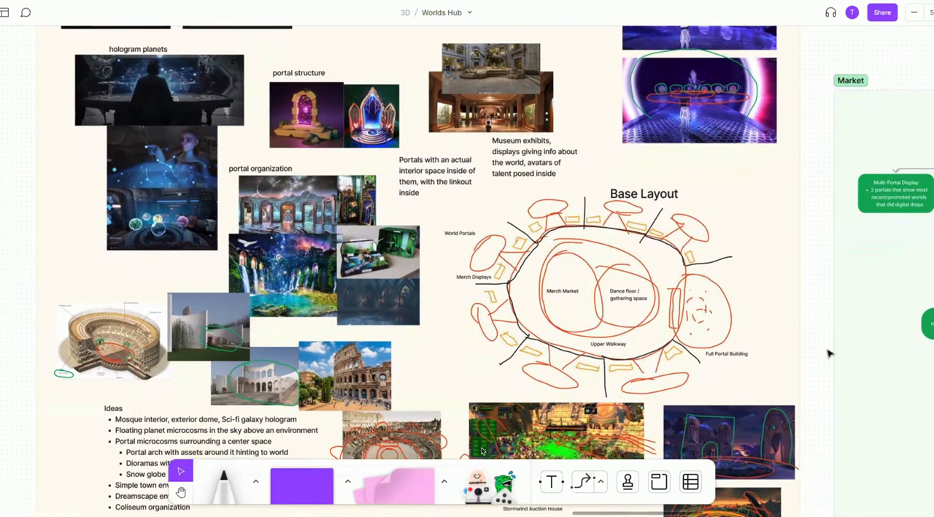
pyautogui.scroll(-3)
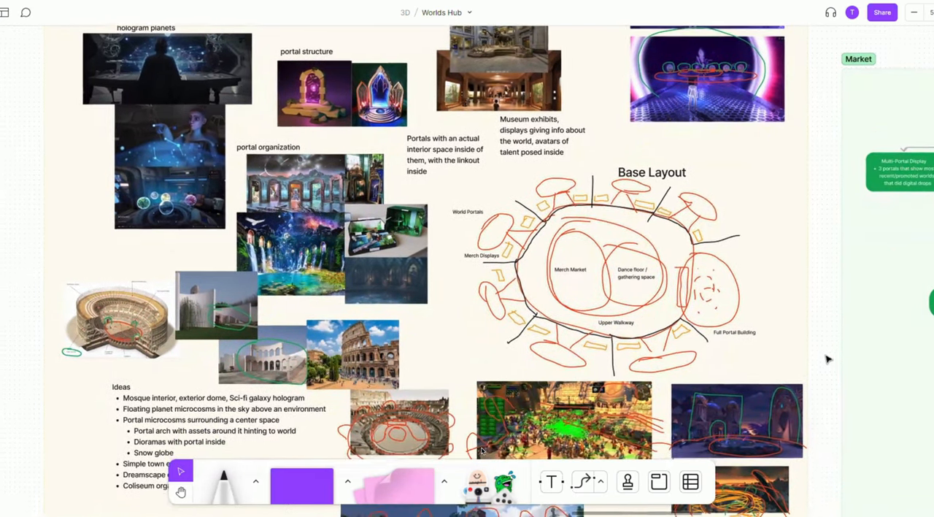
pyautogui.scroll(-3)
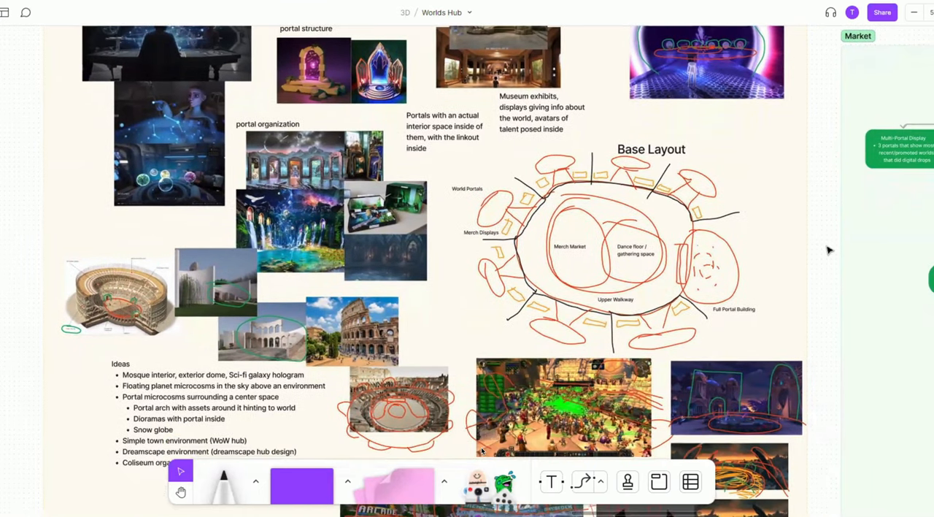
pyautogui.scroll(-3)
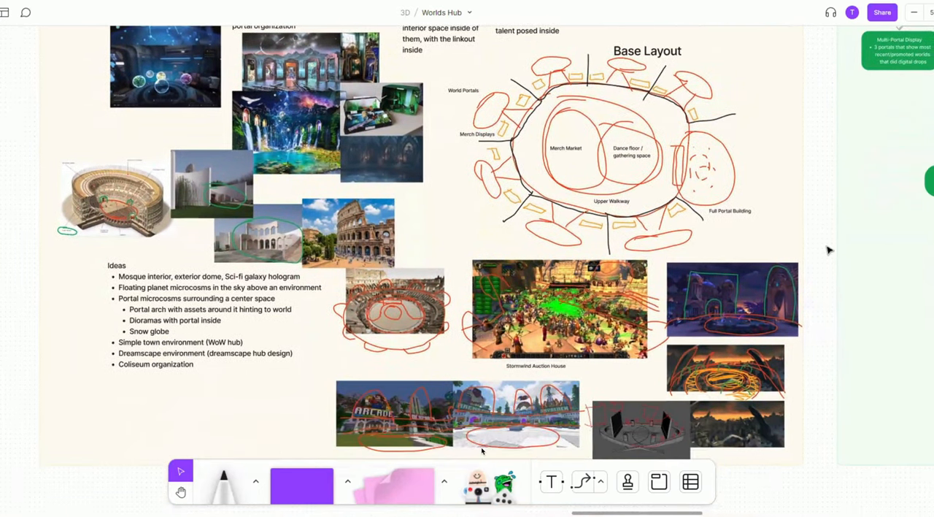
pyautogui.scroll(-3)
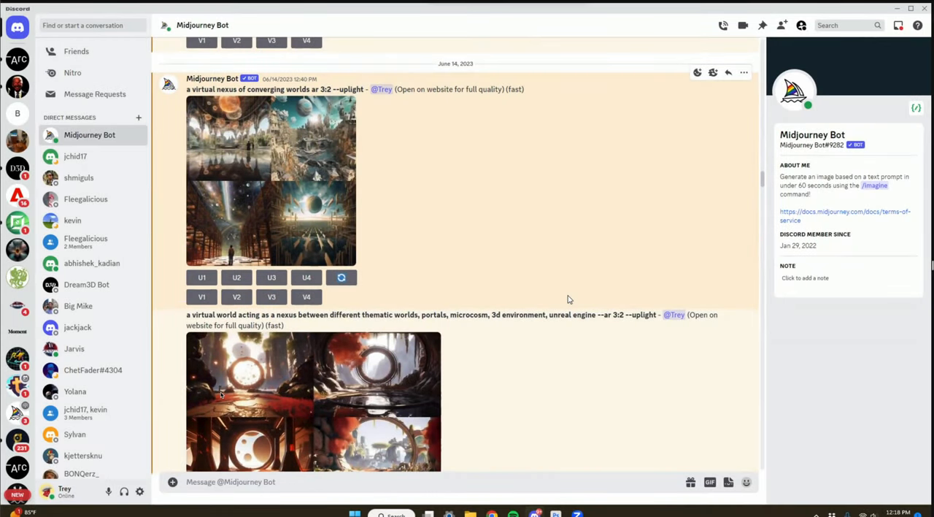
pyautogui.moveTo(566, 308)
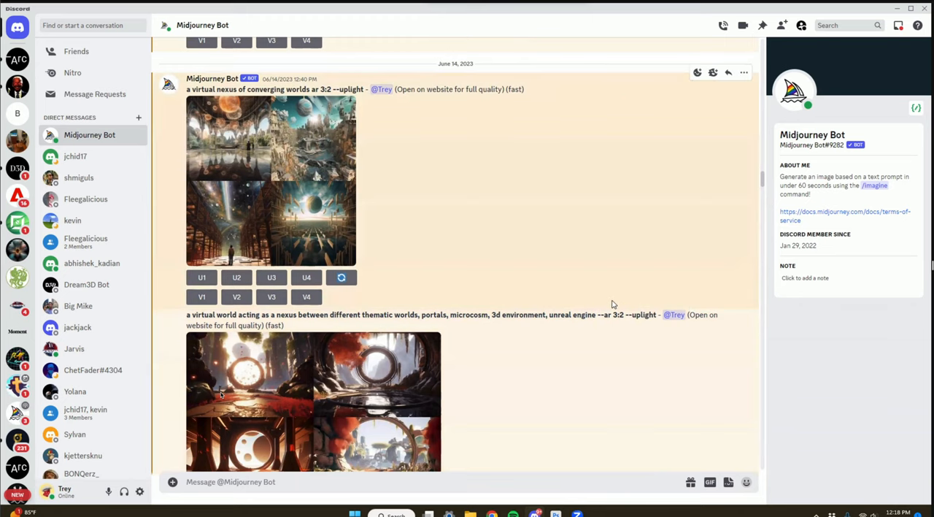
pyautogui.moveTo(697, 410)
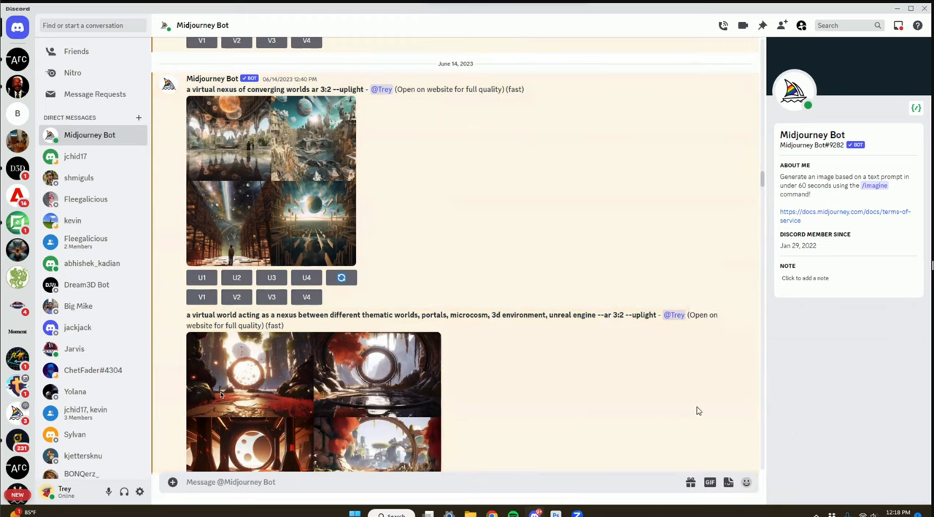
pyautogui.scroll(-3)
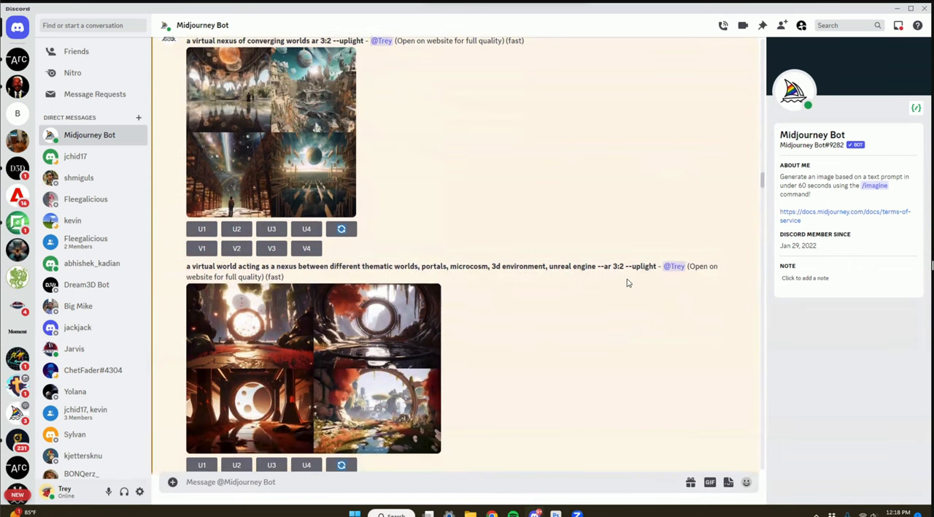
pyautogui.moveTo(628, 283)
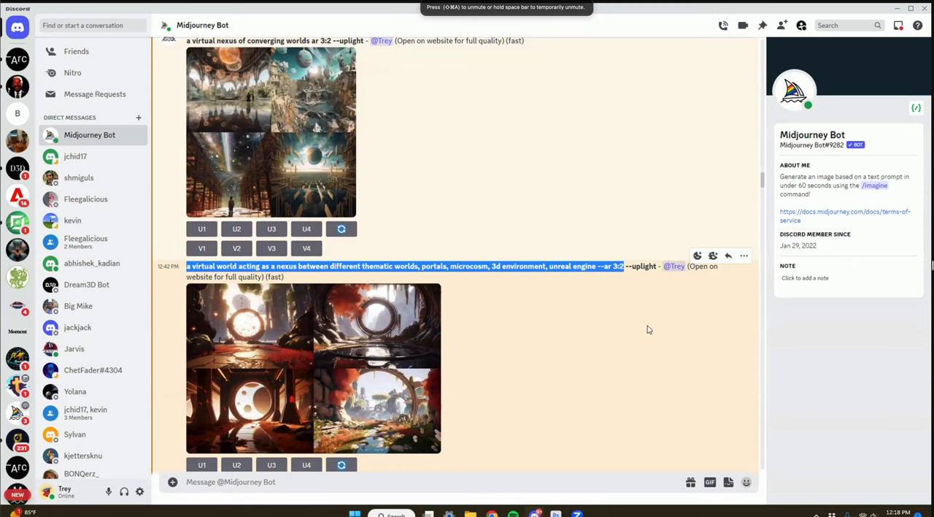
pyautogui.scroll(-3)
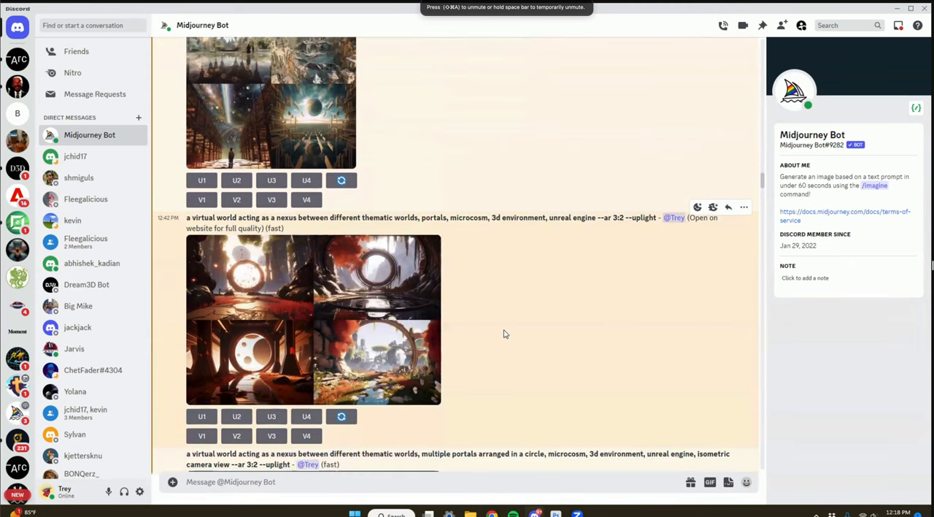
pyautogui.moveTo(505, 336)
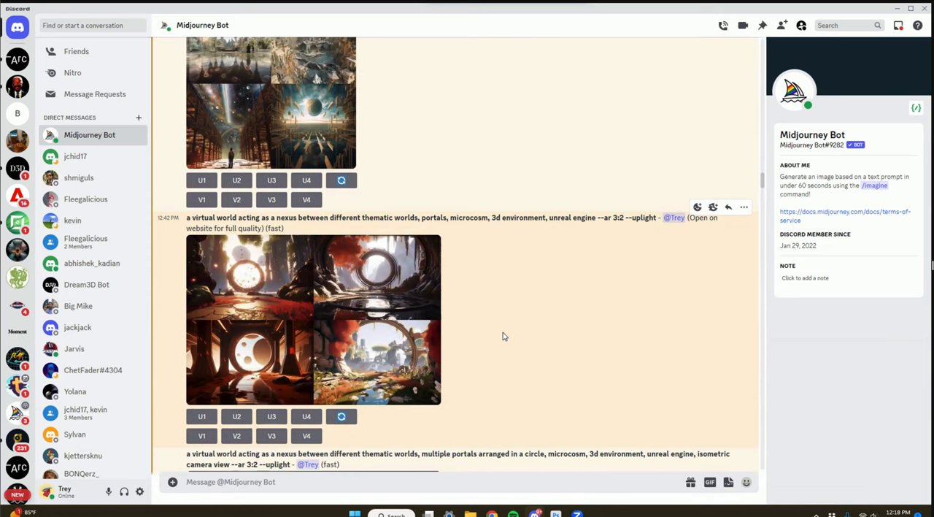
pyautogui.moveTo(543, 331)
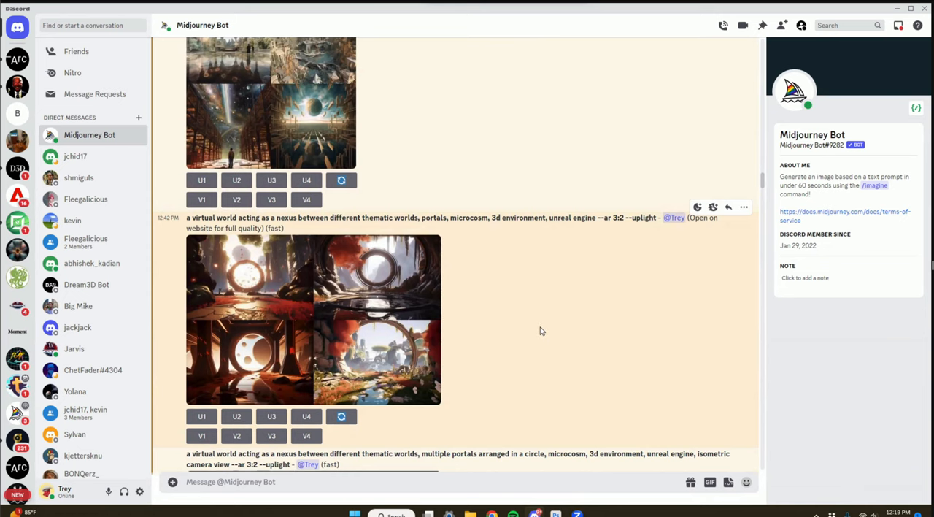
pyautogui.scroll(-3)
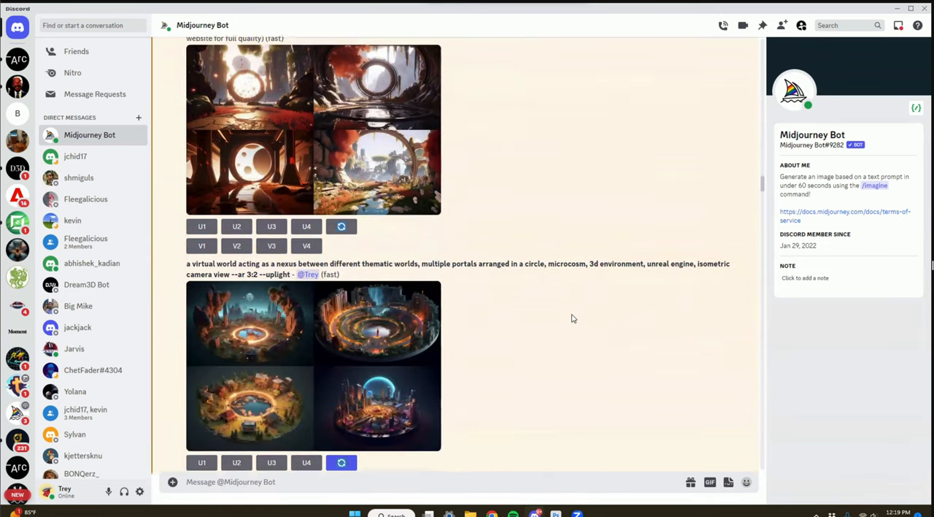
pyautogui.scroll(-3)
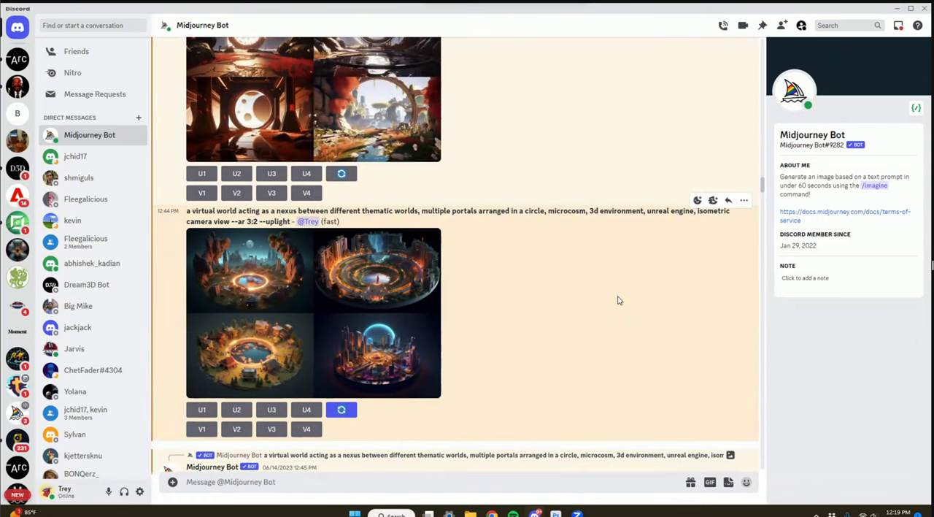
pyautogui.moveTo(624, 307)
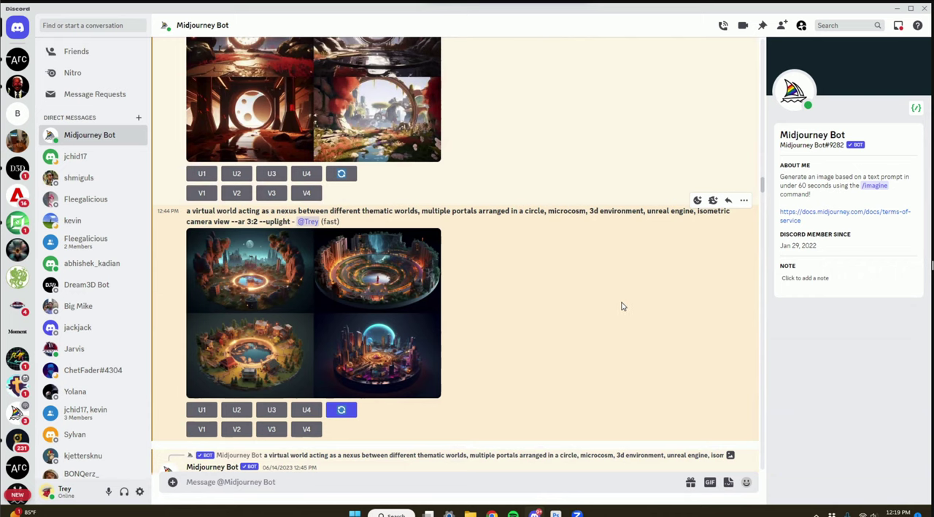
pyautogui.moveTo(543, 222)
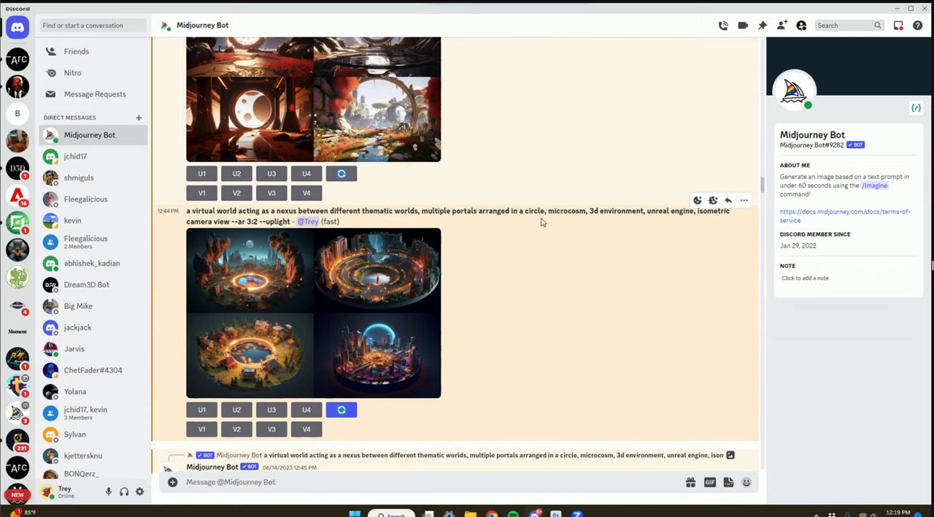
pyautogui.moveTo(635, 252)
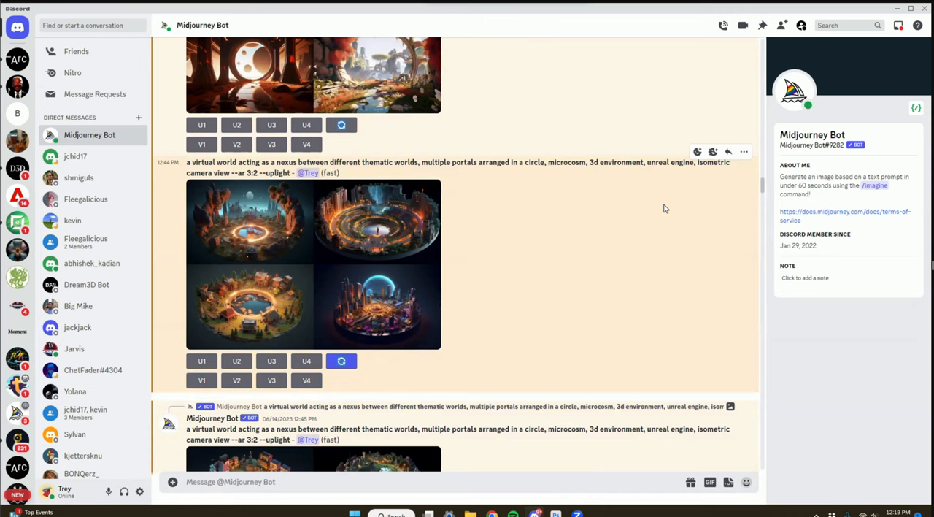
pyautogui.moveTo(668, 211)
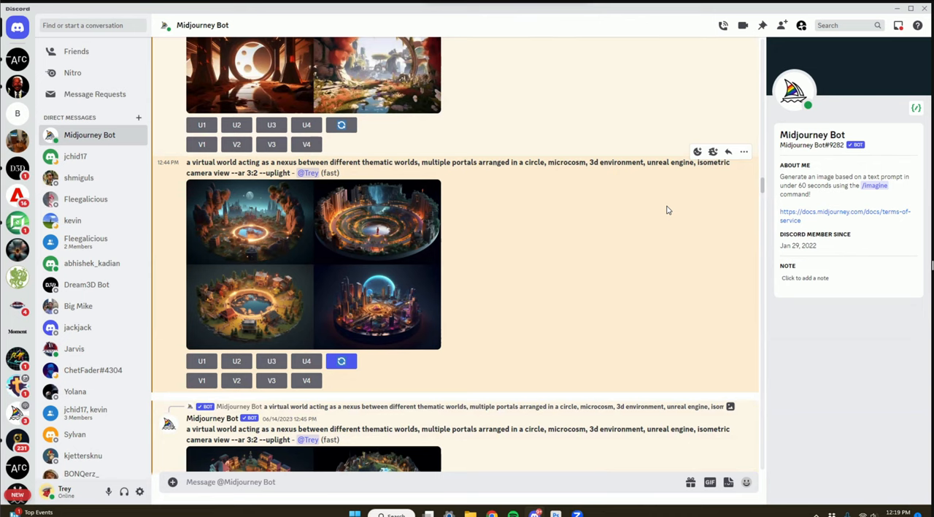
pyautogui.moveTo(644, 219)
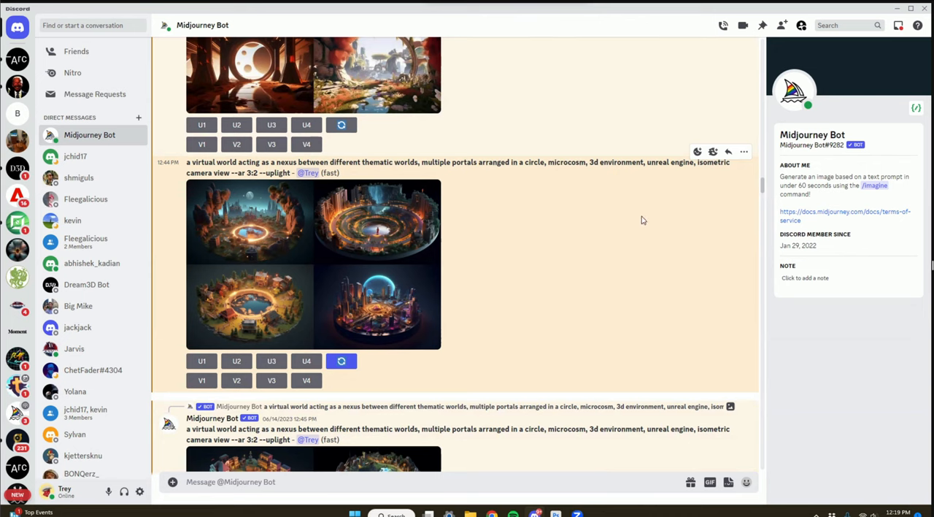
pyautogui.scroll(-3)
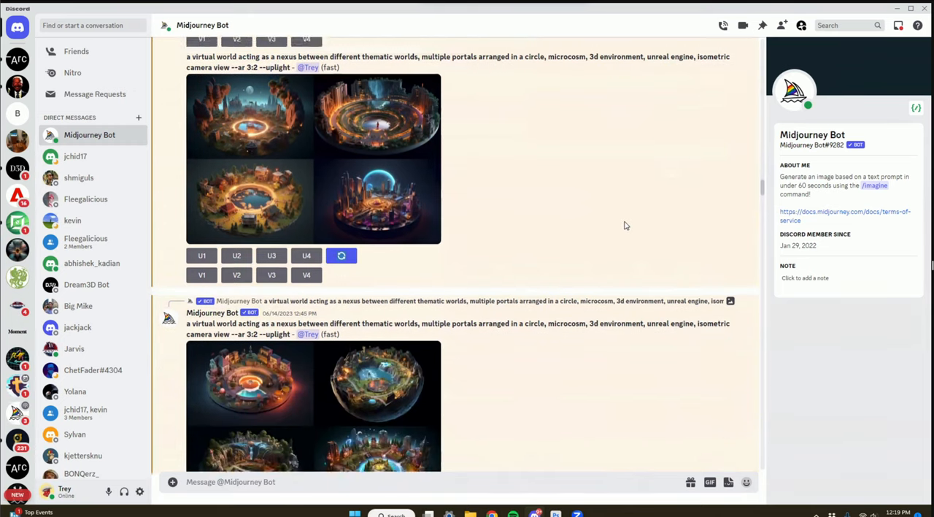
pyautogui.scroll(-3)
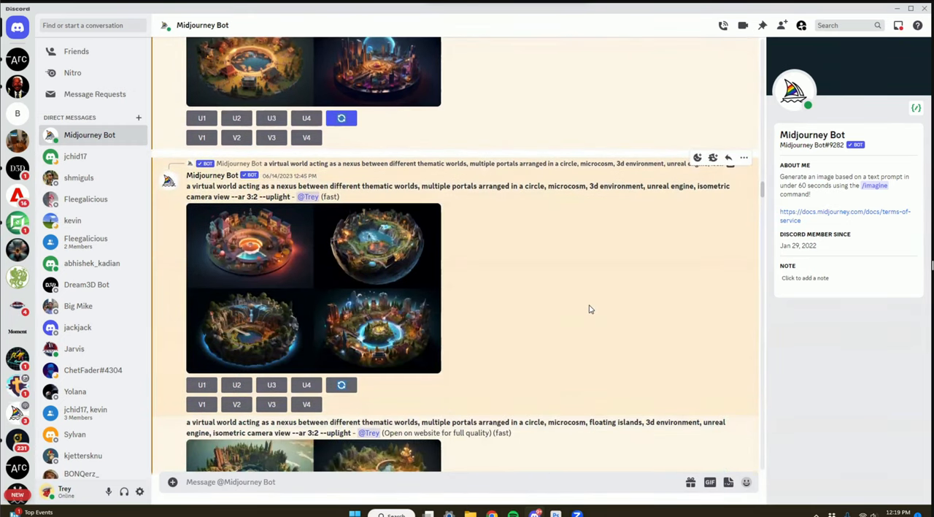
pyautogui.moveTo(604, 308)
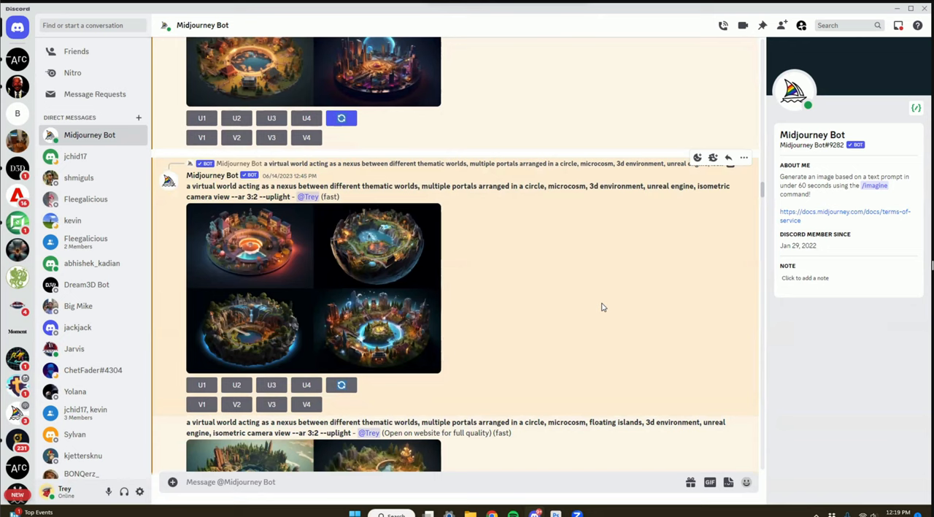
pyautogui.moveTo(513, 319)
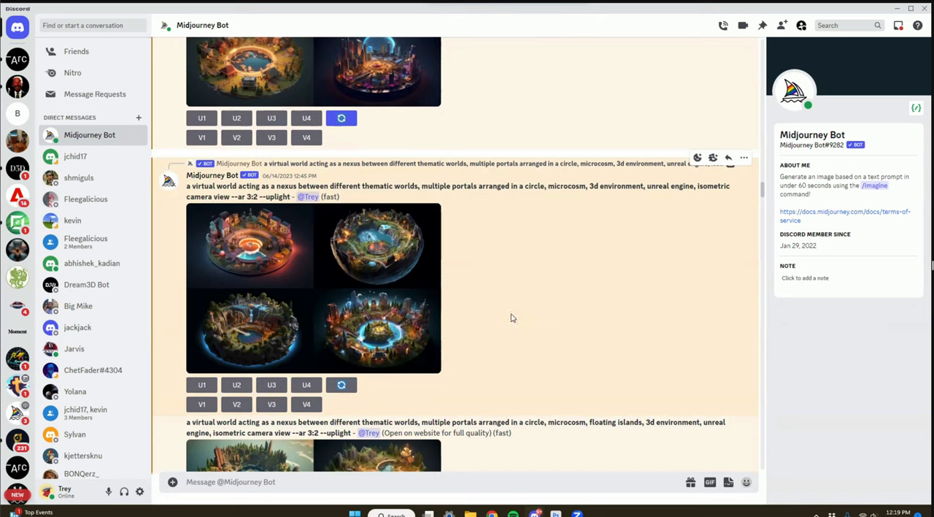
pyautogui.moveTo(704, 346)
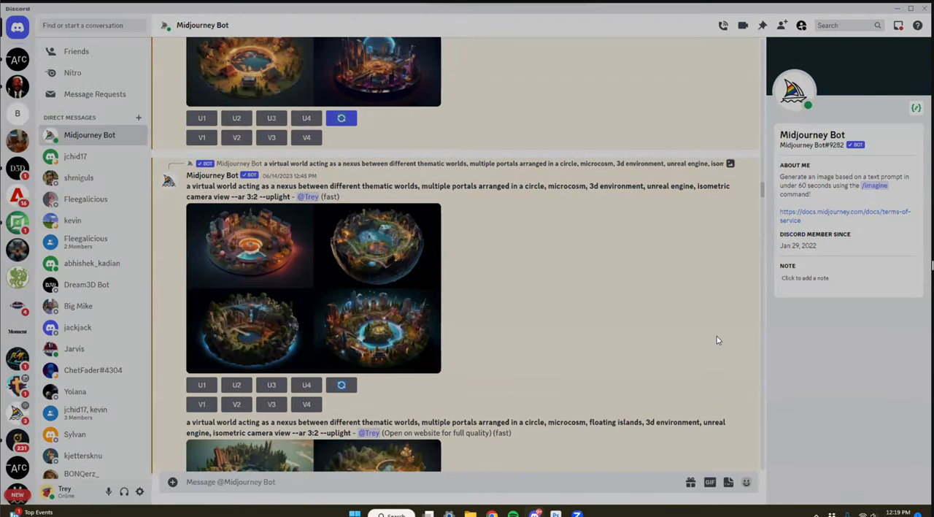
# Step: Enlarge grid previews, ending on the grid of circular floating-island worlds
pyautogui.click(314, 289)
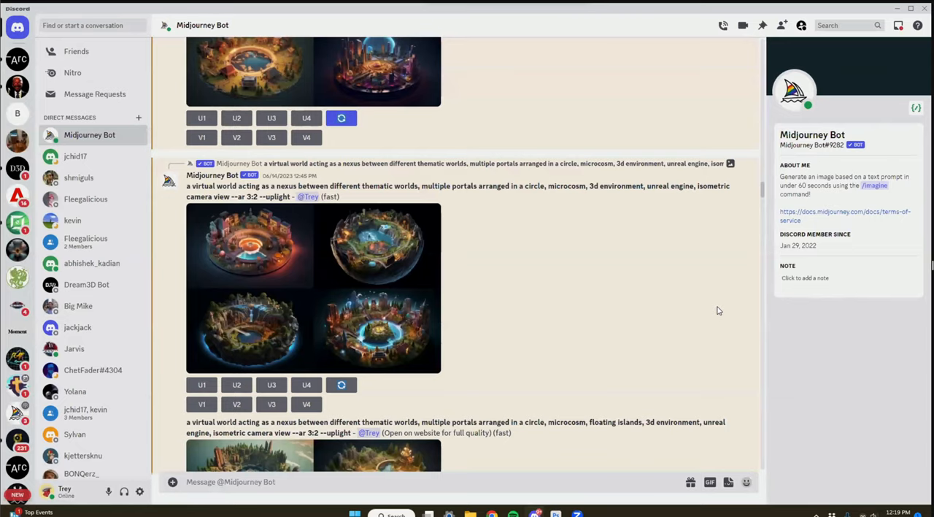
pyautogui.click(313, 288)
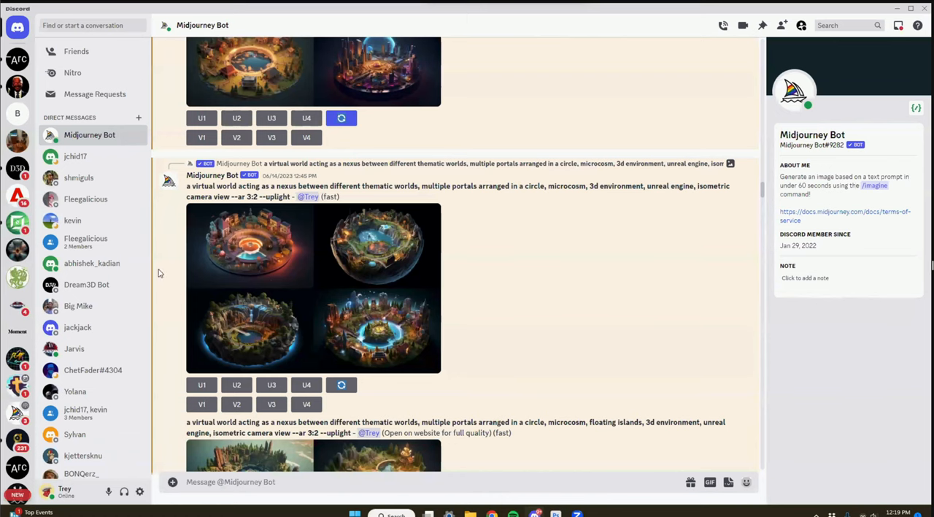
pyautogui.moveTo(234, 280)
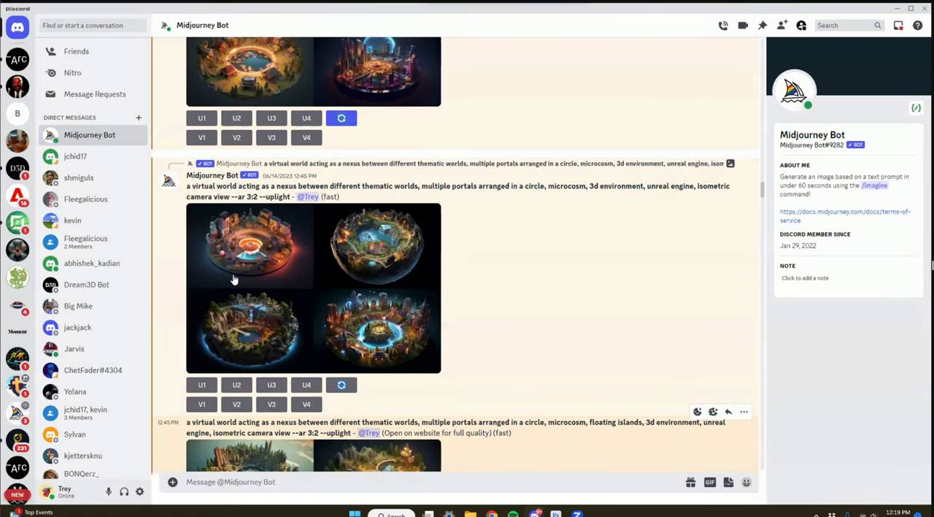
pyautogui.moveTo(288, 264)
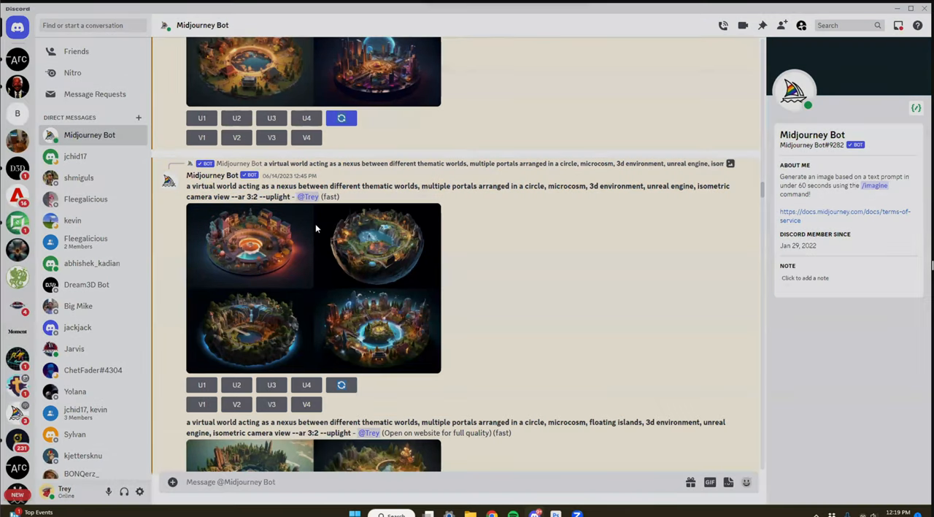
pyautogui.moveTo(166, 216)
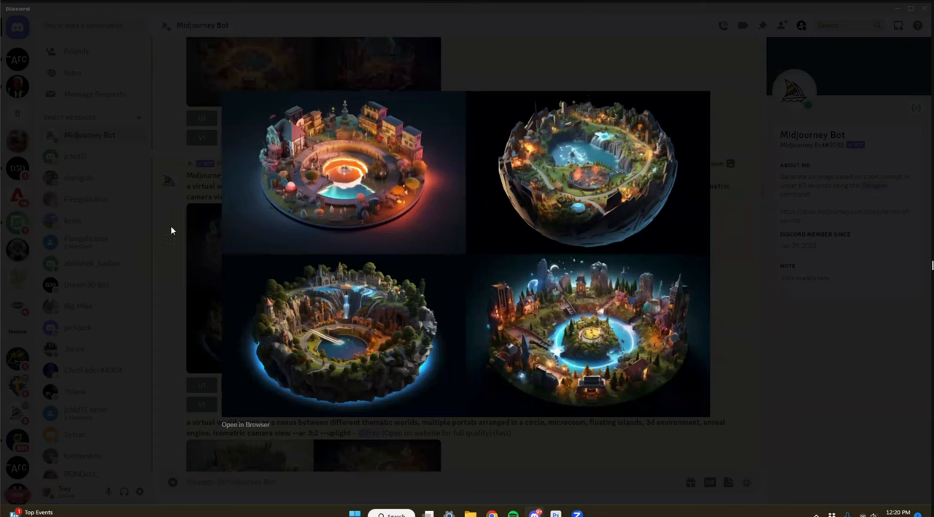
pyautogui.moveTo(175, 232)
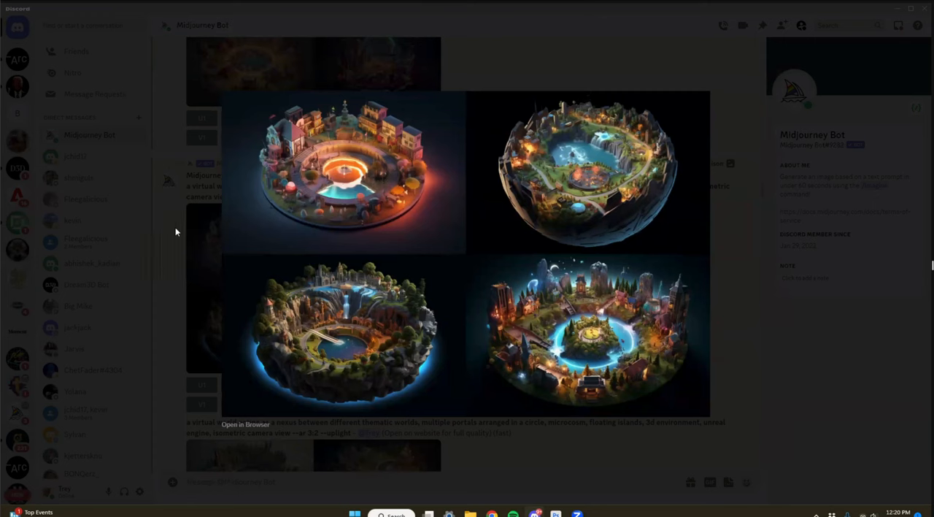
pyautogui.moveTo(421, 301)
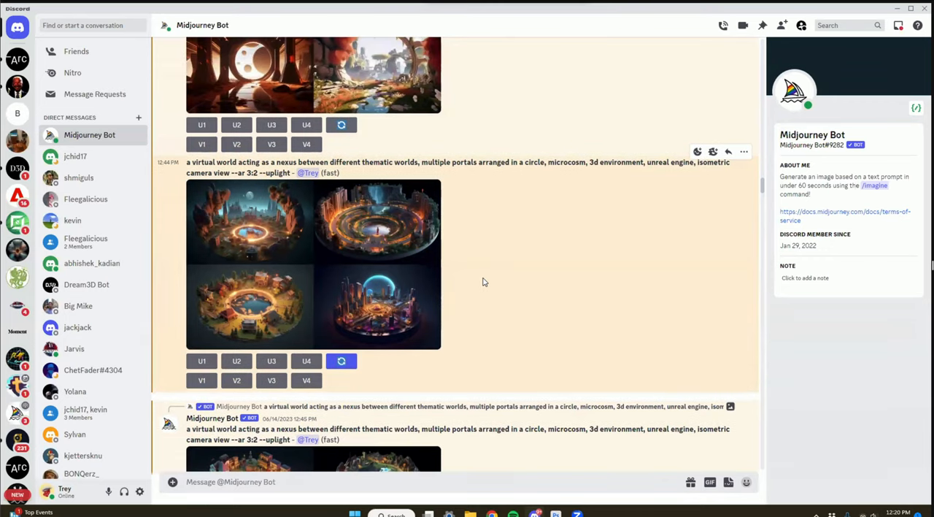
pyautogui.scroll(-3)
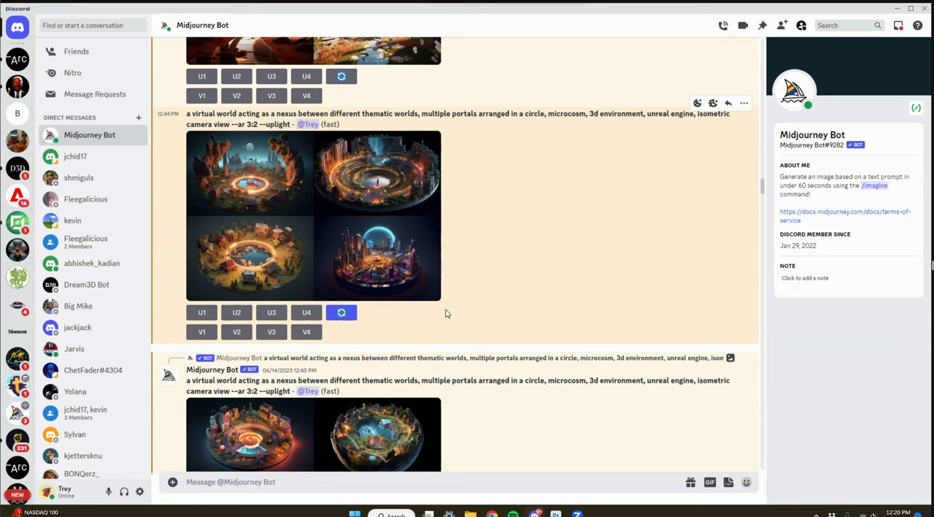
pyautogui.moveTo(432, 224)
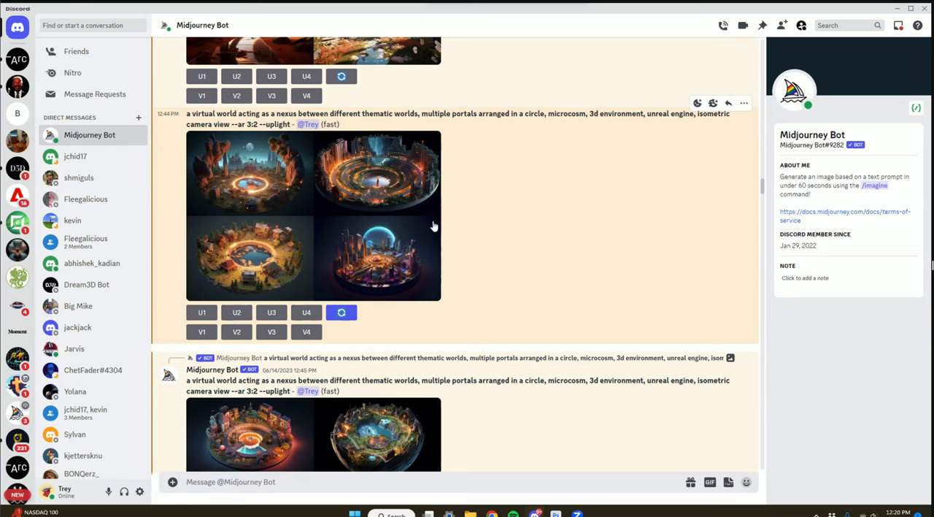
pyautogui.moveTo(435, 234)
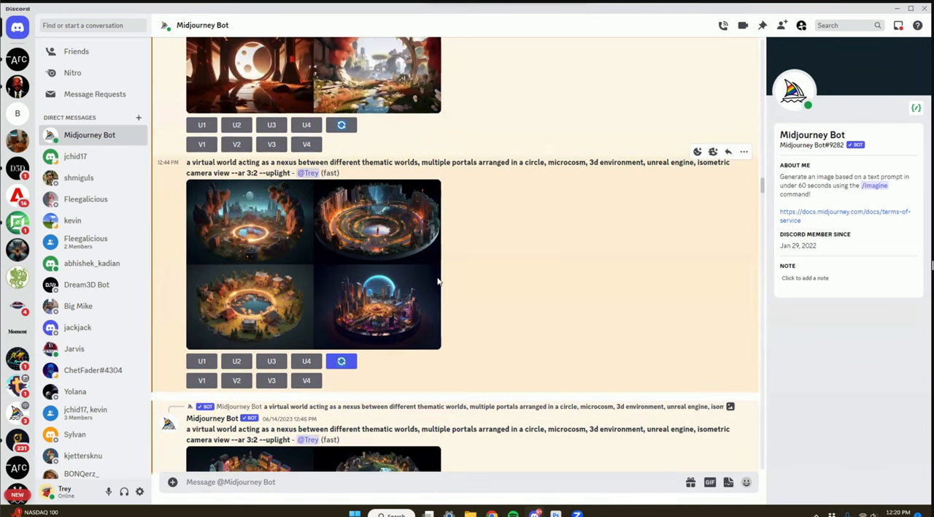
pyautogui.moveTo(684, 223)
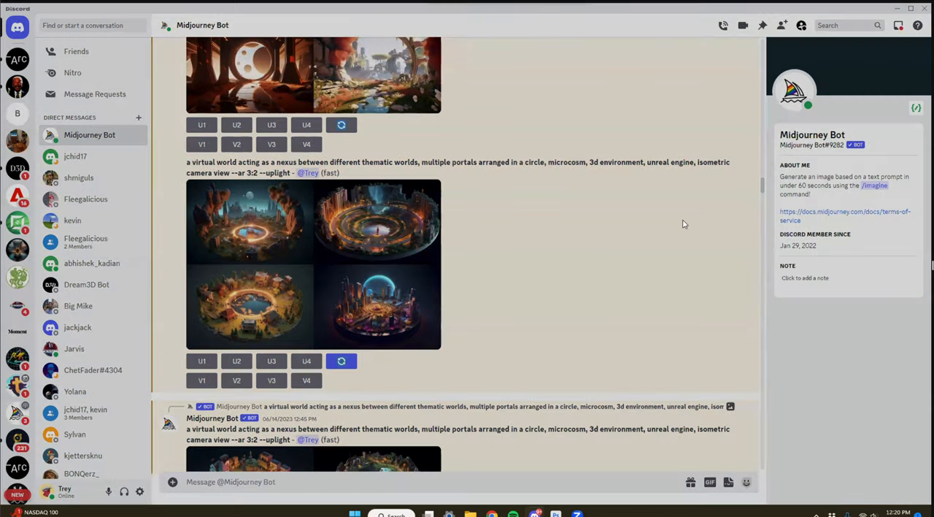
pyautogui.moveTo(727, 359)
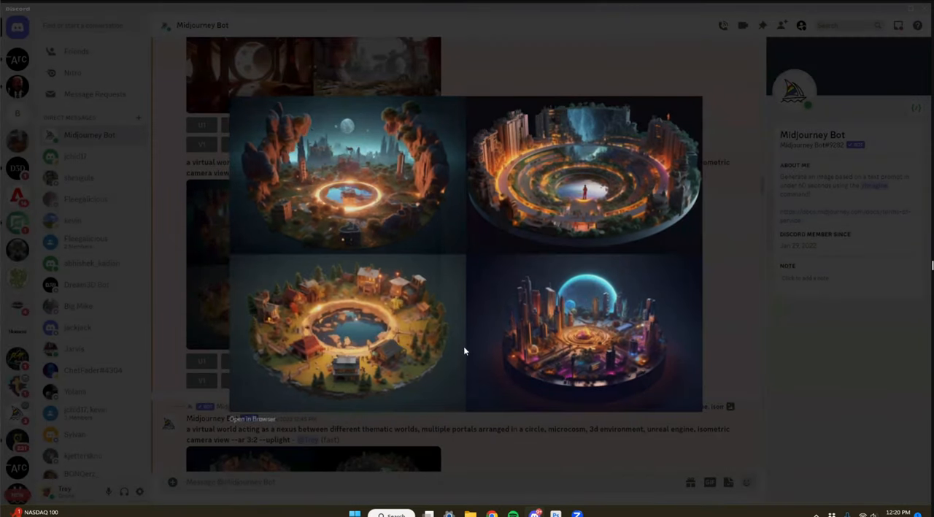
pyautogui.click(466, 350)
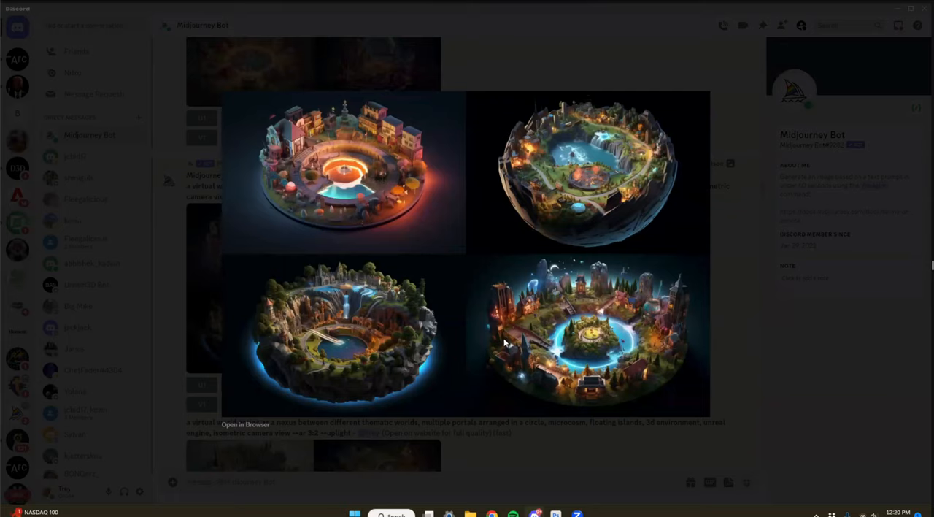
pyautogui.moveTo(686, 335)
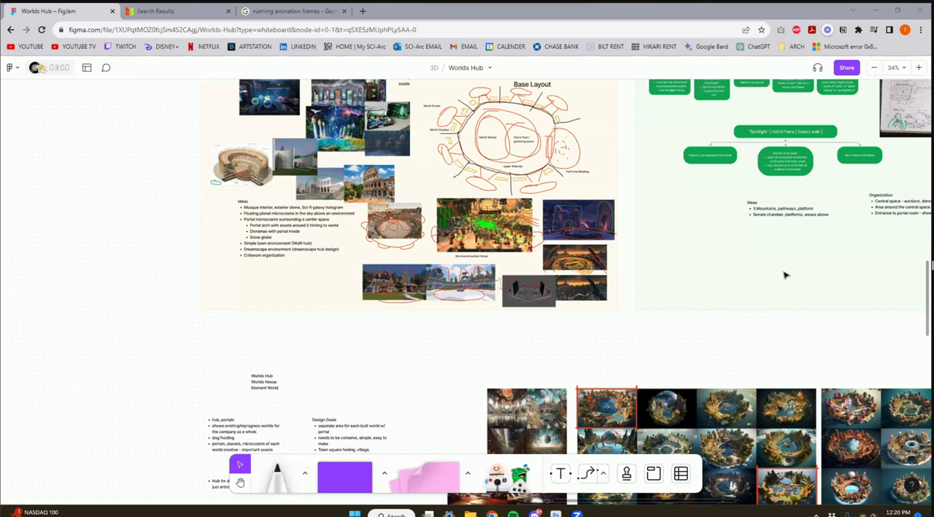
# Step: Scroll across the FigJam Worlds Hub board to the collected Midjourney image grids
pyautogui.scroll(-3)
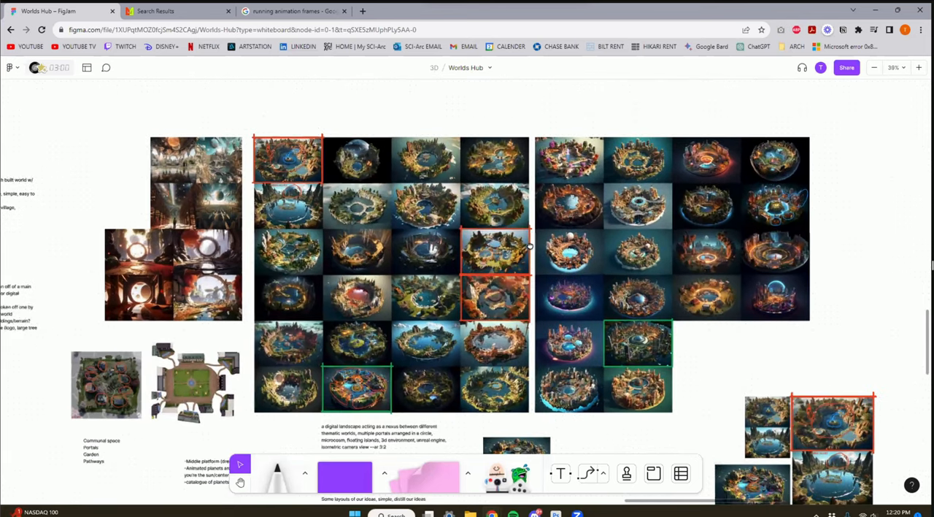
pyautogui.scroll(3)
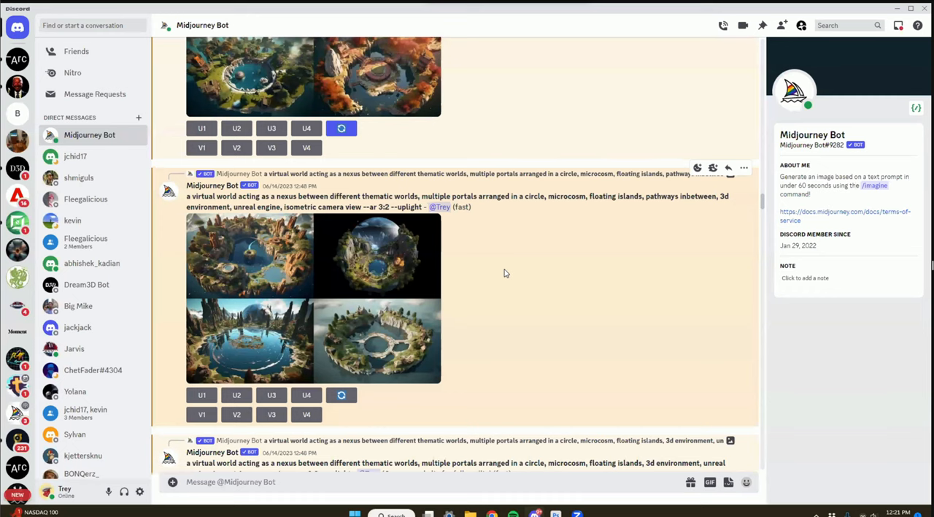
pyautogui.moveTo(550, 273)
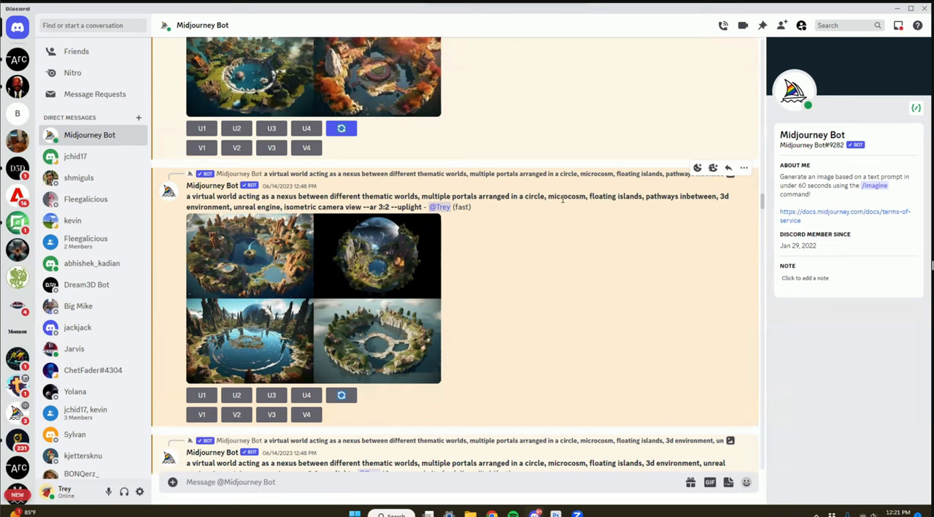
pyautogui.moveTo(652, 242)
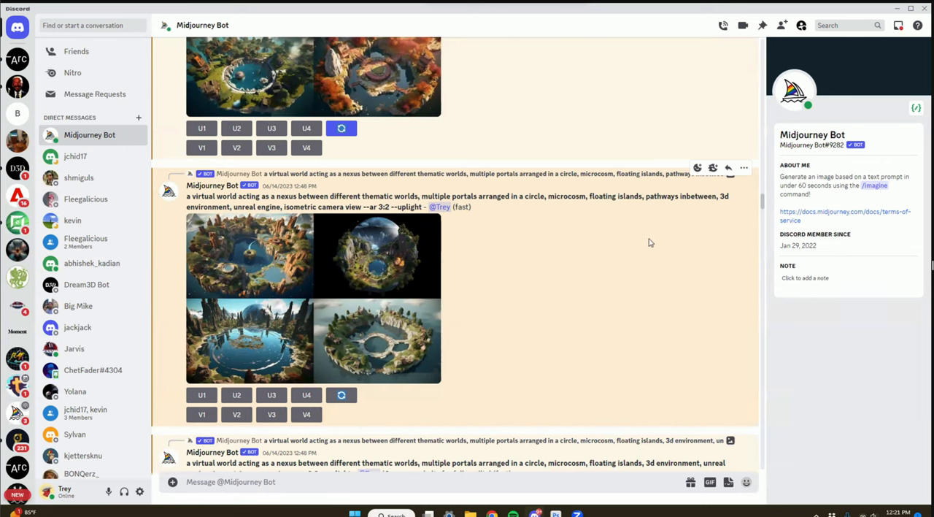
pyautogui.moveTo(594, 275)
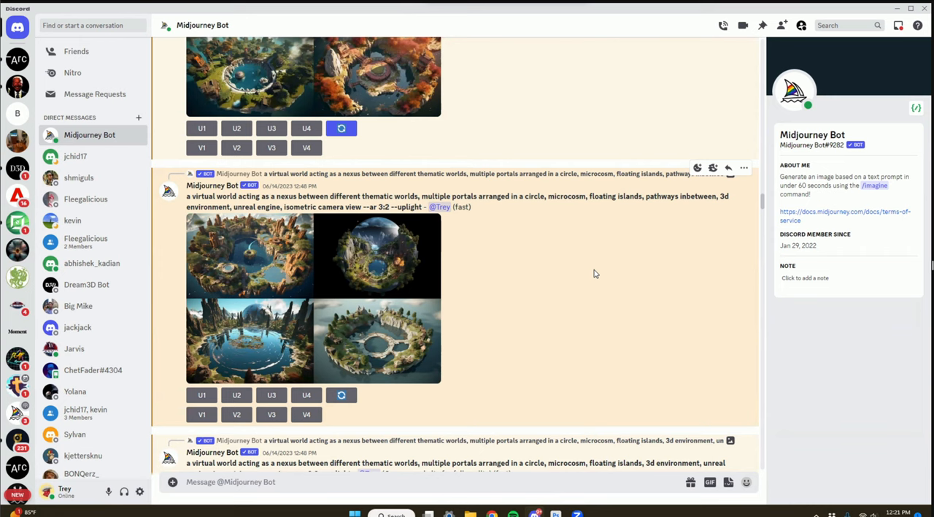
pyautogui.moveTo(559, 275)
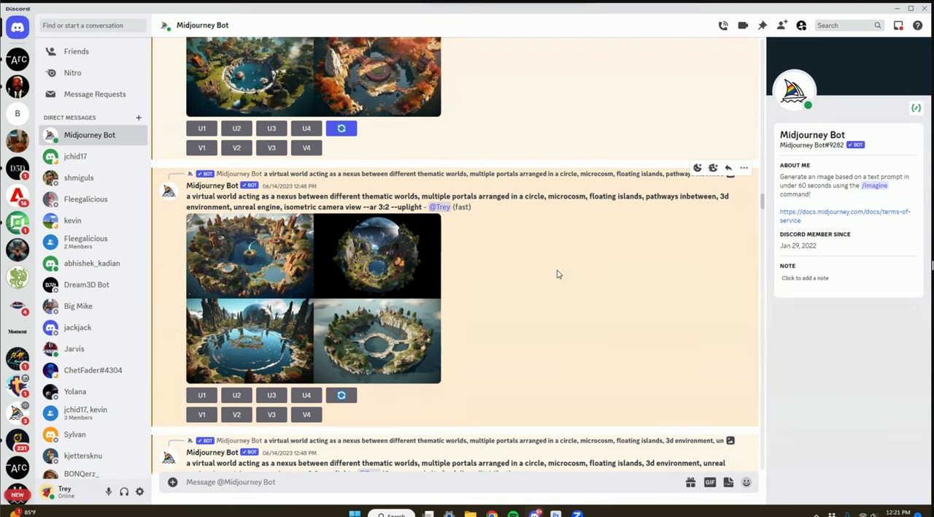
pyautogui.moveTo(564, 279)
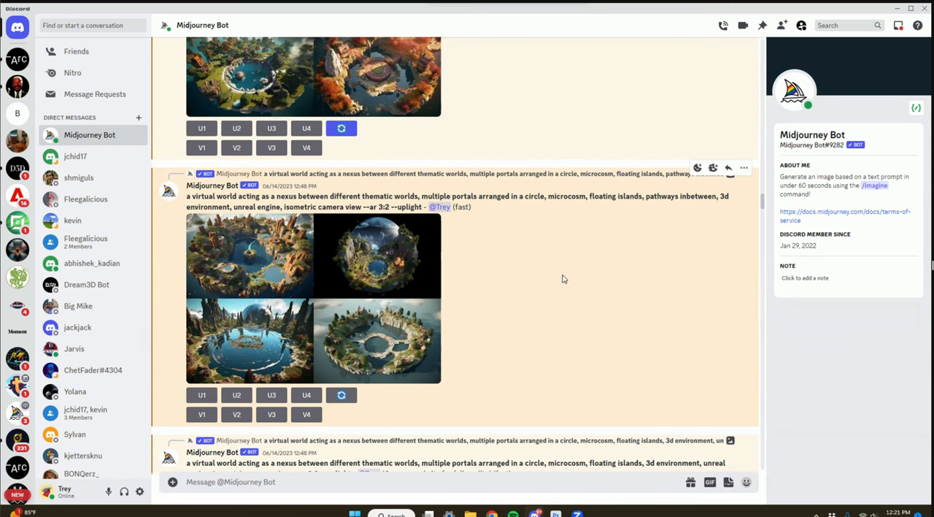
pyautogui.moveTo(517, 282)
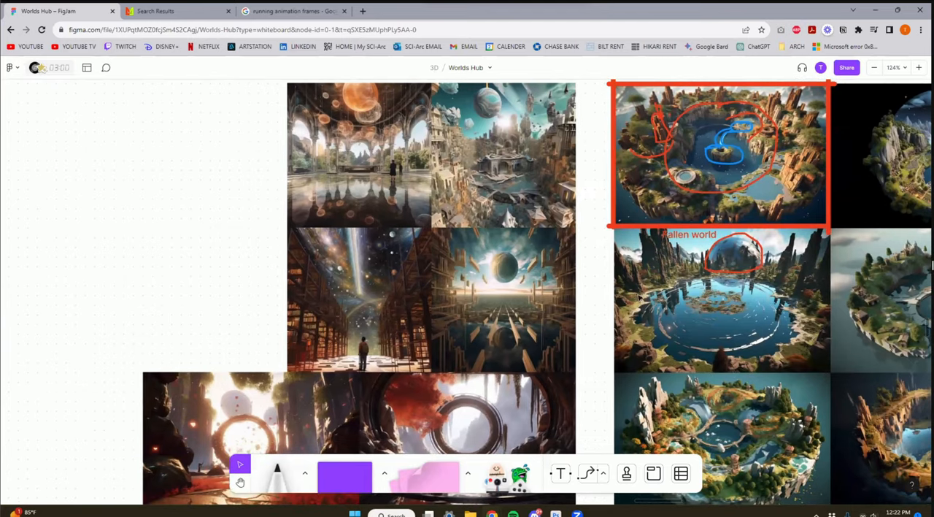
pyautogui.scroll(-3)
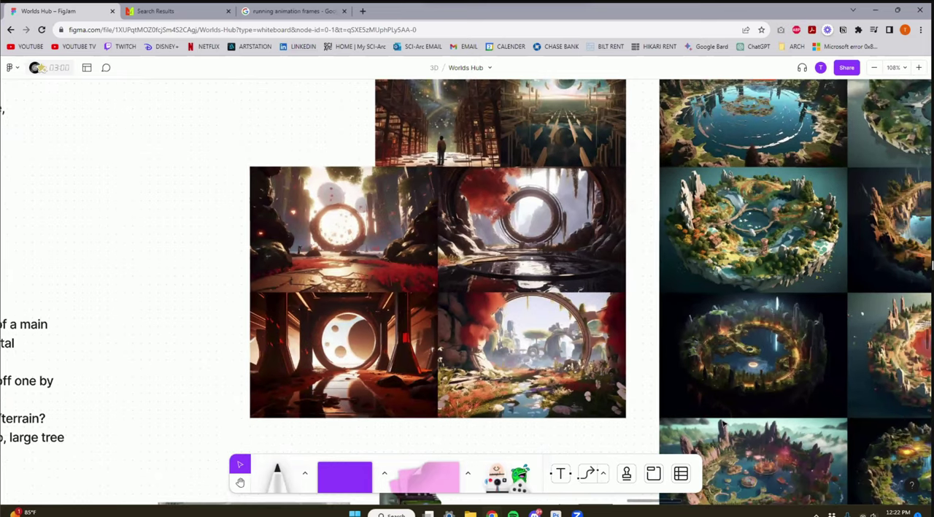
pyautogui.moveTo(739, 421)
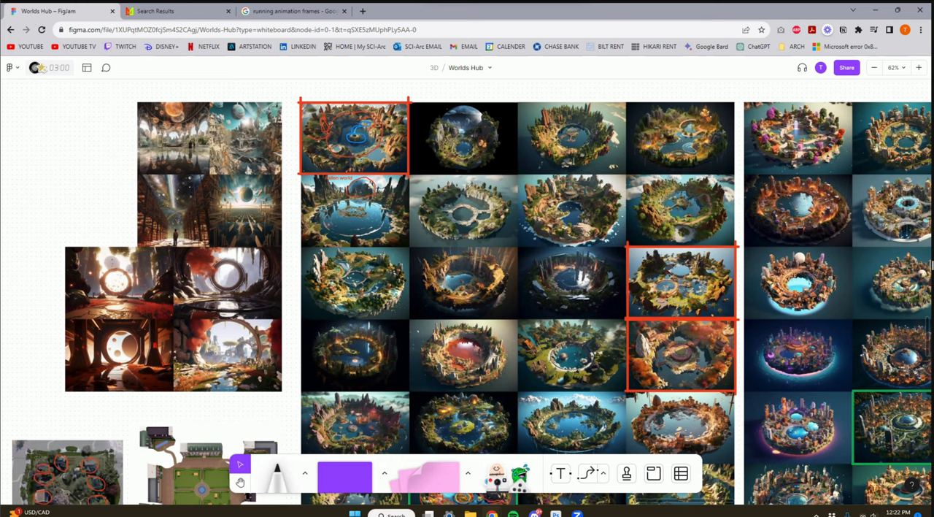
pyautogui.moveTo(729, 236)
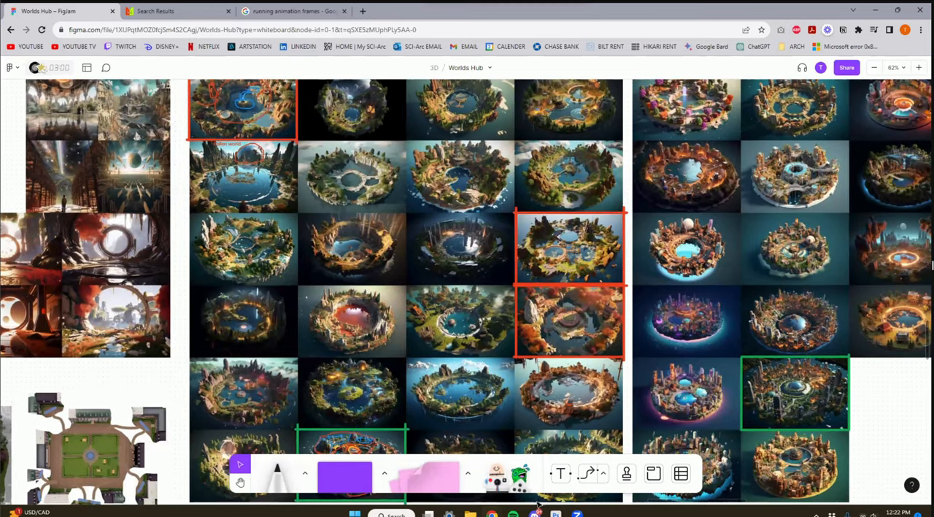
pyautogui.scroll(-3)
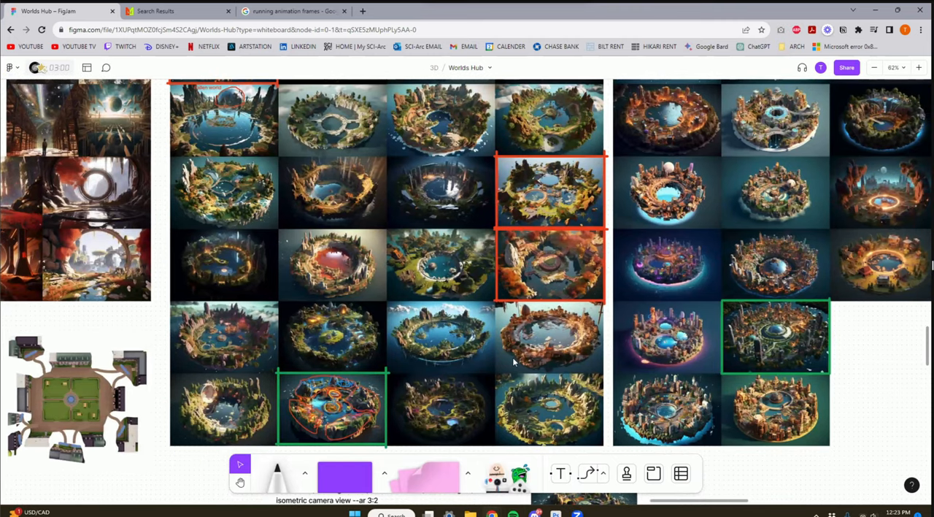
pyautogui.moveTo(549, 366)
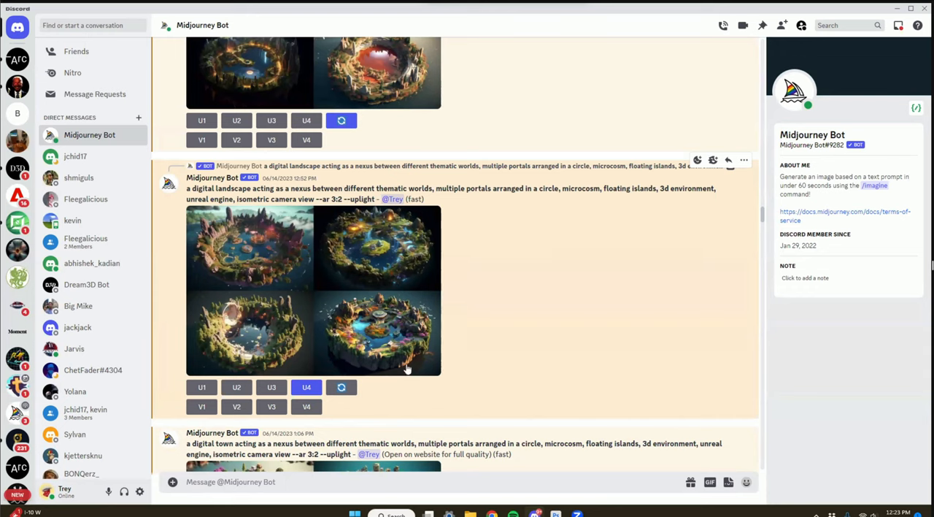
pyautogui.moveTo(552, 338)
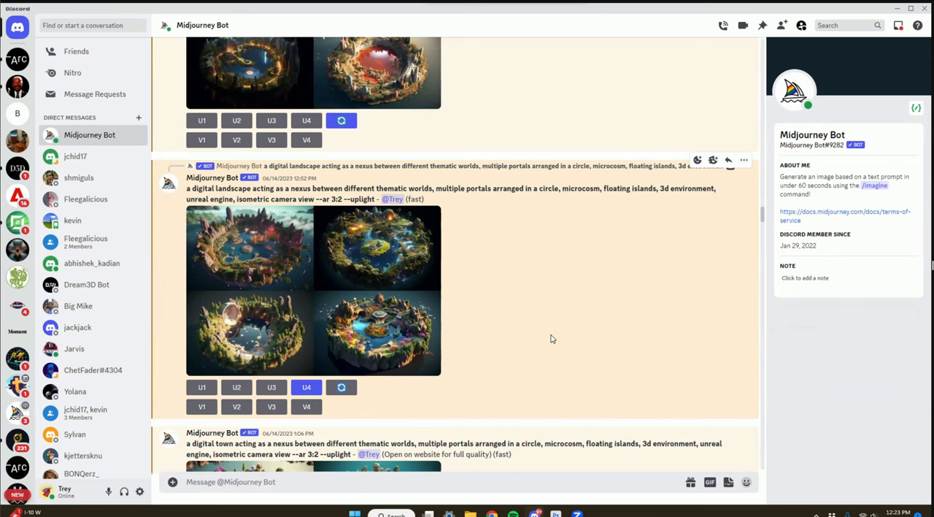
pyautogui.moveTo(557, 337)
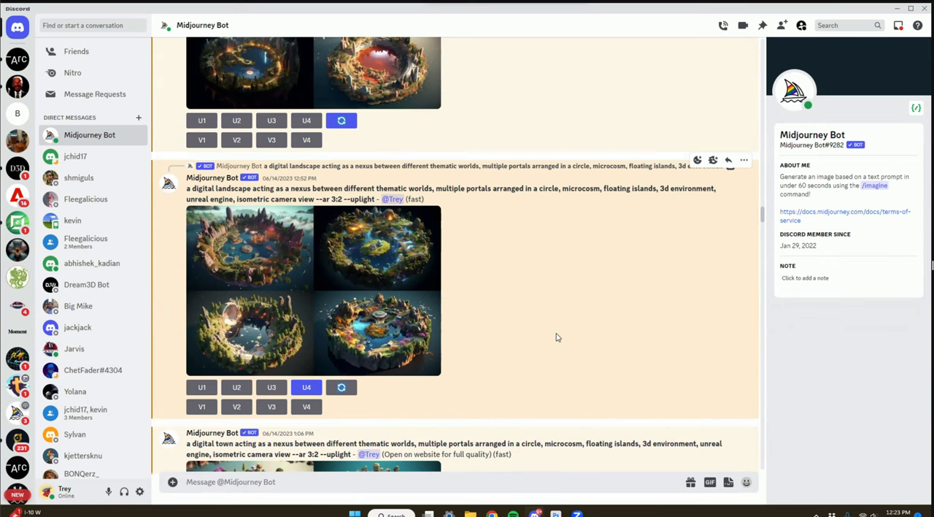
pyautogui.scroll(-3)
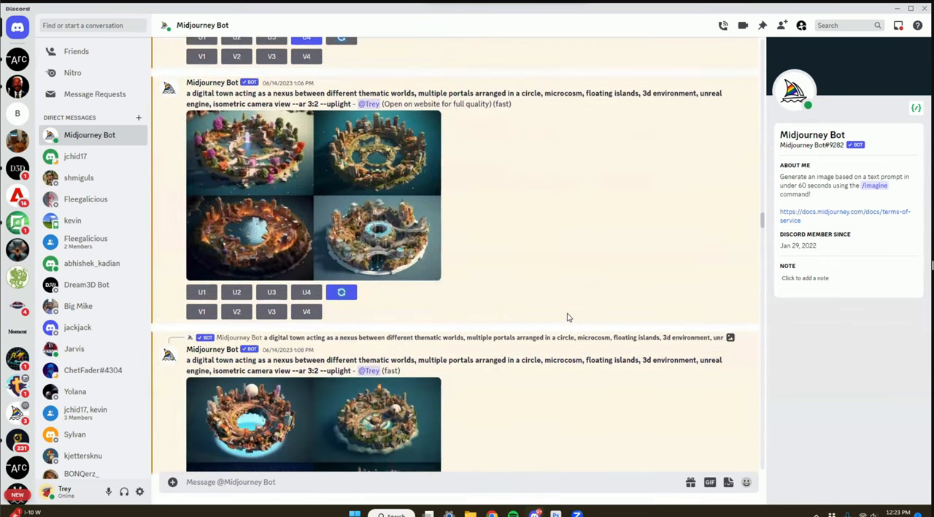
pyautogui.scroll(-3)
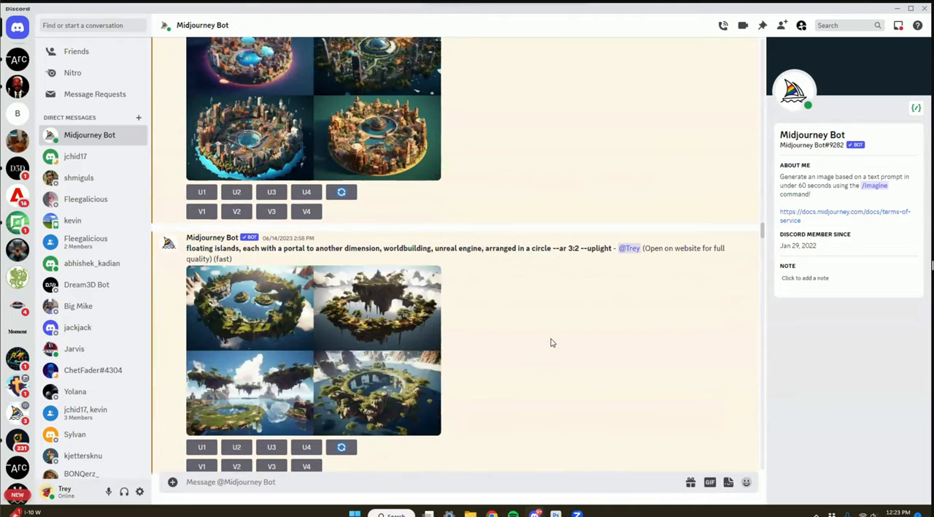
pyautogui.scroll(-3)
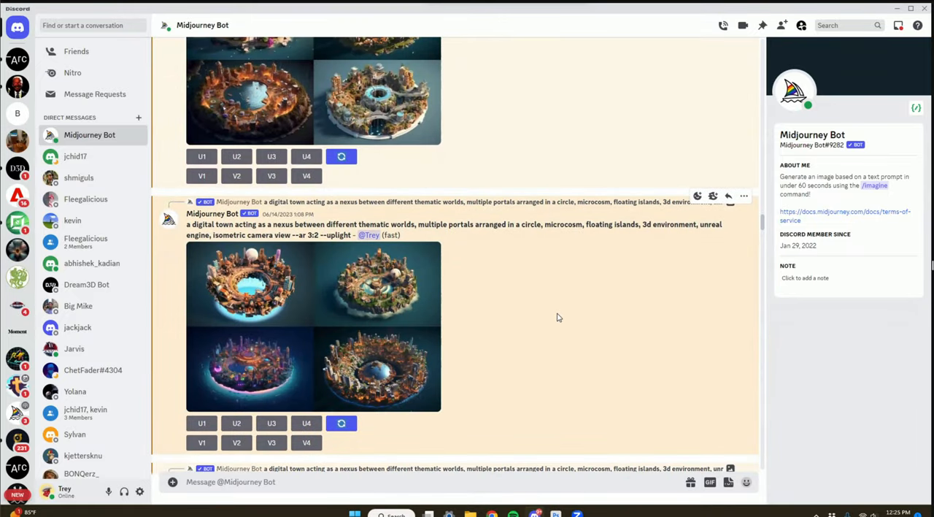
pyautogui.moveTo(578, 319)
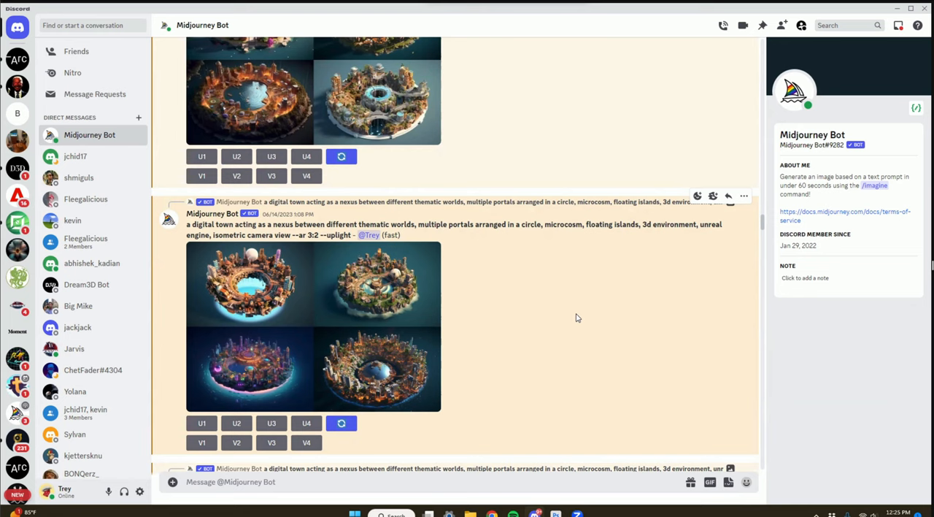
pyautogui.moveTo(574, 315)
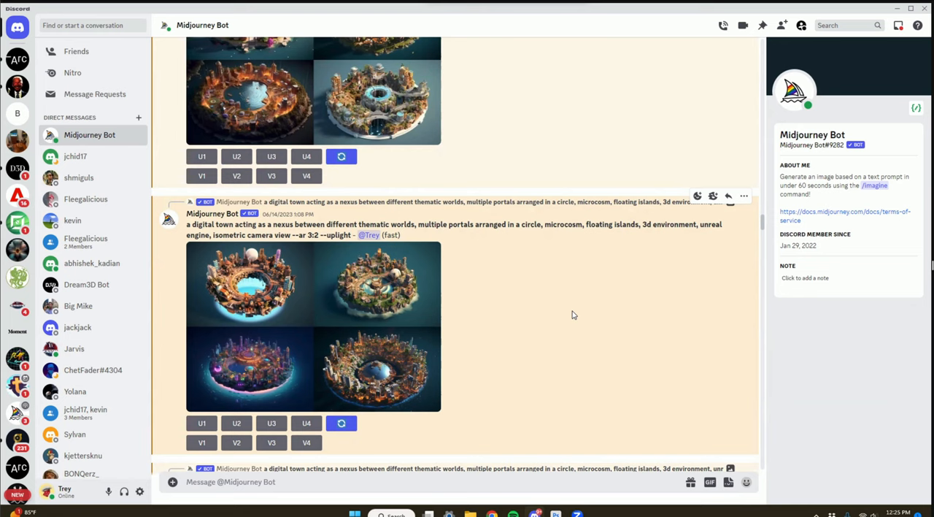
pyautogui.moveTo(581, 314)
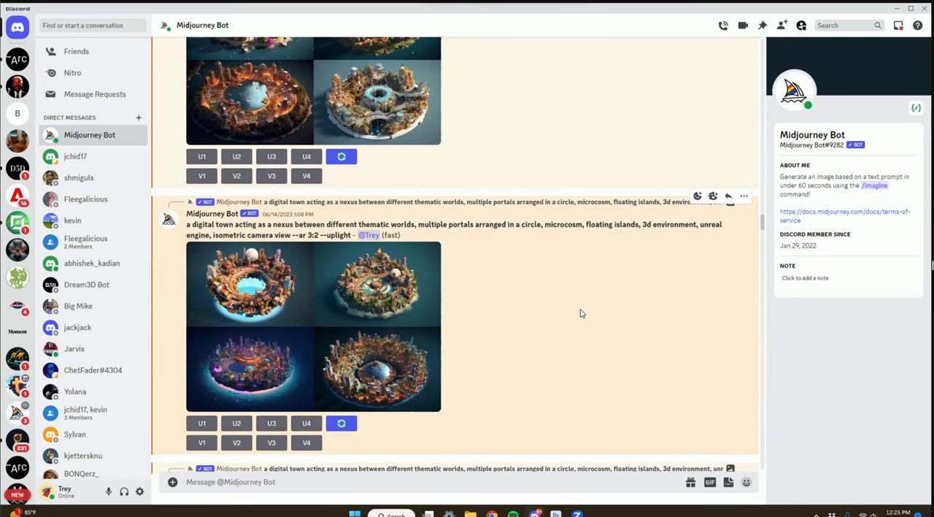
pyautogui.moveTo(575, 346)
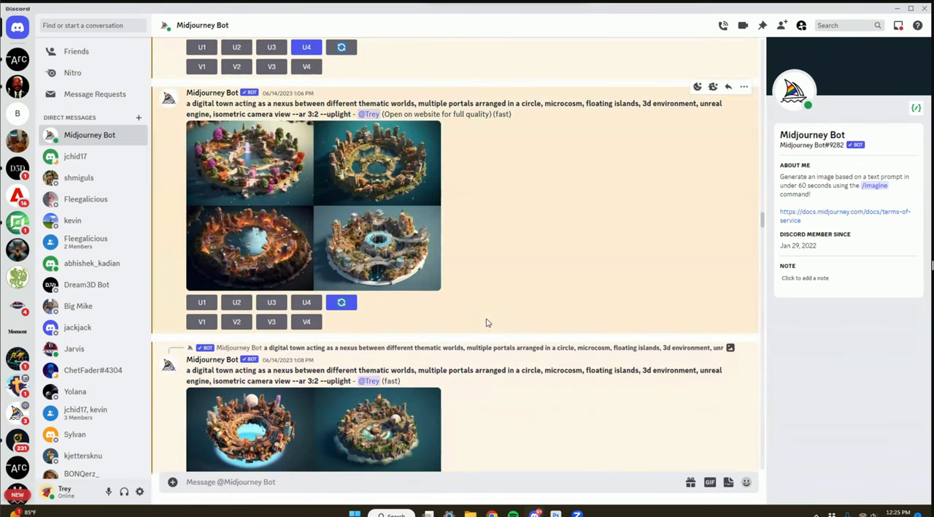
pyautogui.scroll(-3)
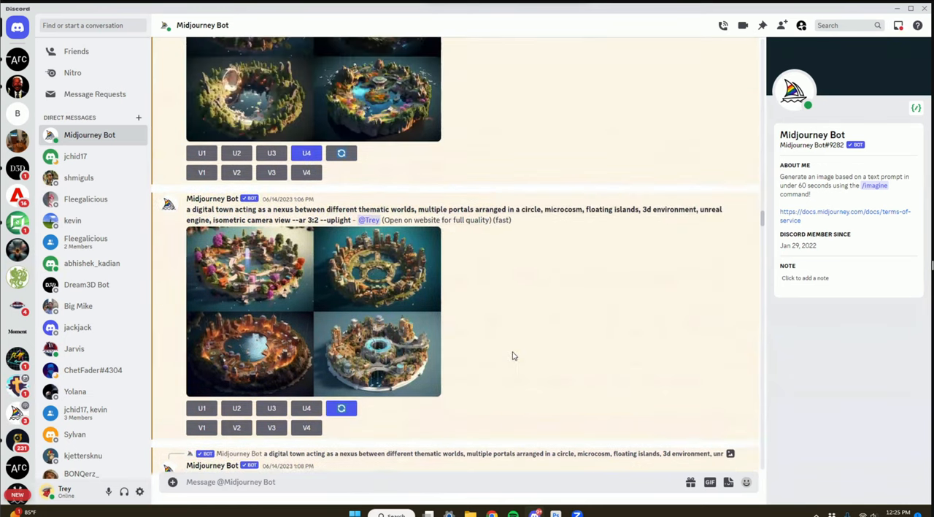
pyautogui.scroll(-3)
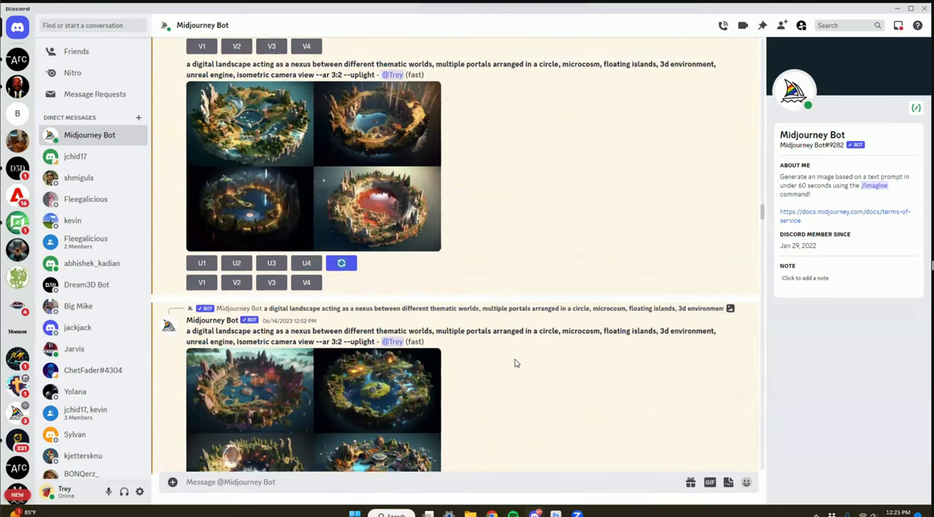
pyautogui.scroll(-3)
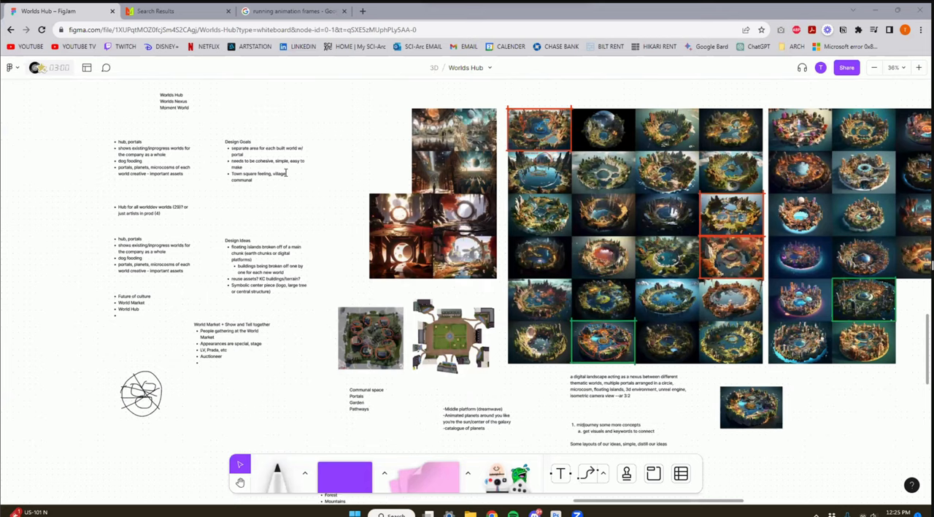
pyautogui.moveTo(651, 322)
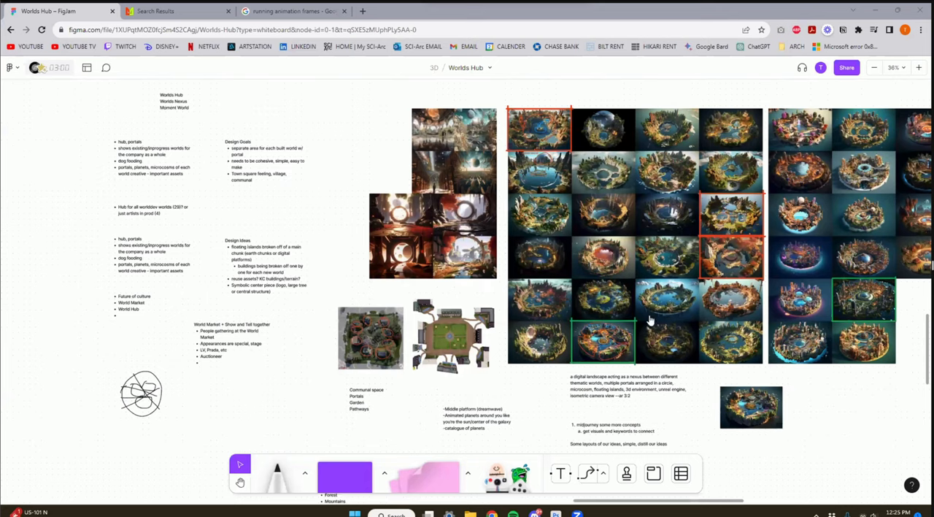
# Step: Switch from the FigJam board to the Midlibrary disney search results tab
pyautogui.click(172, 12)
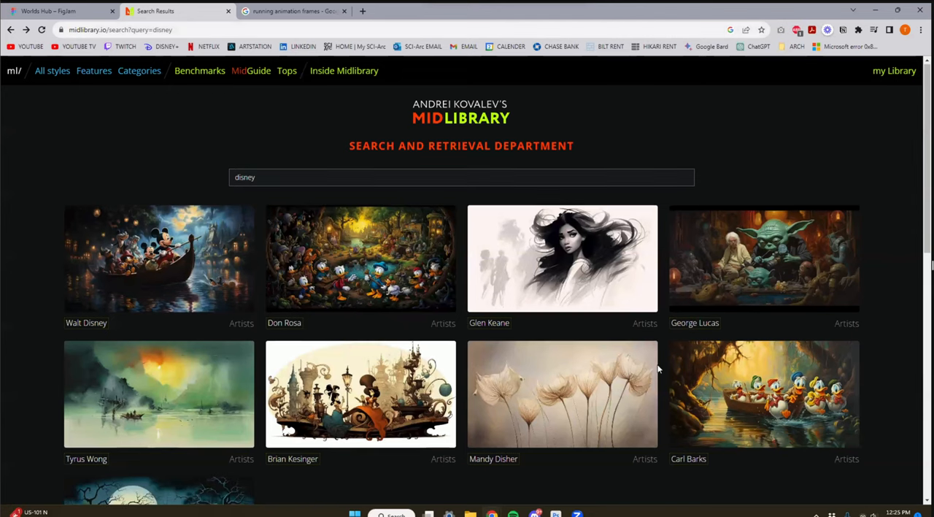
# Step: Browse down Midlibrary's full catalogue of 576 Midjourney styles
pyautogui.scroll(-3)
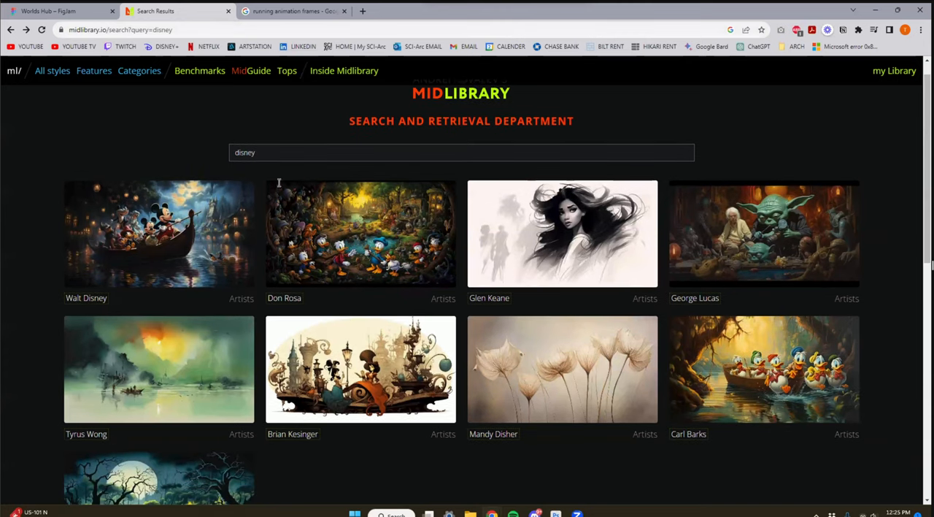
pyautogui.scroll(-3)
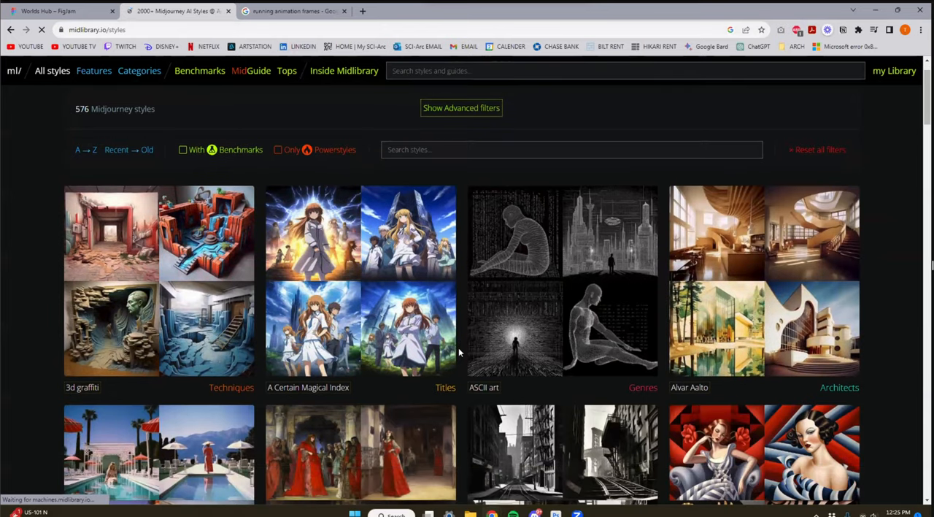
pyautogui.scroll(-3)
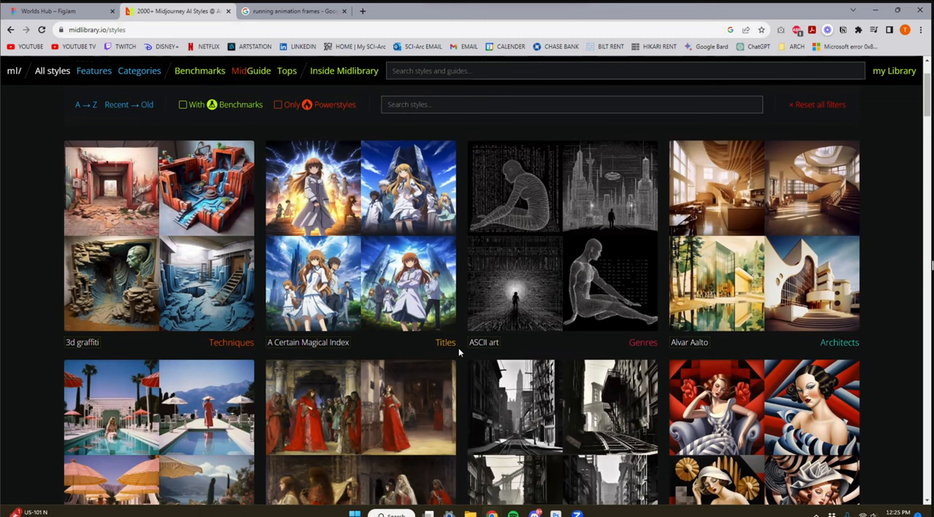
pyautogui.scroll(-3)
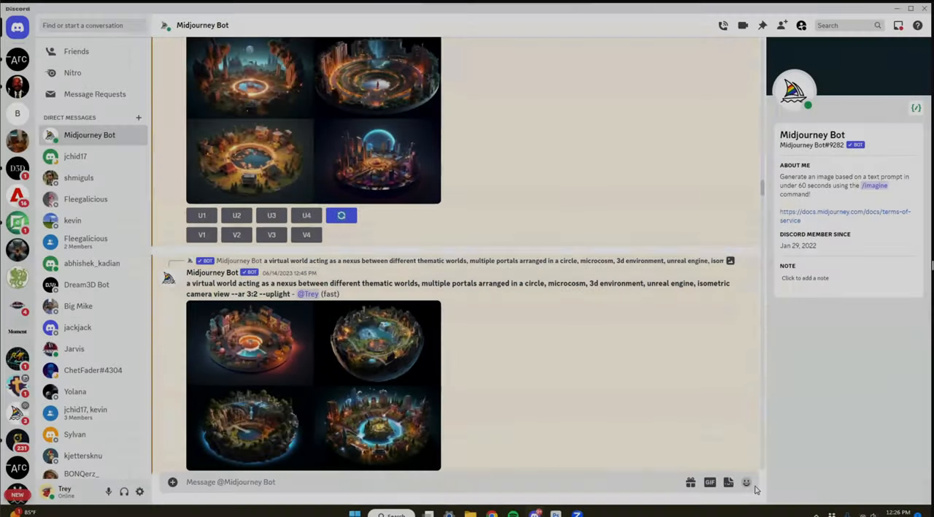
# Step: Start an /imagine command in the Midjourney Bot message box with an empty prompt
pyautogui.scroll(-3)
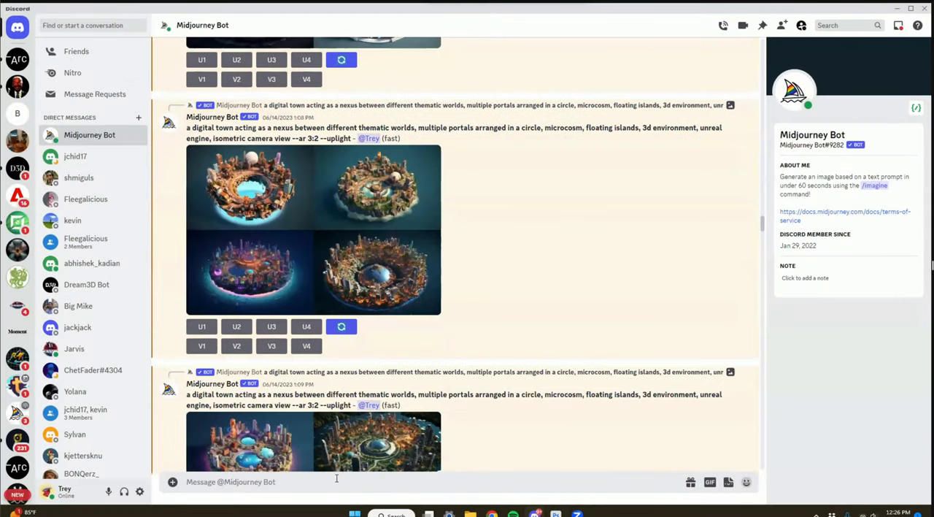
pyautogui.scroll(-3)
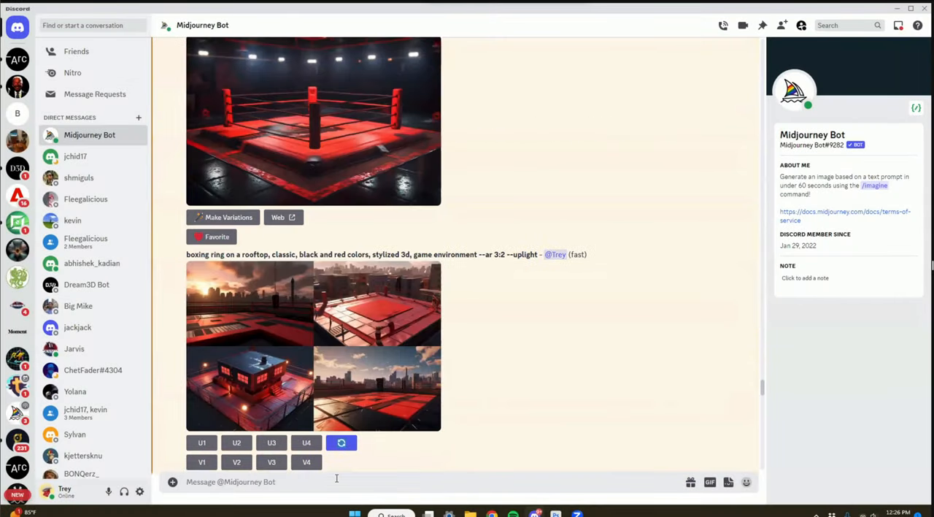
pyautogui.write('/')
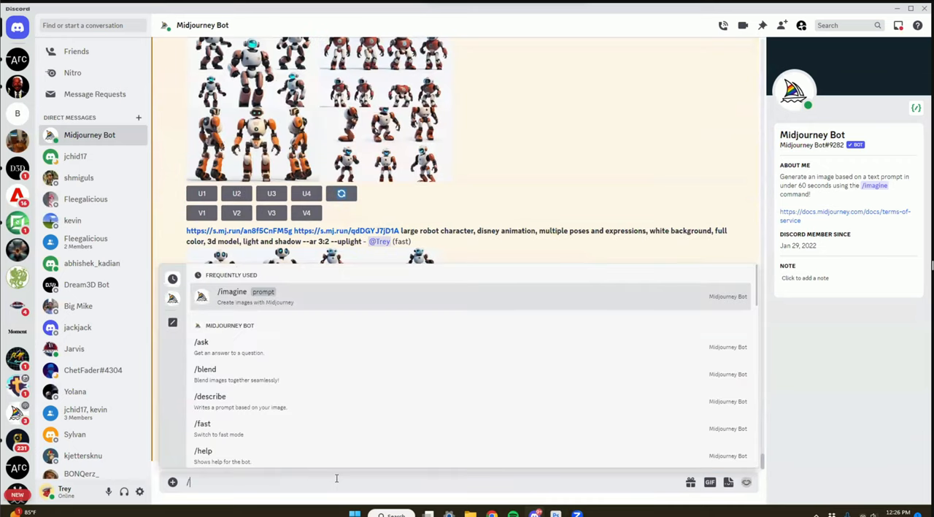
pyautogui.write('imagine prompt')
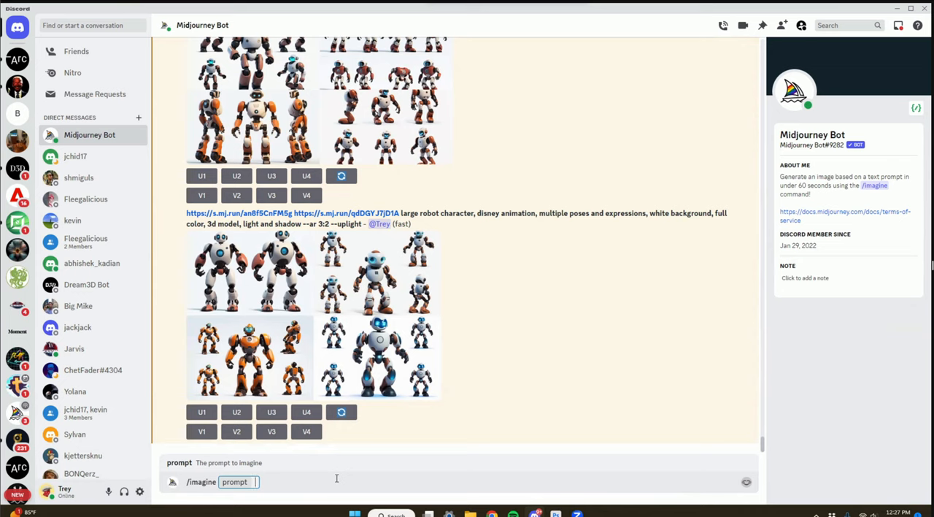
# Step: Enter the prompt 'scifi city, multiple buildings, neon signs, center platform'
pyautogui.write('scifi')
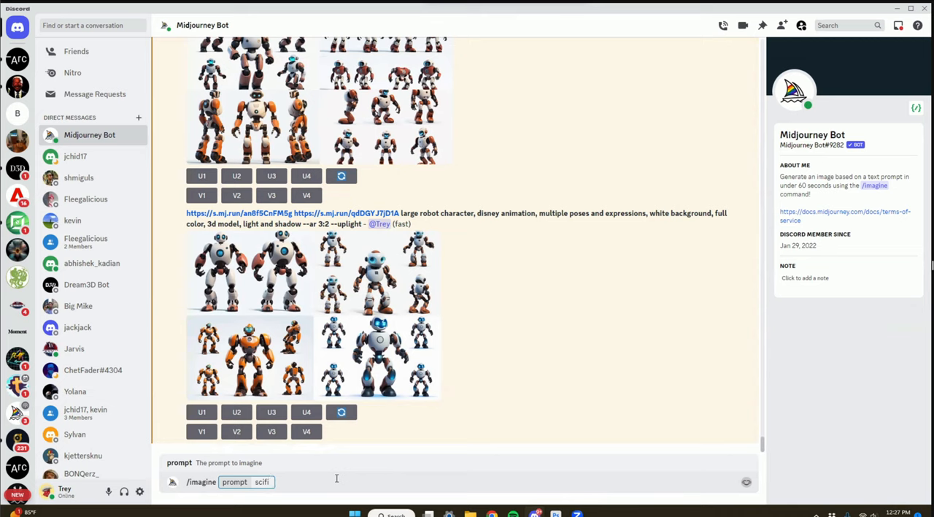
pyautogui.write('city')
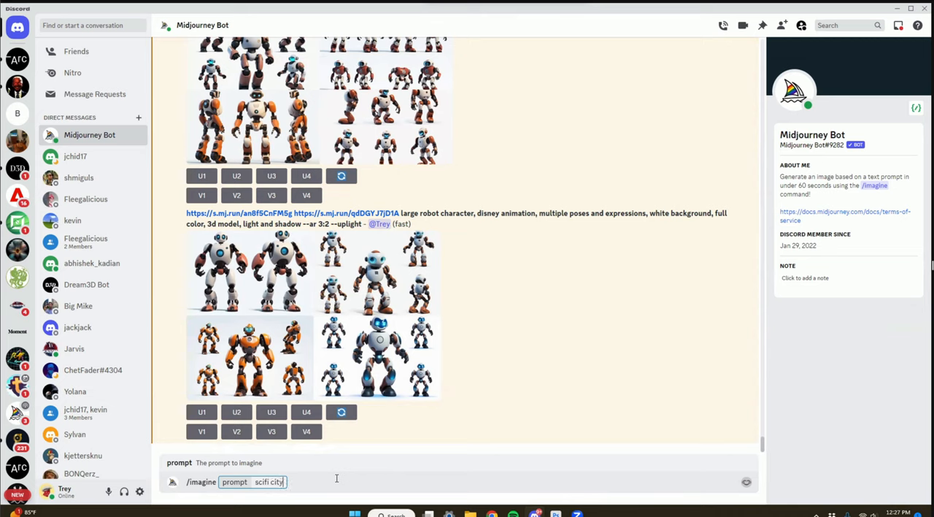
pyautogui.write(', m')
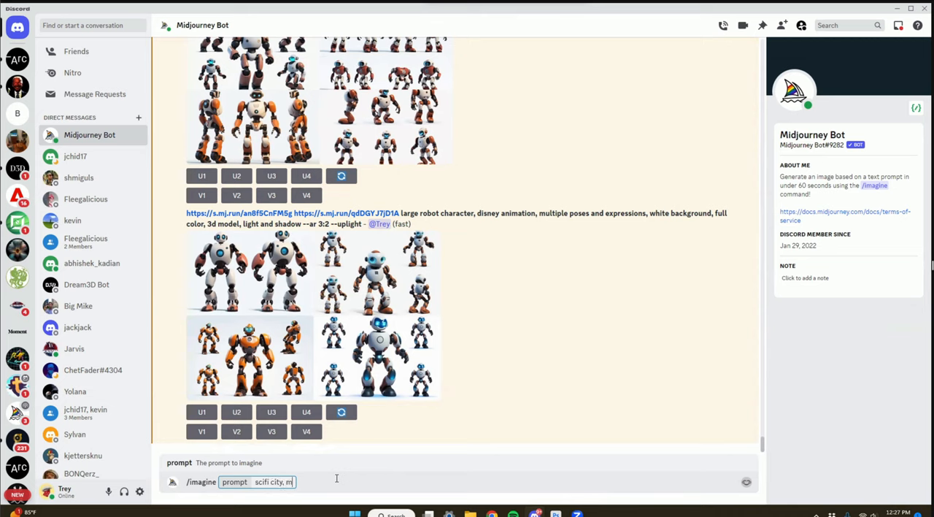
pyautogui.write('ultiple buildings,')
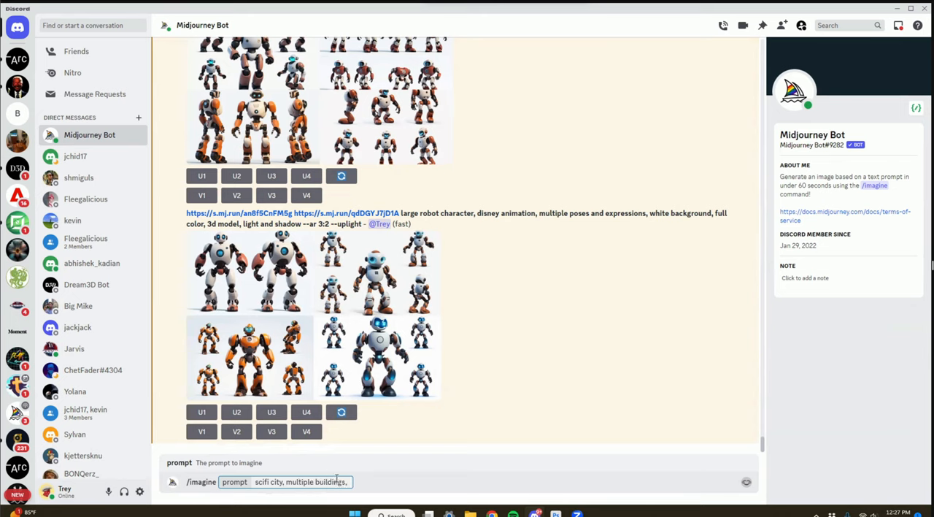
pyautogui.write('neon signs')
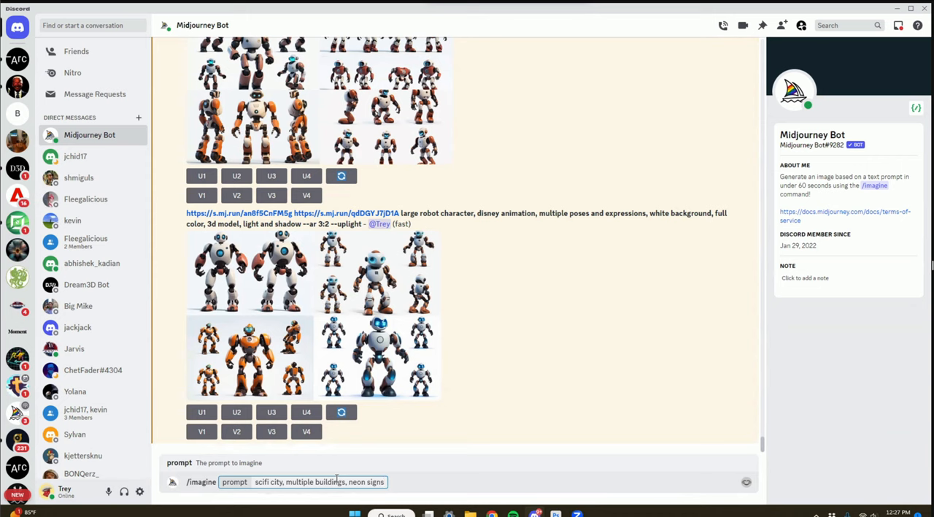
pyautogui.write(',')
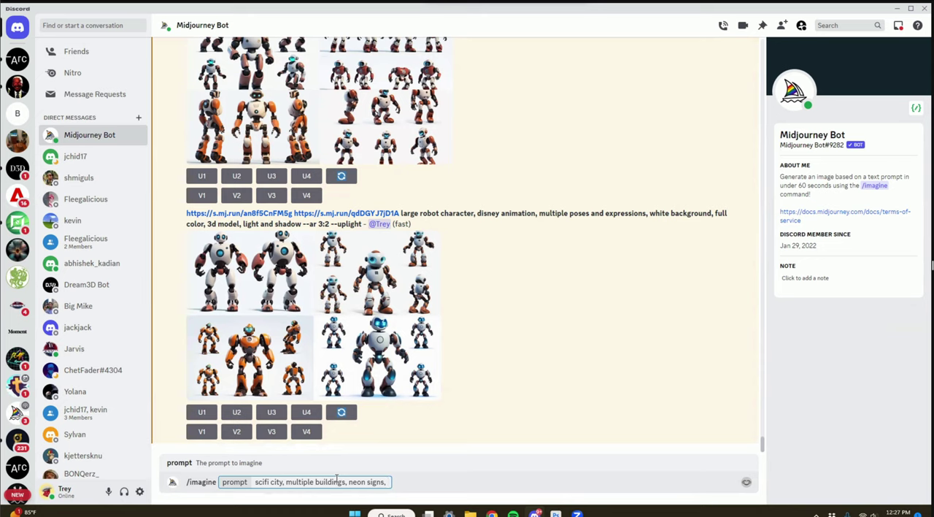
pyautogui.write('center platform')
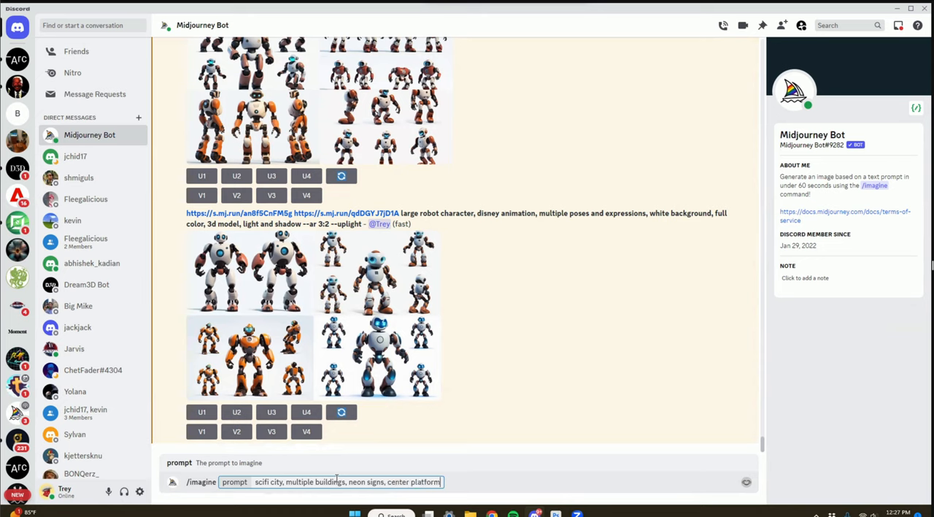
pyautogui.write('.')
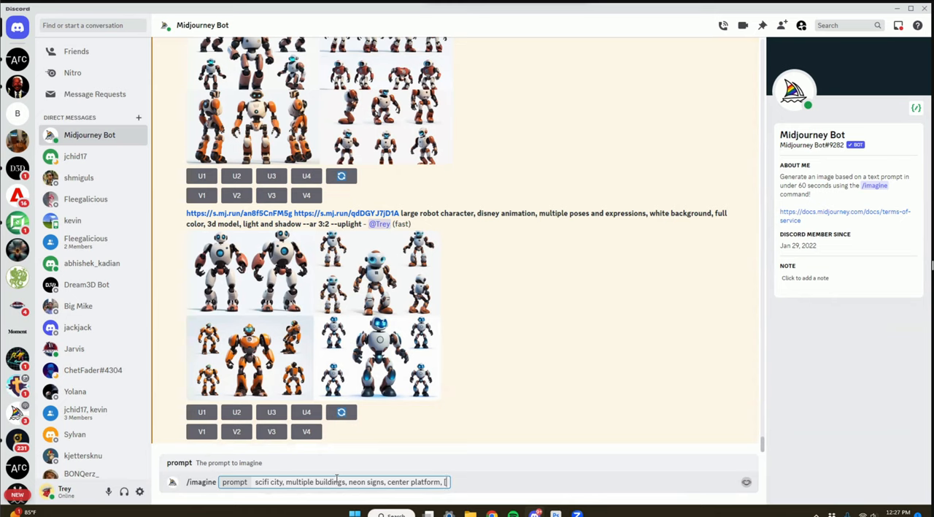
# Step: Append the weighted style '[mobile game, stylized 3d art, 3d model]:2 --ar 3:2'
pyautogui.write('mobile game, stylized')
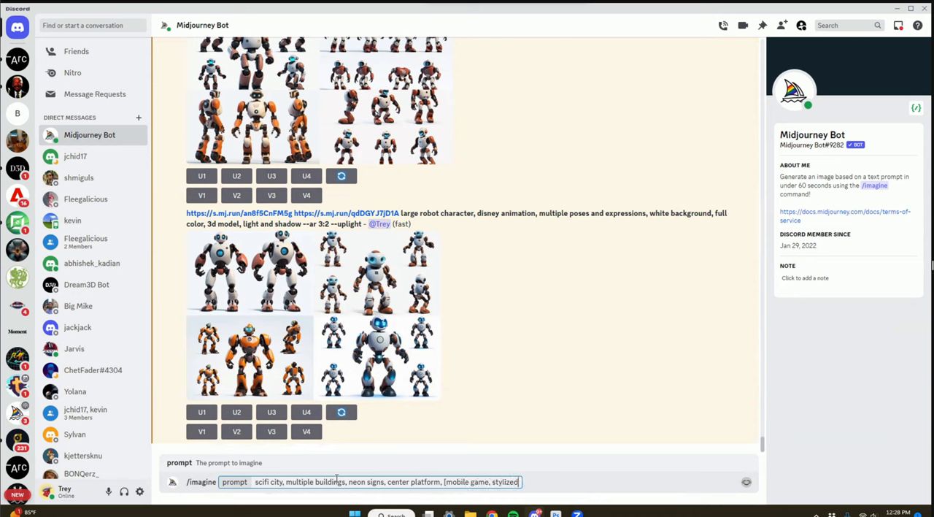
pyautogui.write('3d art, 3d model')
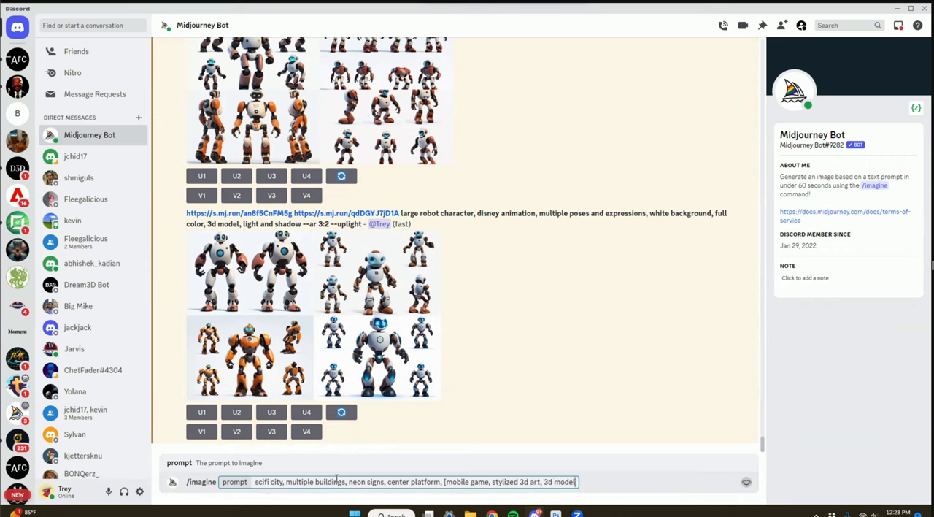
pyautogui.write(']')
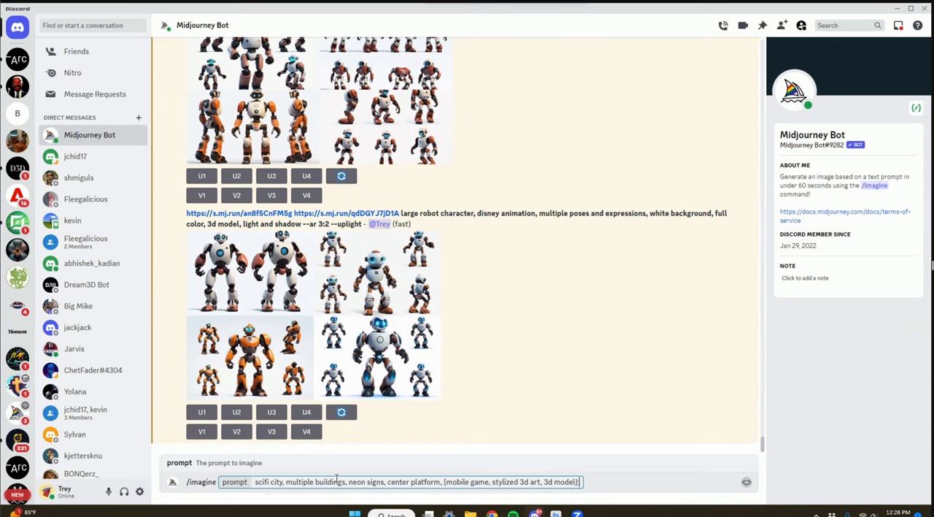
pyautogui.write('2 --')
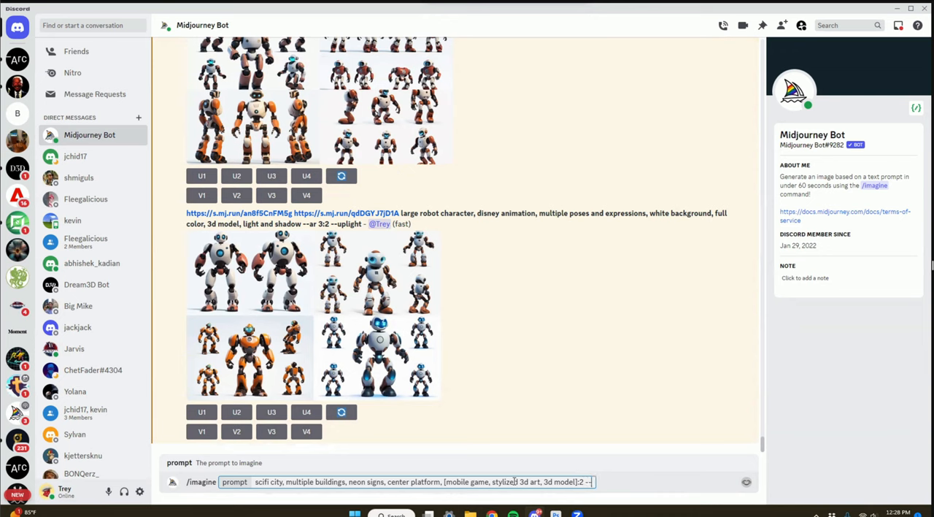
pyautogui.write('ar')
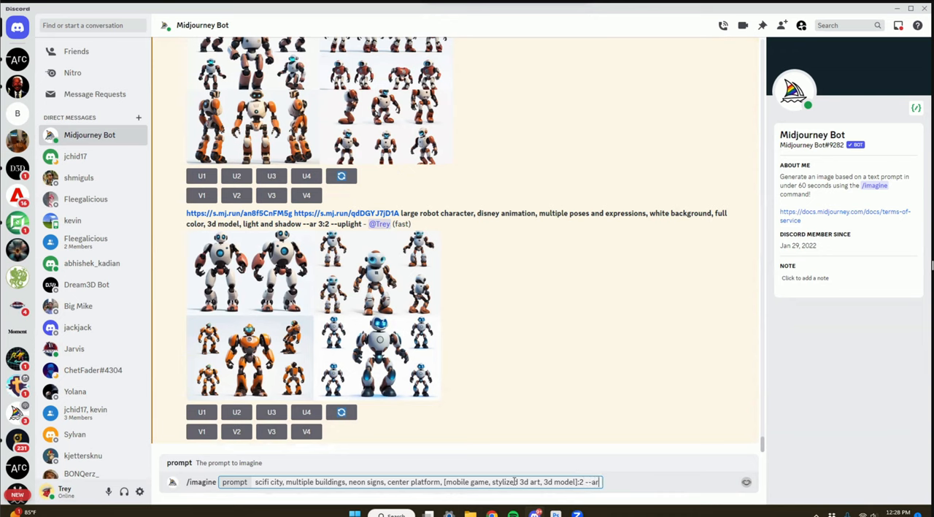
pyautogui.write('3:2')
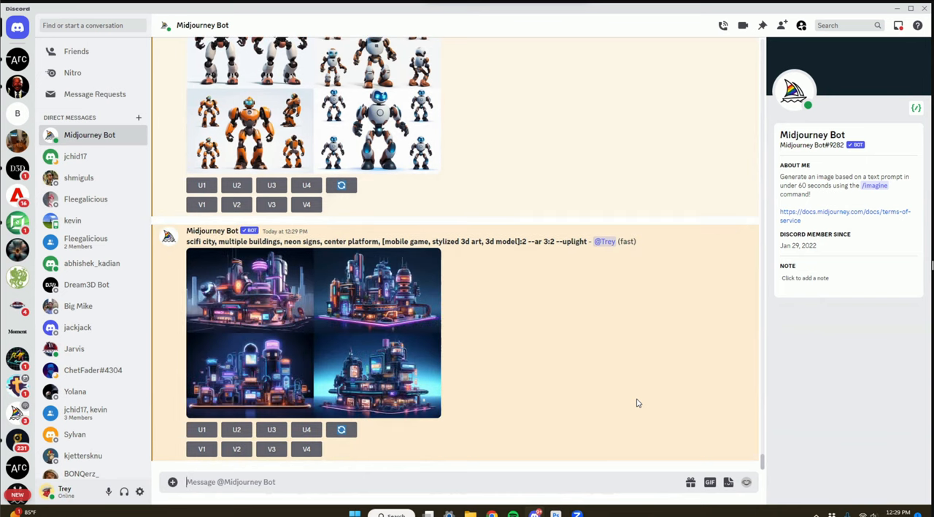
pyautogui.moveTo(499, 415)
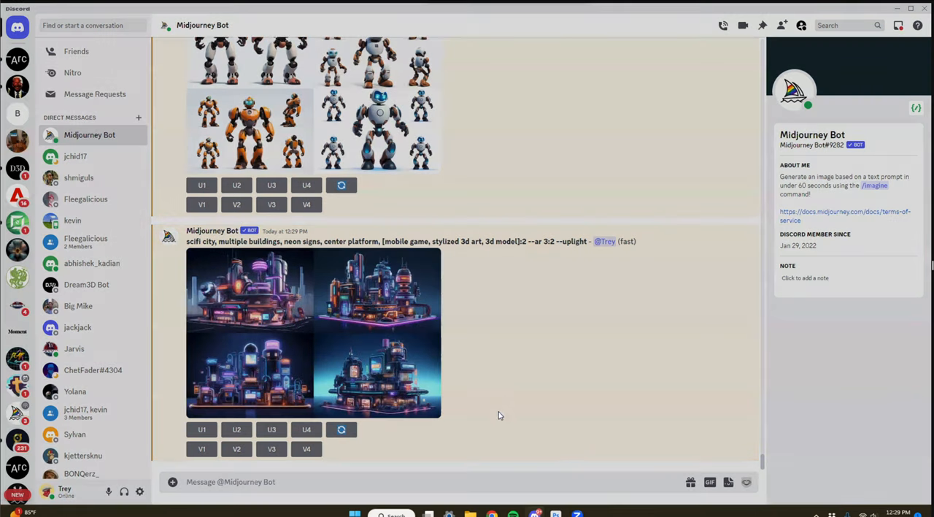
pyautogui.moveTo(596, 450)
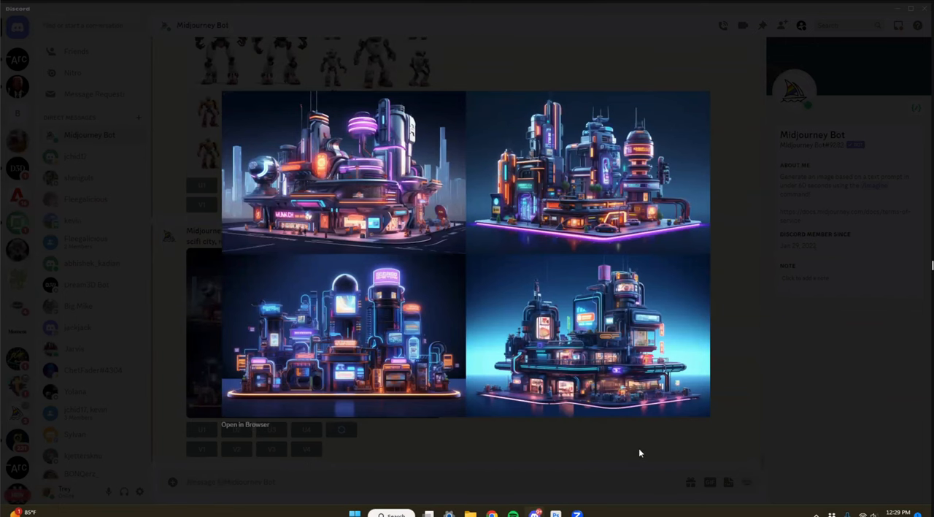
pyautogui.moveTo(631, 453)
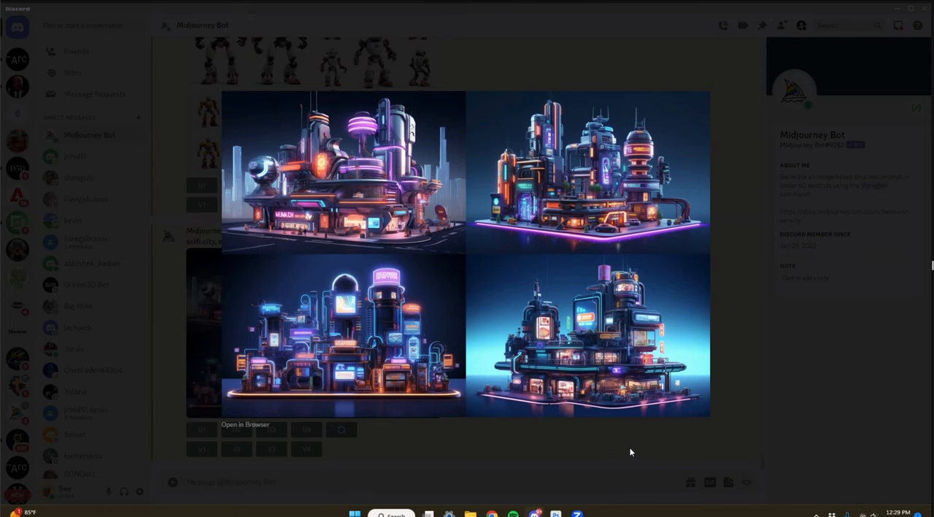
pyautogui.moveTo(626, 451)
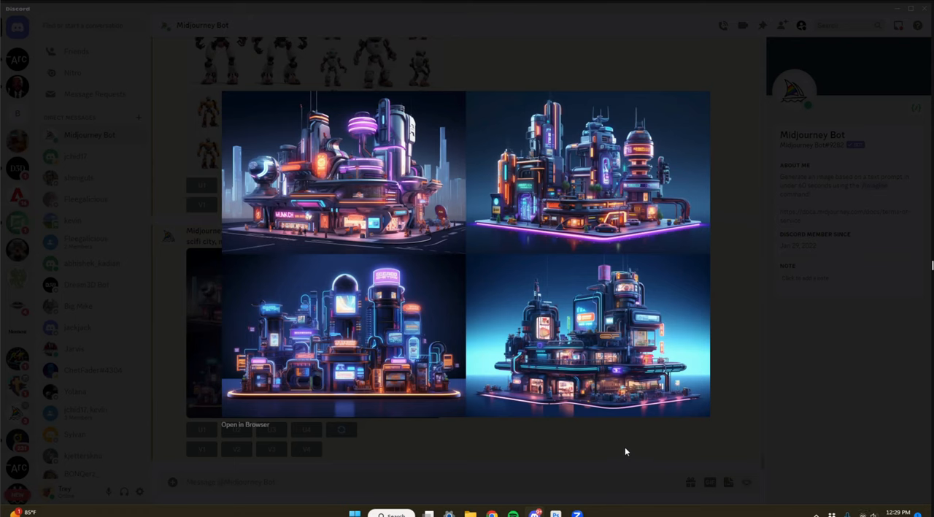
pyautogui.moveTo(549, 445)
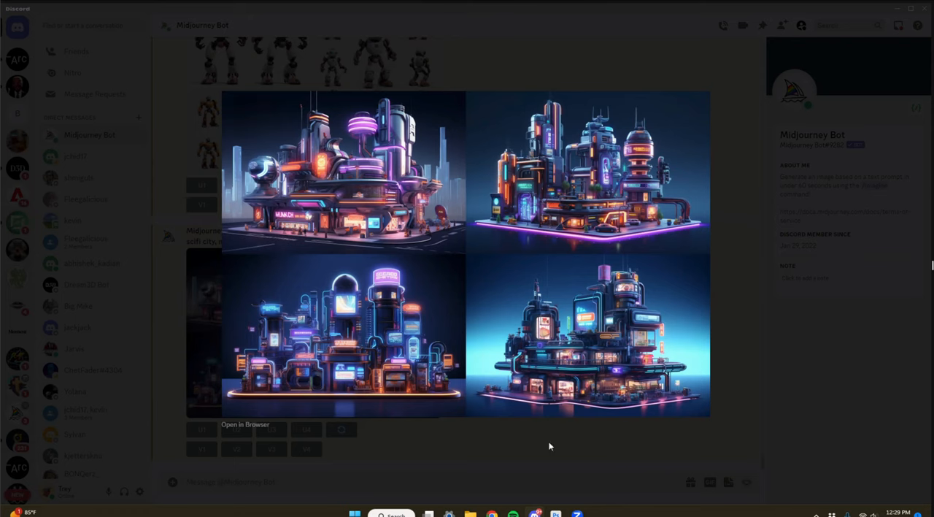
pyautogui.moveTo(626, 459)
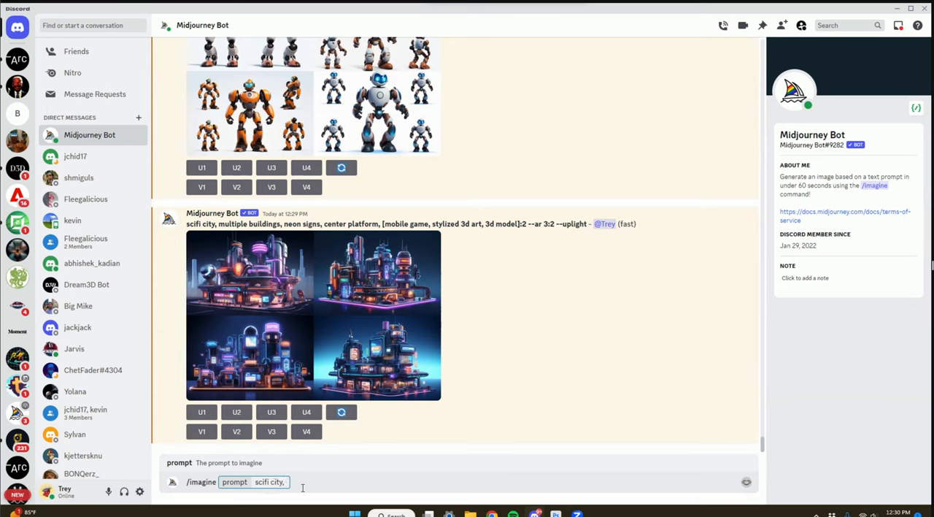
# Step: Submit 'scifi city, ramen shop, single building, neon signs, white background [mobile game, stylized 3d art, 3d model]:2 --ar 3:2'
pyautogui.write('ramen shop')
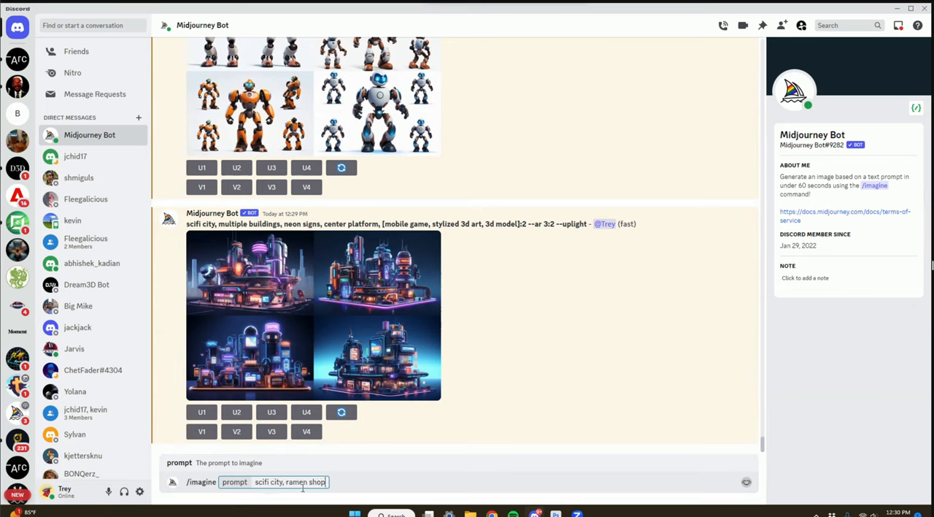
pyautogui.write(', single building, n')
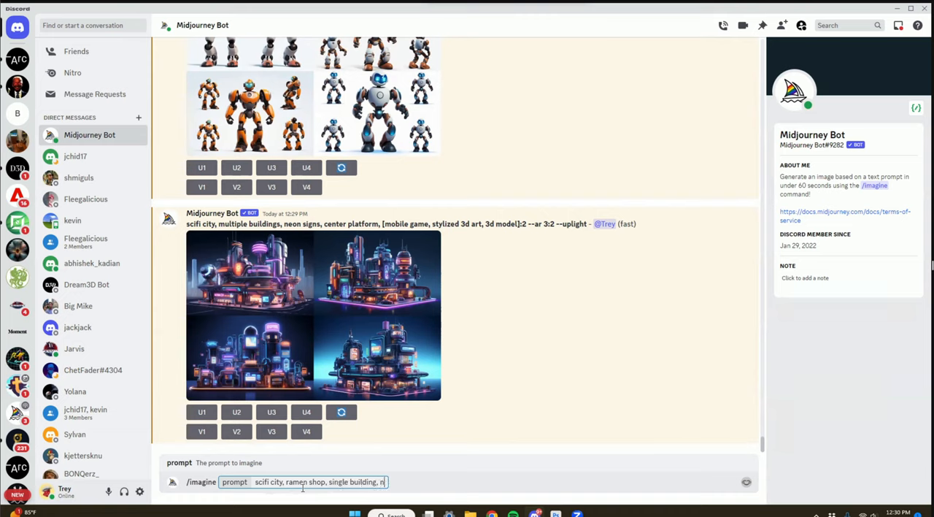
pyautogui.write('eon signs,')
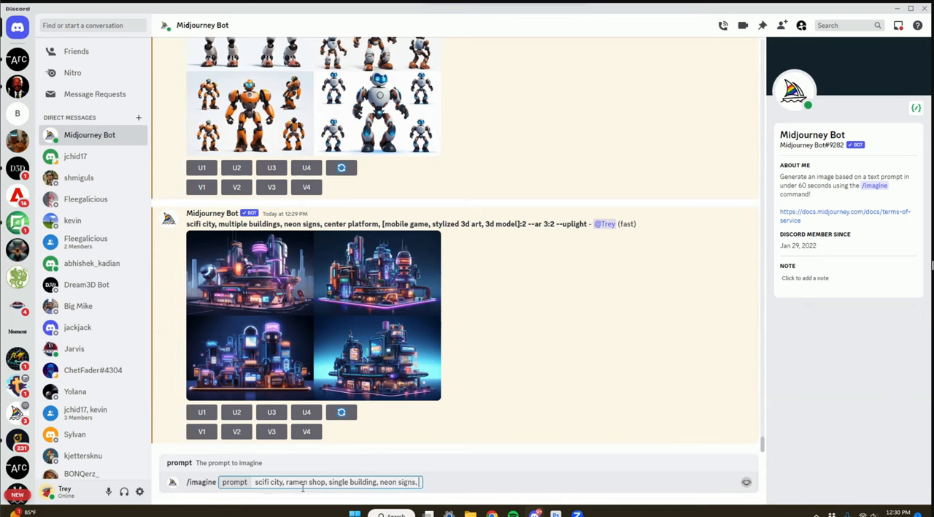
pyautogui.write('white background')
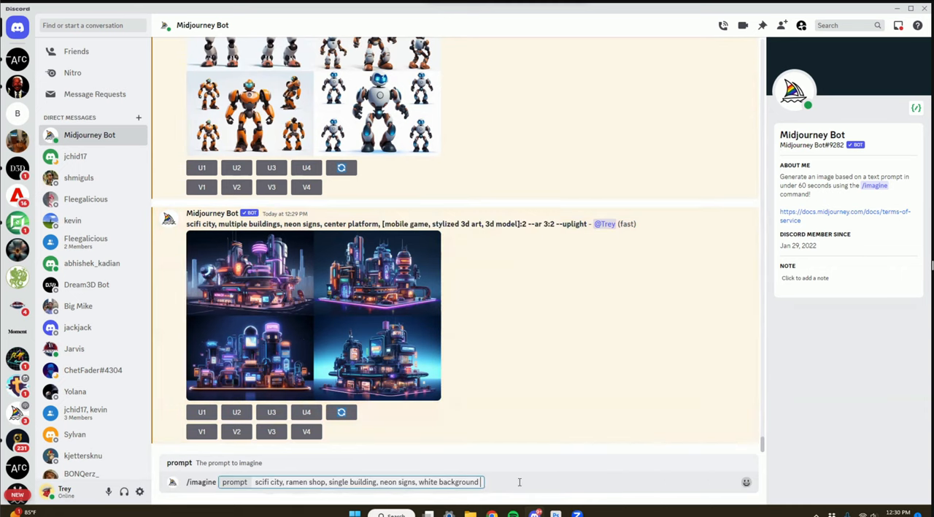
pyautogui.write('[mobile game, stylized 3d art, 3d model]:2 --ar 3:2')
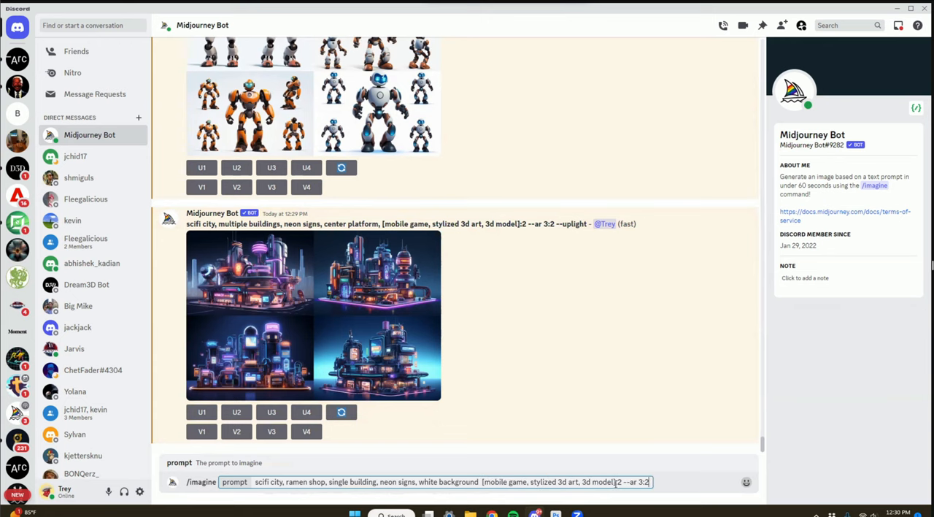
pyautogui.press('Return')
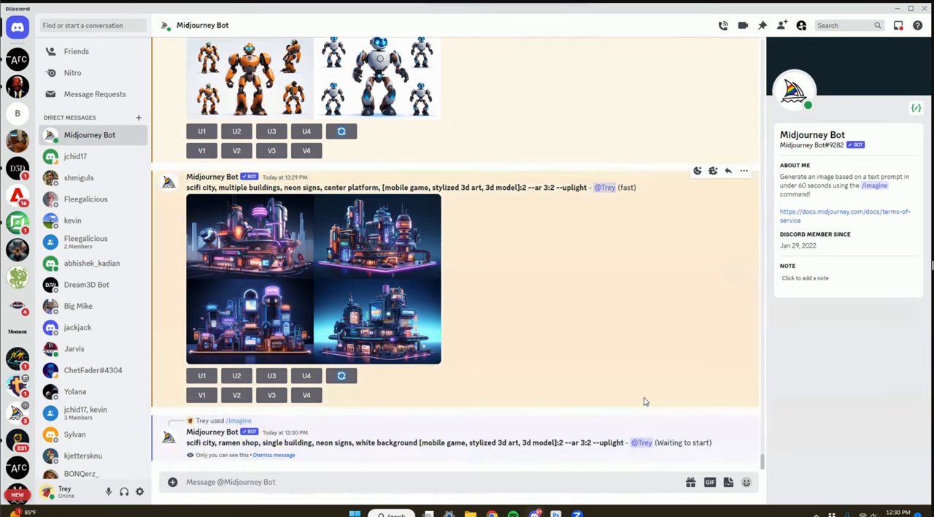
pyautogui.moveTo(645, 398)
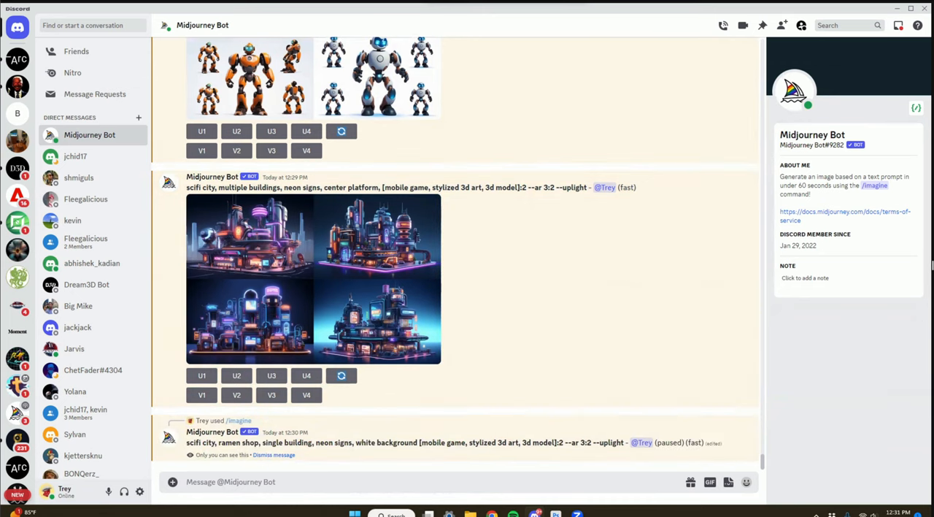
# Step: Scroll to the finished grid of four neon sci-fi ramen shop buildings
pyautogui.scroll(-3)
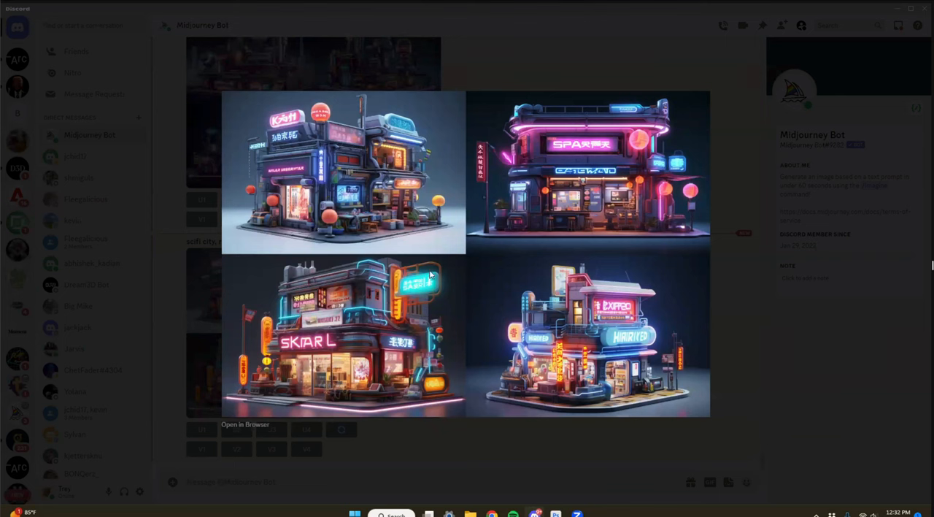
pyautogui.moveTo(562, 460)
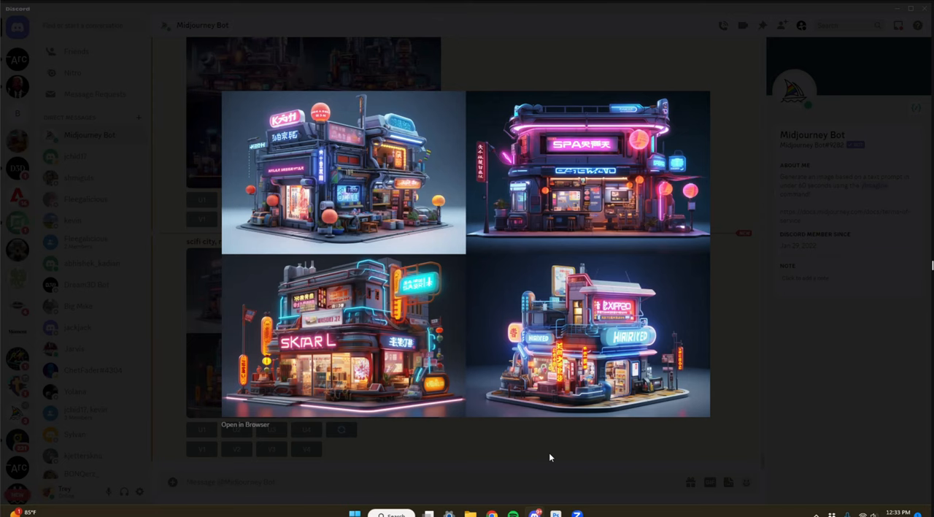
pyautogui.moveTo(505, 397)
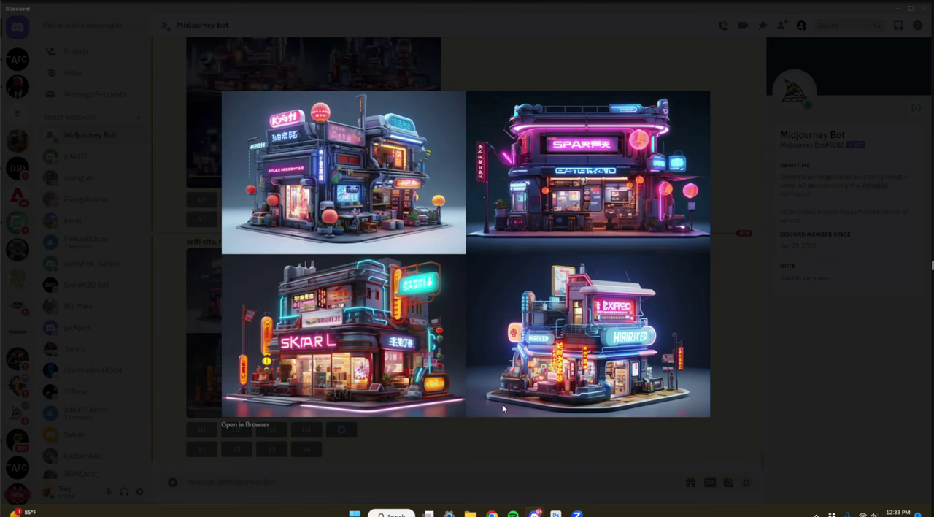
pyautogui.moveTo(273, 218)
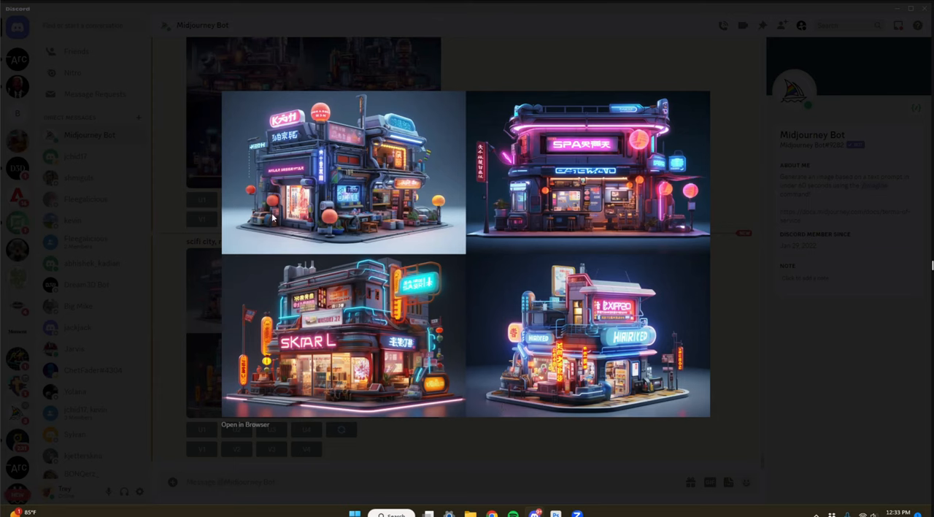
pyautogui.moveTo(336, 178)
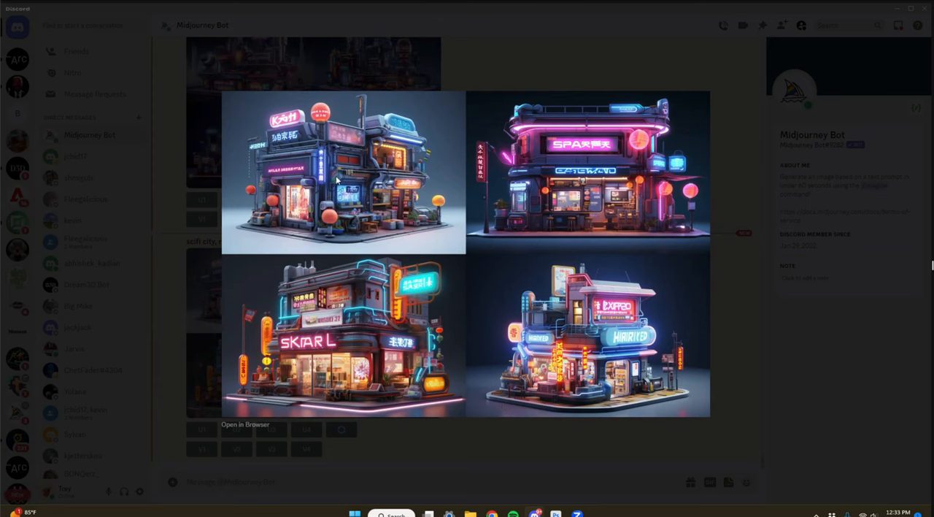
pyautogui.moveTo(362, 163)
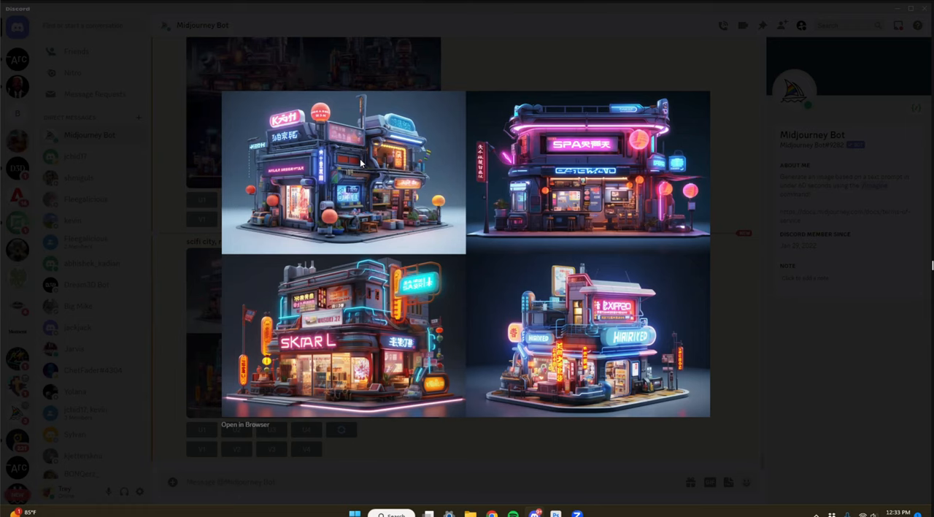
pyautogui.moveTo(461, 82)
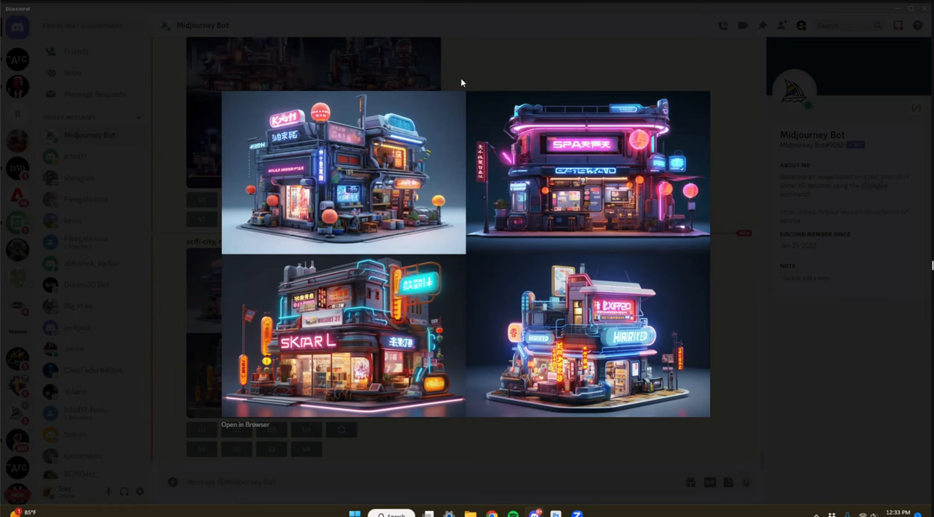
pyautogui.moveTo(207, 464)
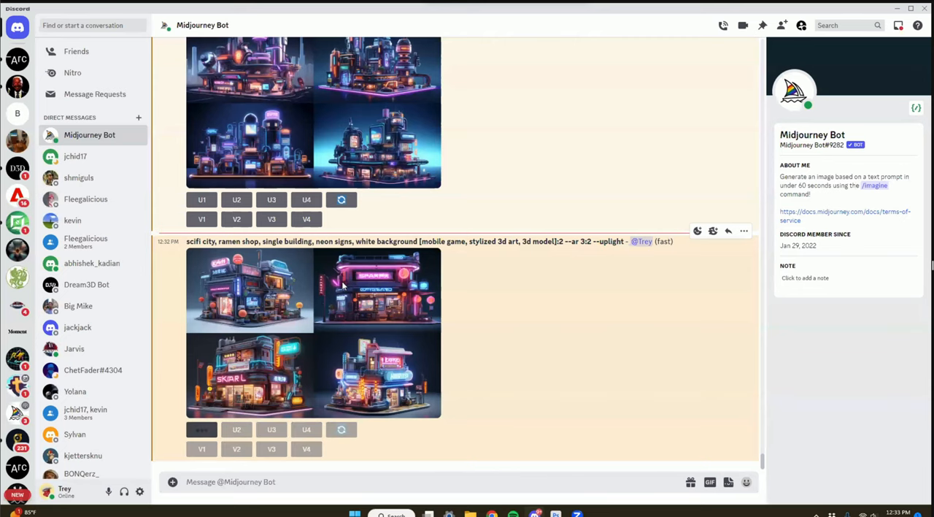
# Step: Upscale the first neon ramen shop image with U1
pyautogui.click(201, 429)
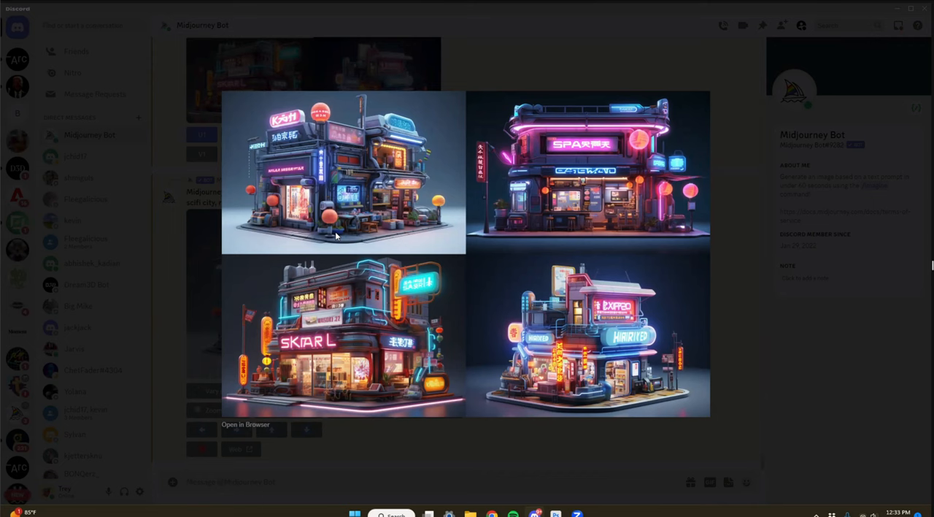
pyautogui.moveTo(380, 244)
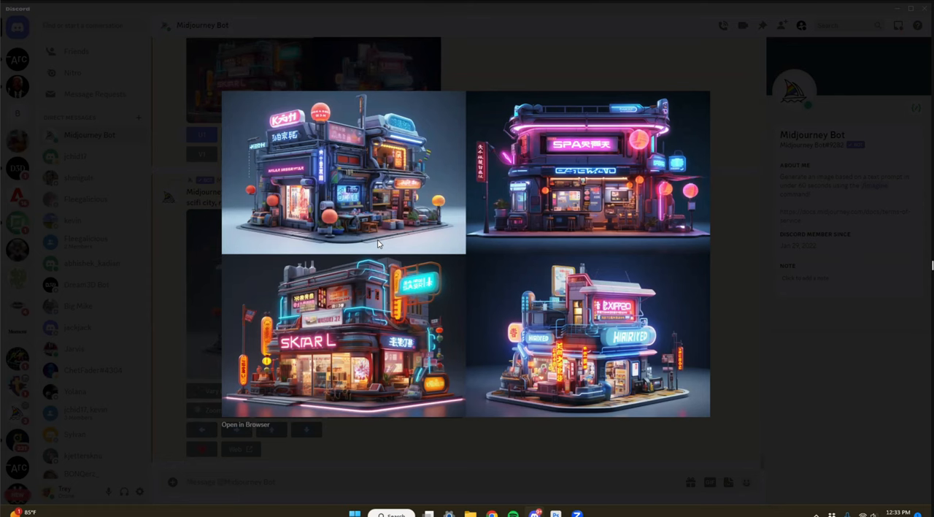
pyautogui.moveTo(500, 458)
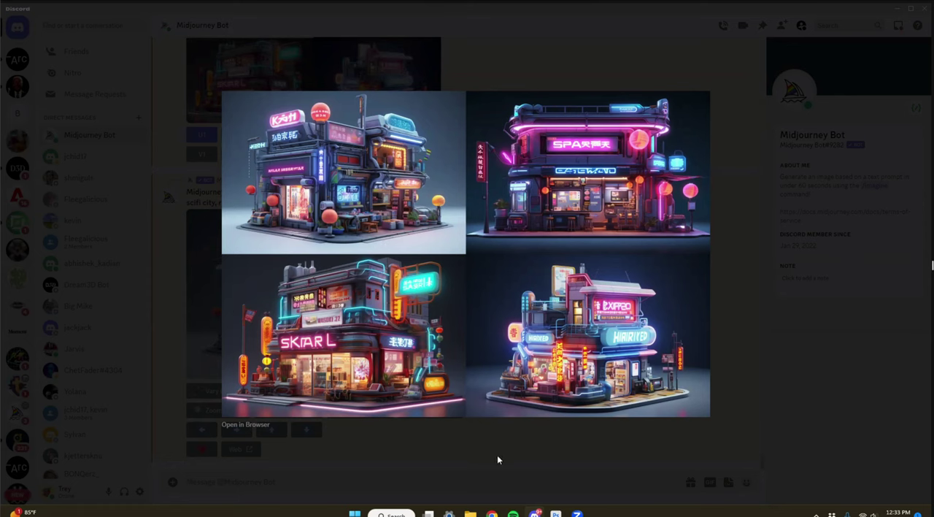
pyautogui.moveTo(630, 359)
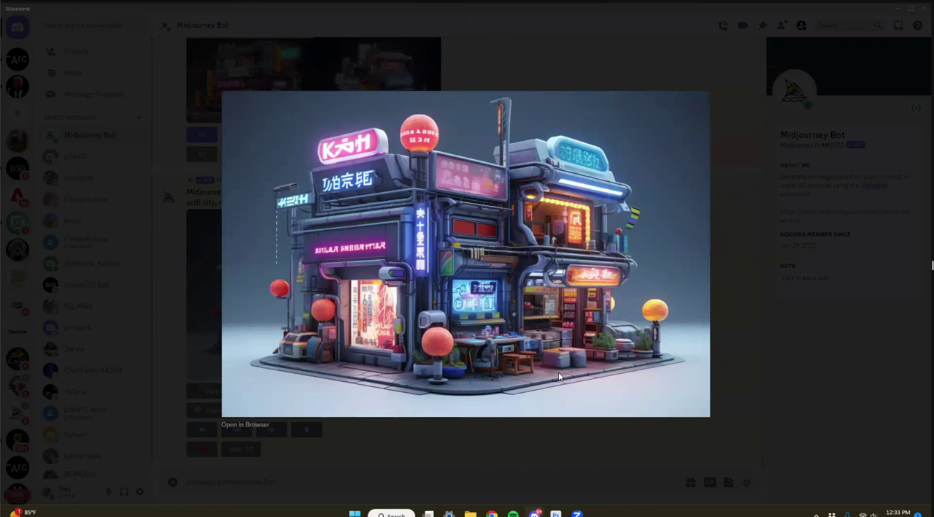
pyautogui.moveTo(637, 385)
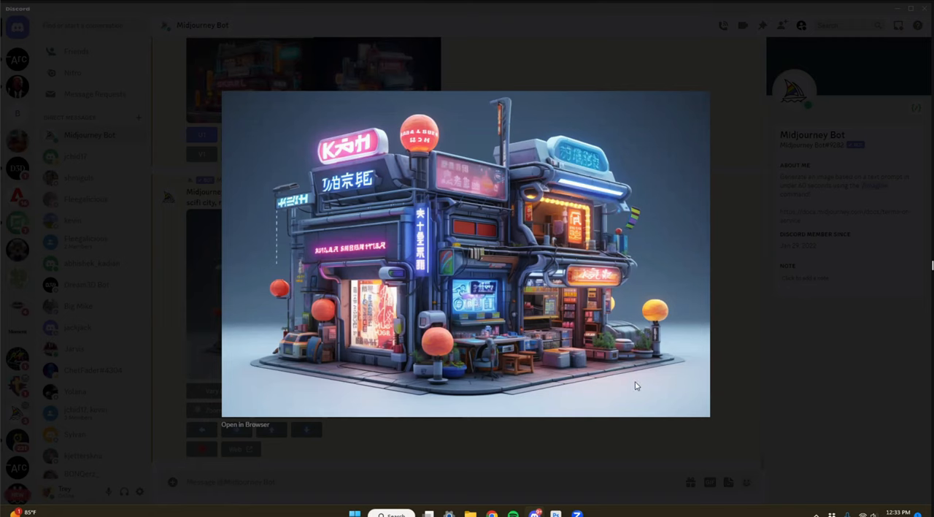
pyautogui.moveTo(638, 423)
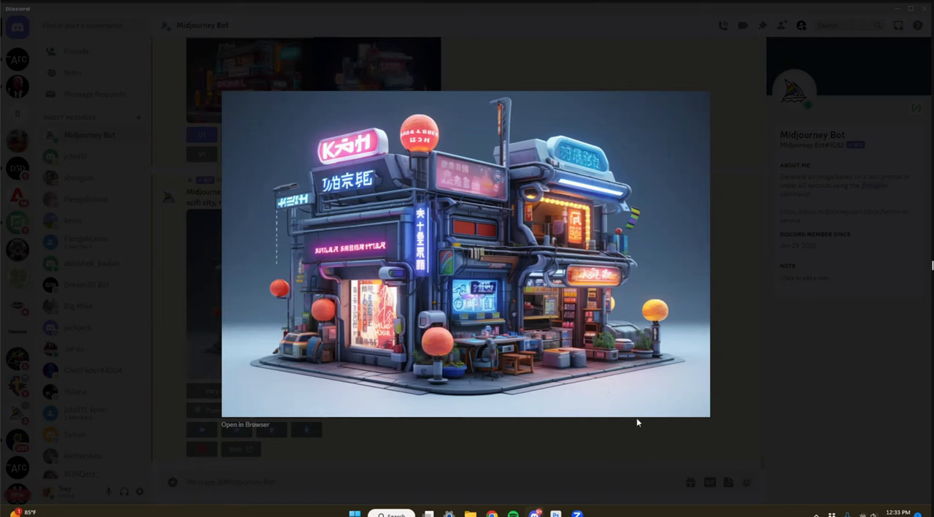
pyautogui.moveTo(611, 450)
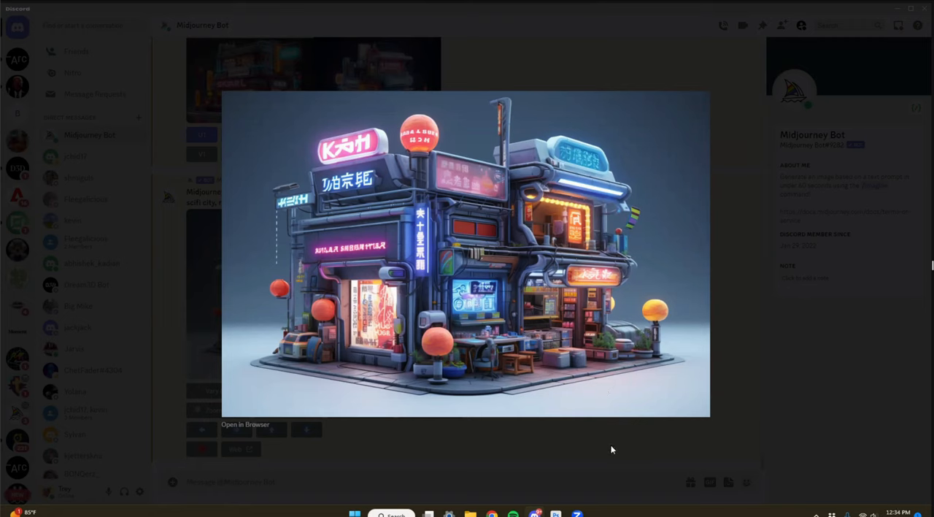
pyautogui.moveTo(616, 447)
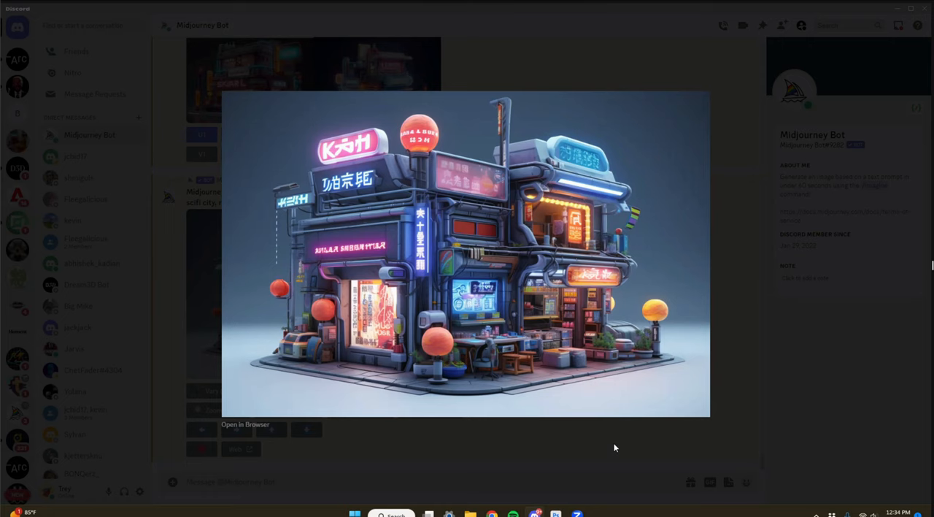
pyautogui.moveTo(638, 445)
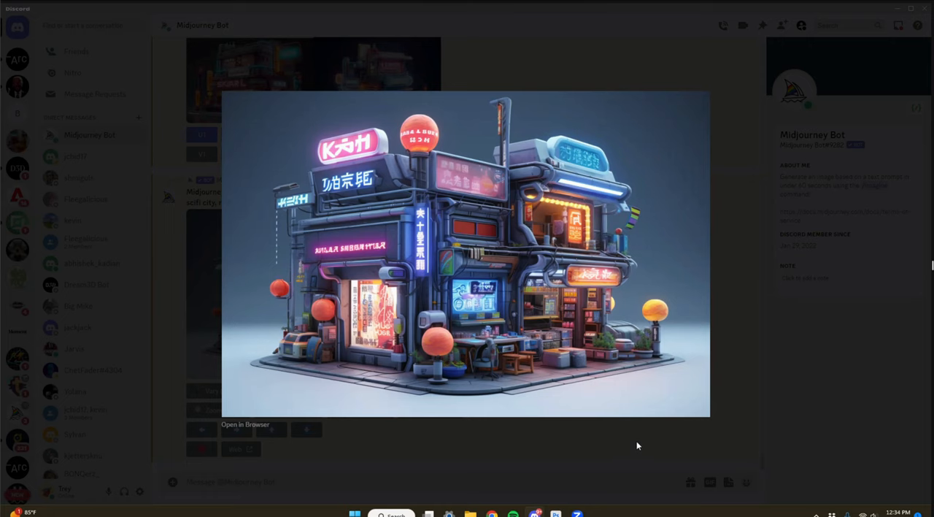
pyautogui.moveTo(640, 458)
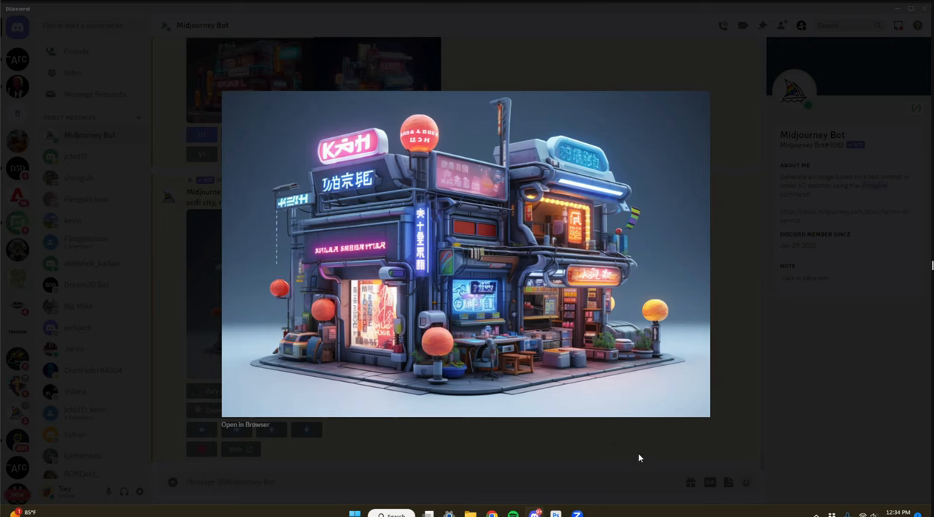
pyautogui.moveTo(624, 452)
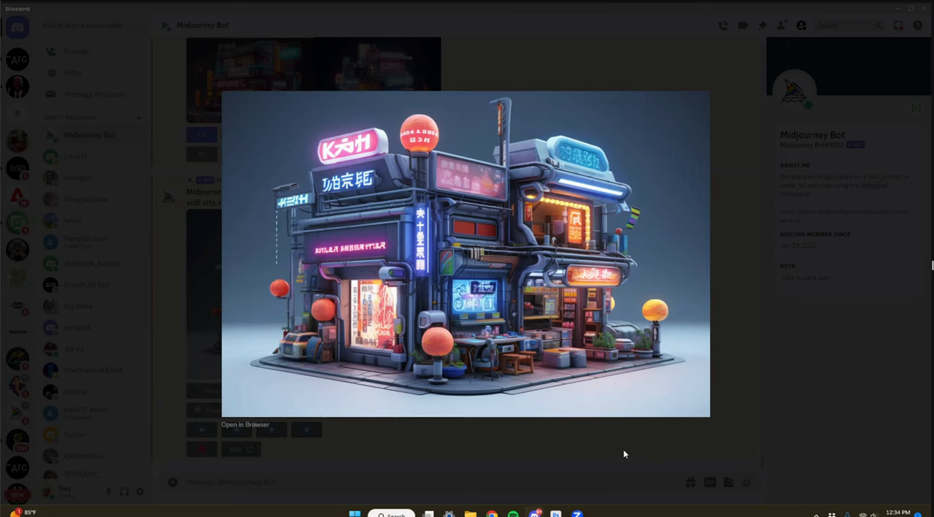
pyautogui.moveTo(612, 455)
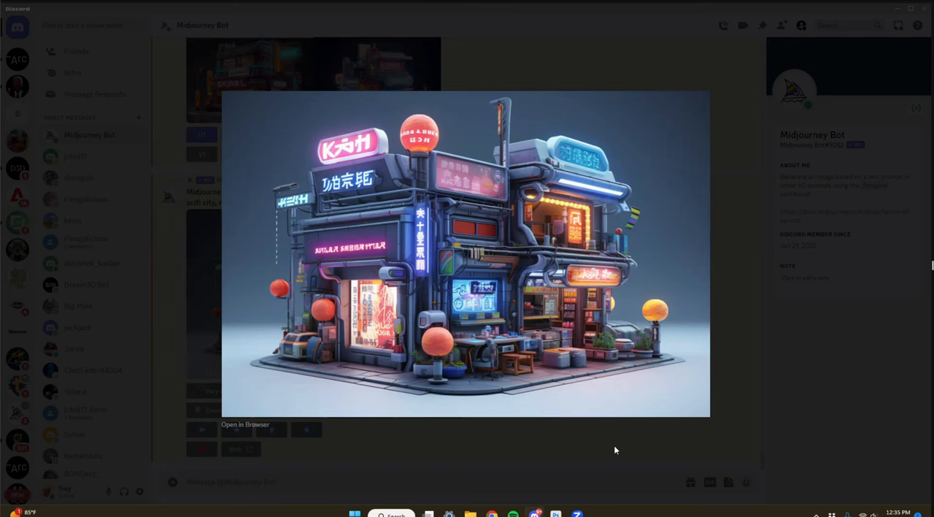
pyautogui.moveTo(722, 438)
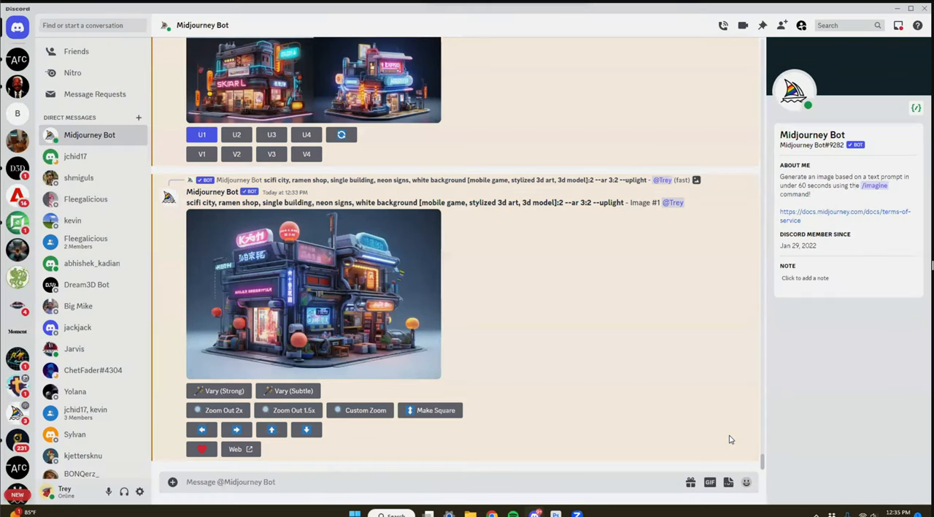
# Step: Return to the earlier floating-islands landscape grid with its U4 upscale notice
pyautogui.click(313, 295)
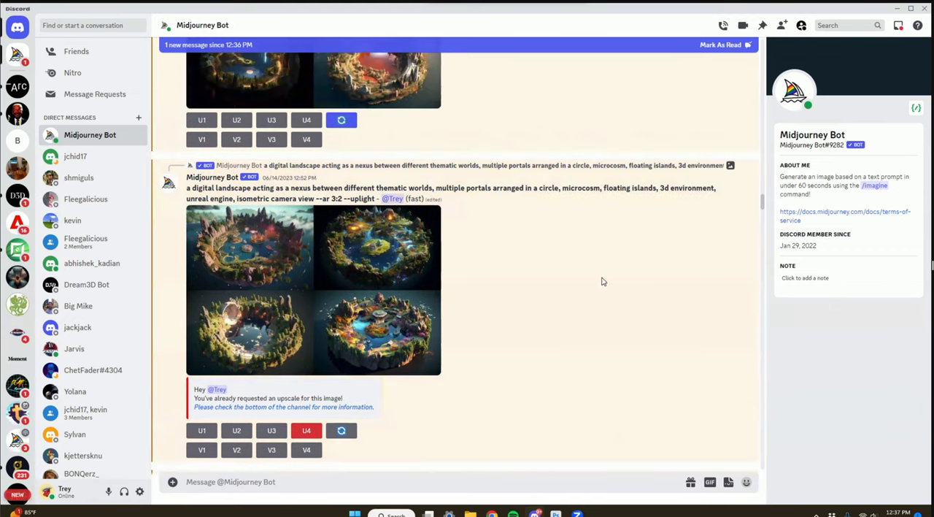
pyautogui.scroll(-3)
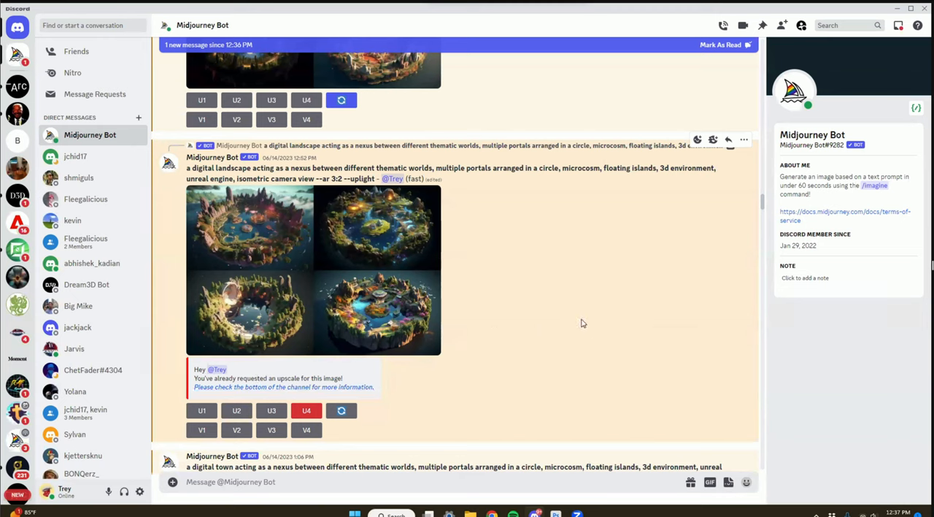
pyautogui.moveTo(521, 499)
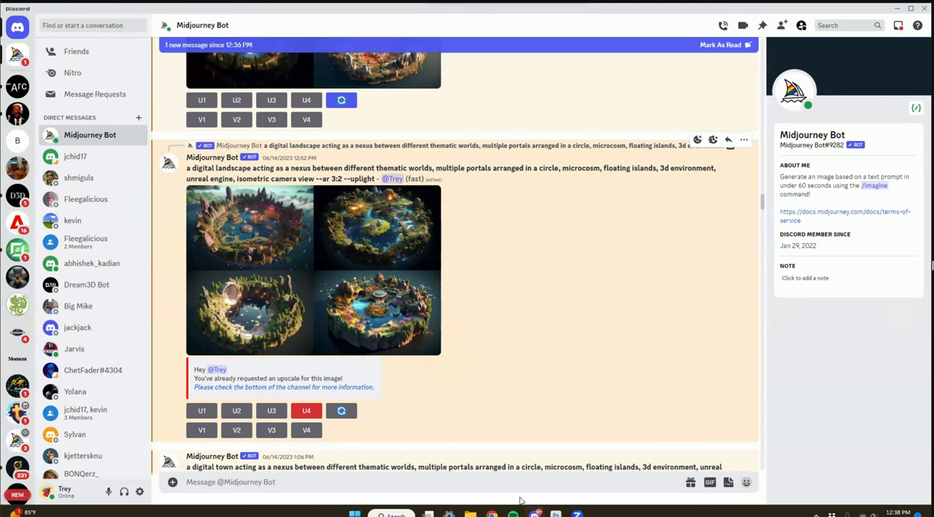
pyautogui.moveTo(359, 280)
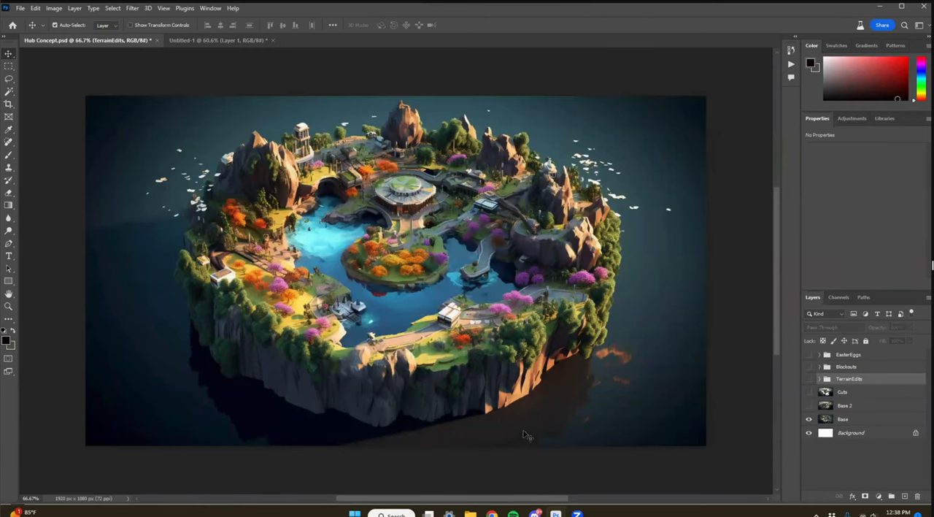
pyautogui.moveTo(575, 425)
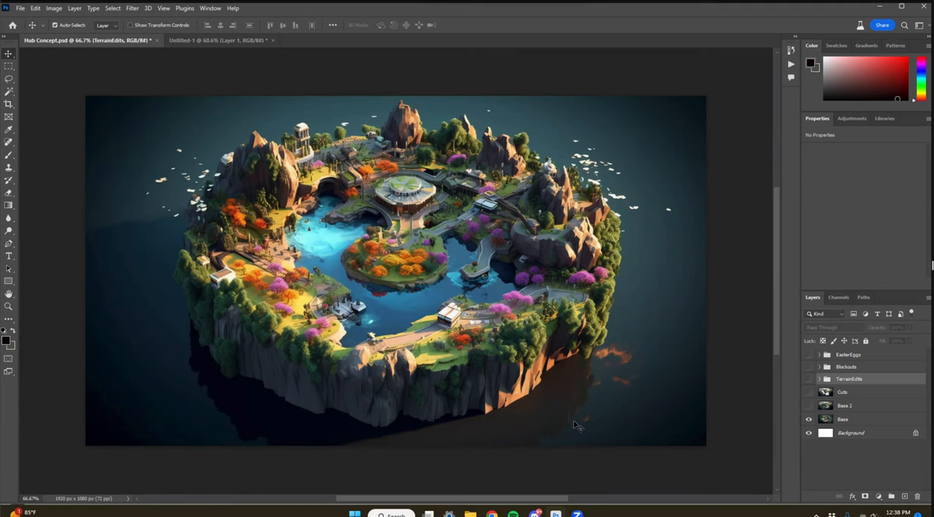
pyautogui.moveTo(563, 424)
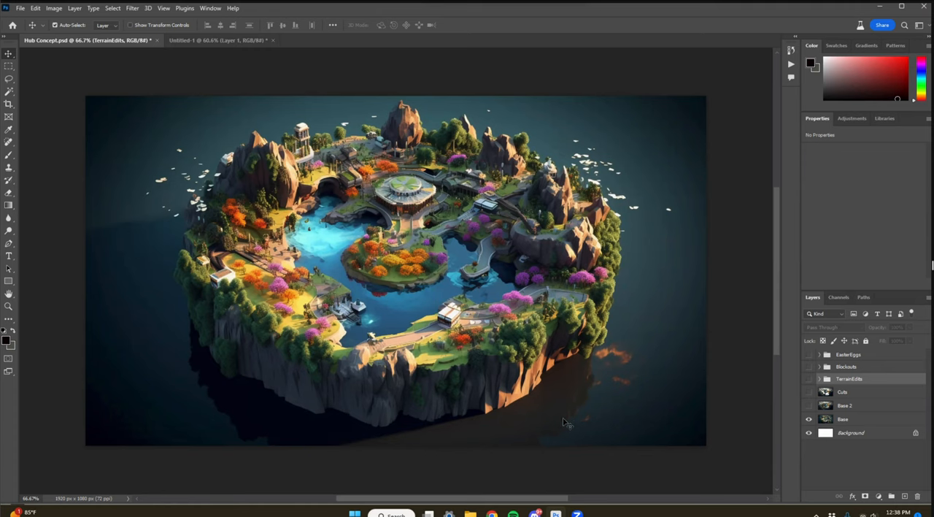
pyautogui.moveTo(733, 368)
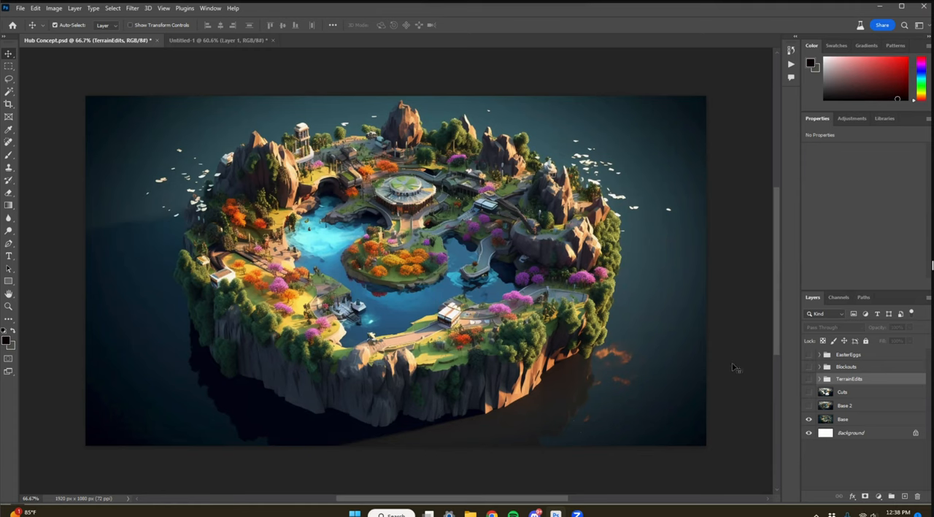
pyautogui.moveTo(744, 350)
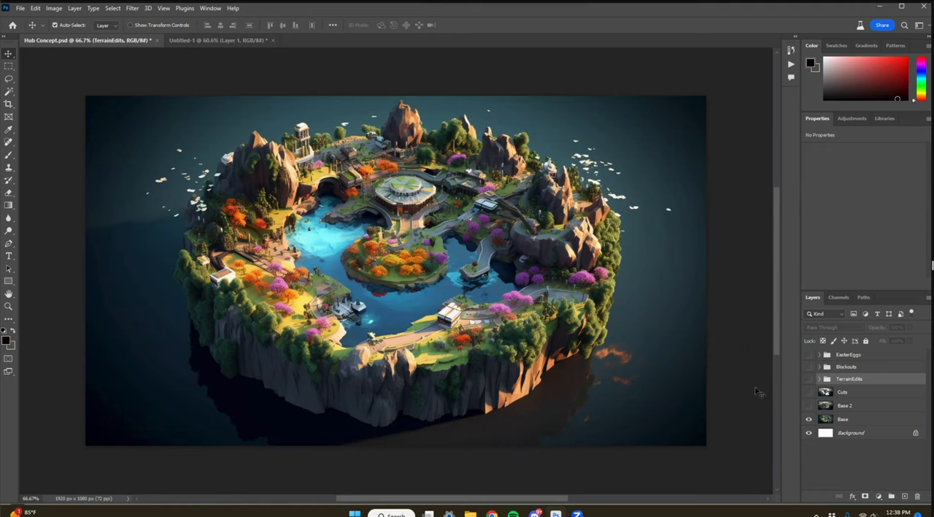
pyautogui.moveTo(749, 394)
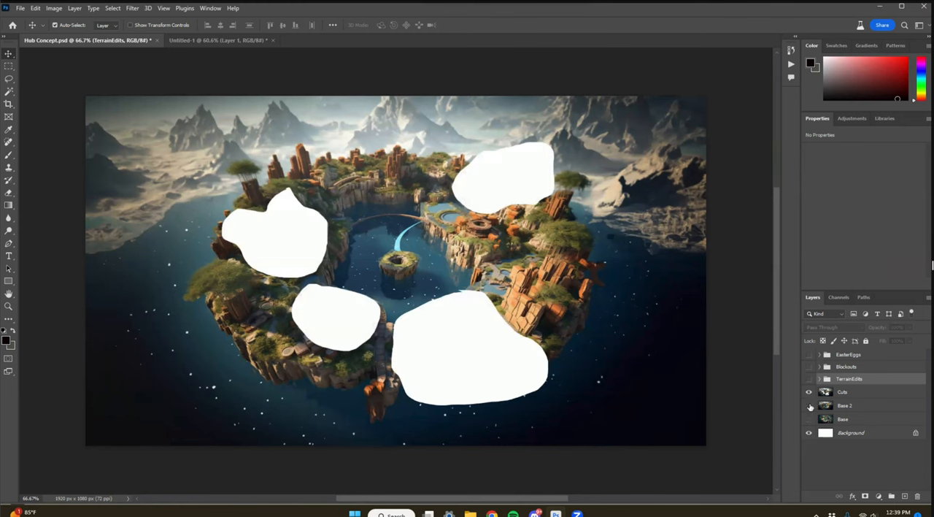
# Step: Hide the rocky island version and show the Terrain group's blue water and yellow land blockout
pyautogui.click(810, 406)
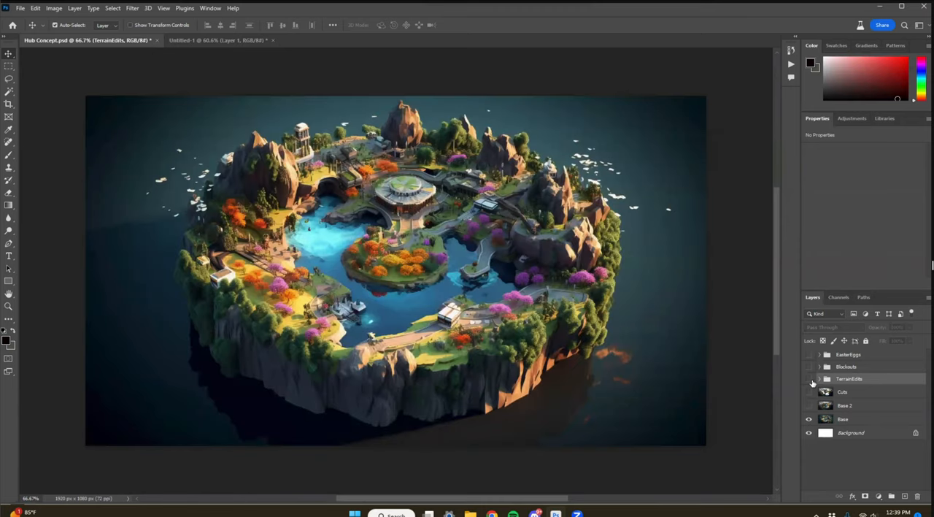
pyautogui.click(808, 379)
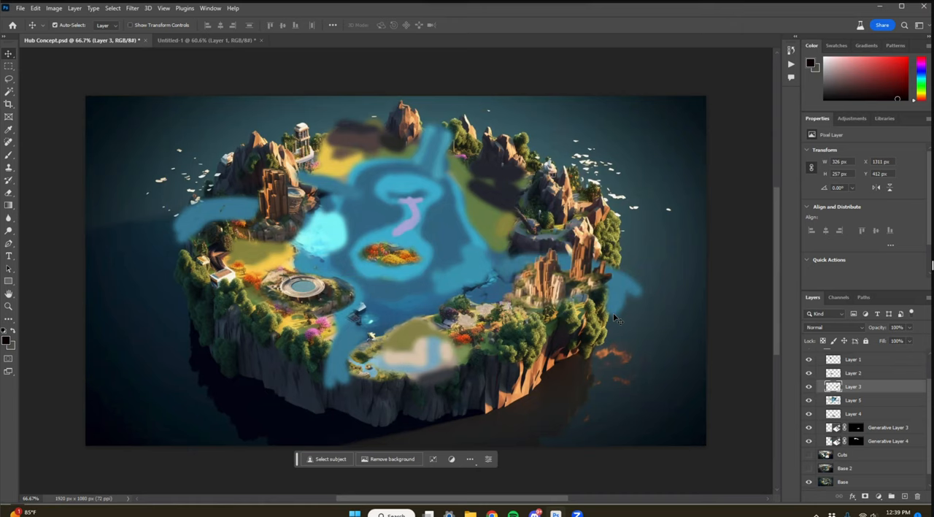
pyautogui.moveTo(569, 305)
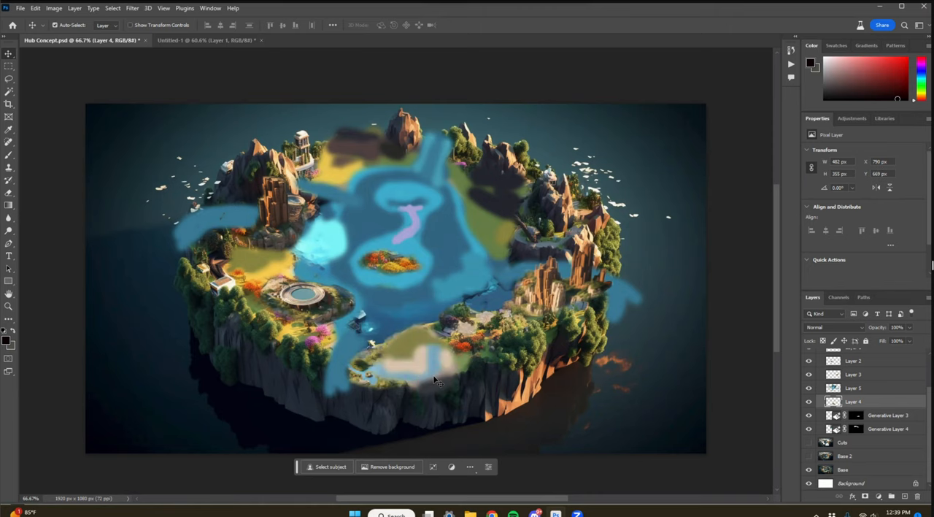
pyautogui.moveTo(446, 308)
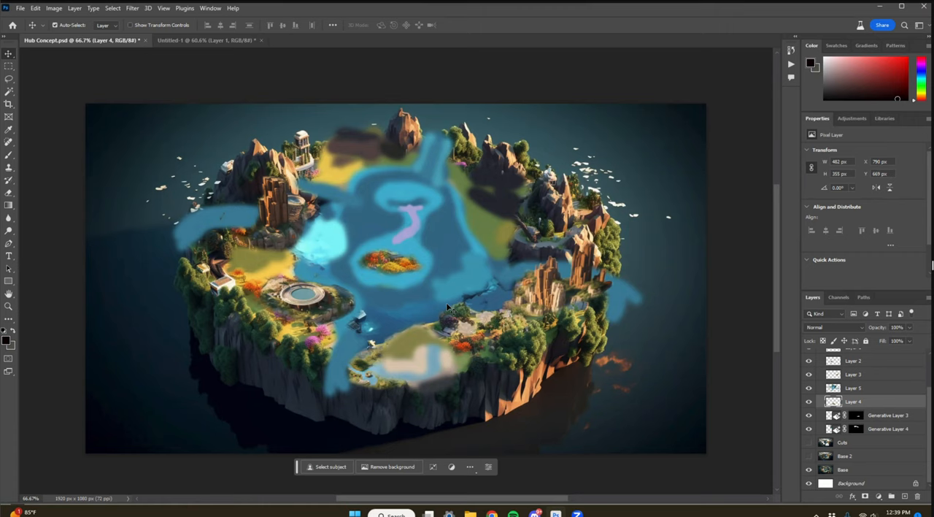
pyautogui.moveTo(383, 214)
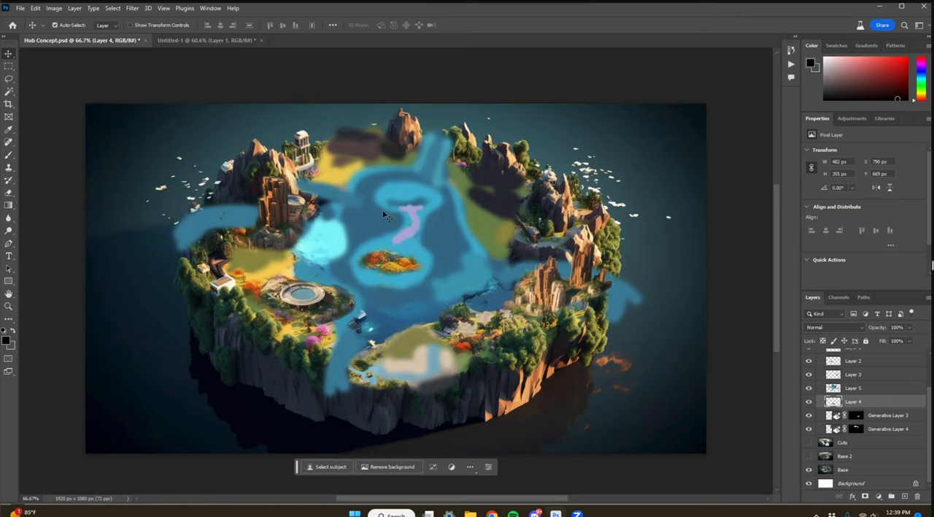
pyautogui.click(855, 388)
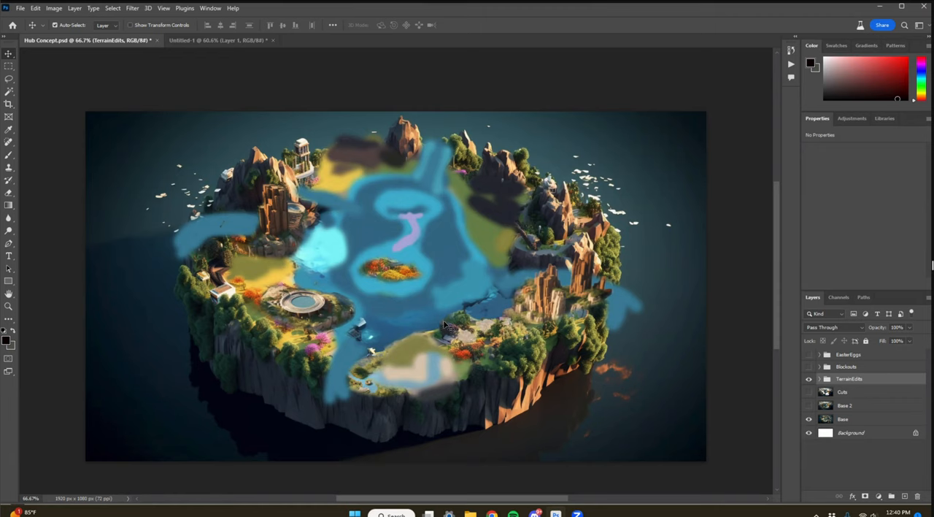
pyautogui.moveTo(716, 345)
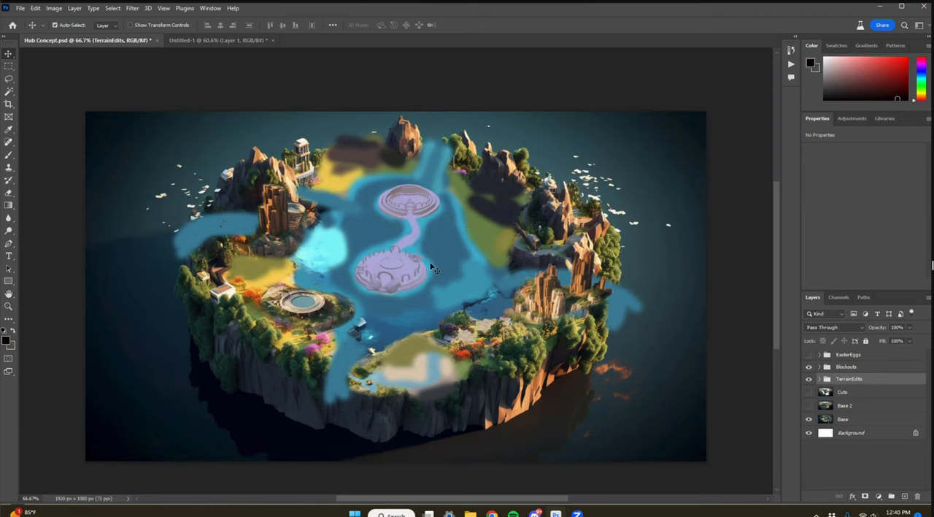
pyautogui.moveTo(455, 260)
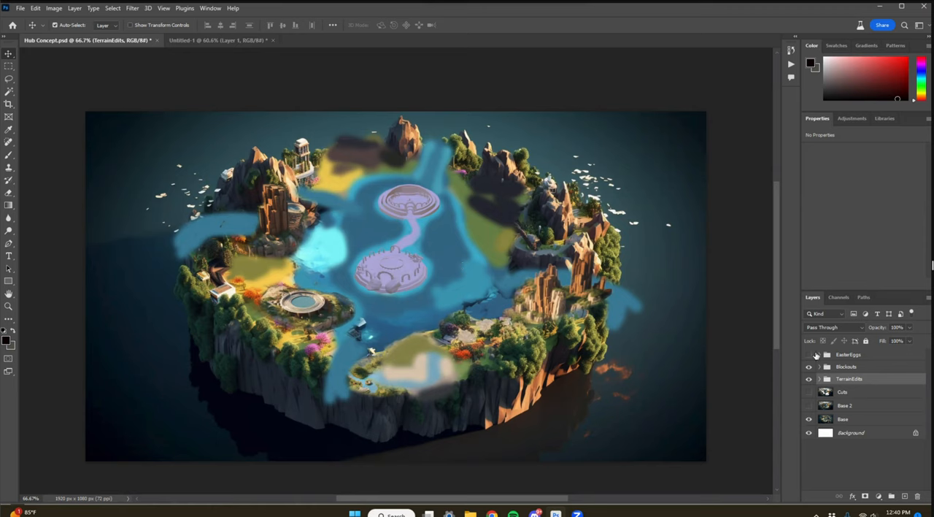
# Step: Show the Easter Eggs group (sign, dome, hut) and pan the island composition
pyautogui.click(809, 354)
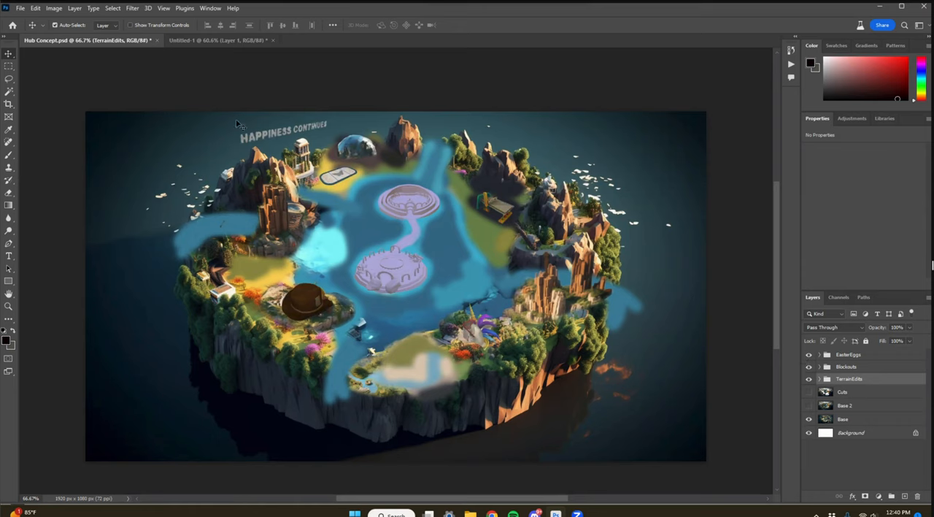
pyautogui.moveTo(622, 260)
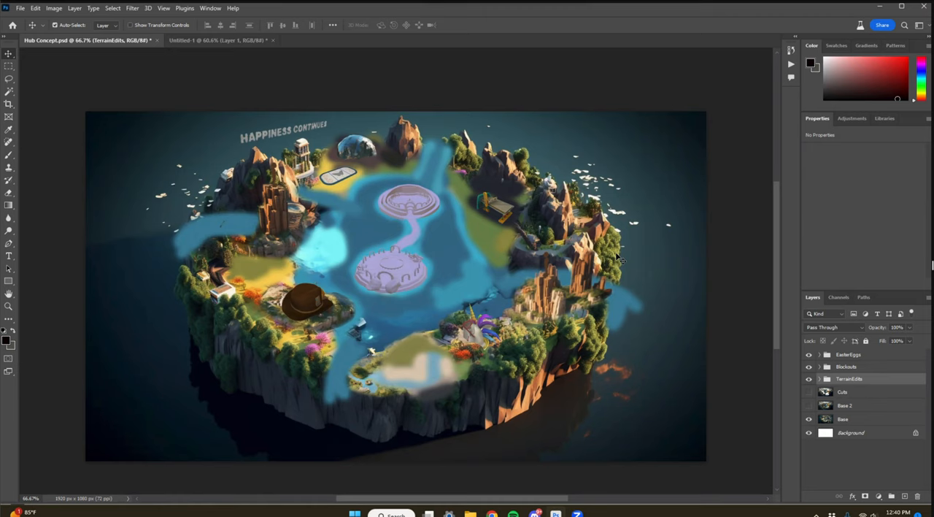
pyautogui.moveTo(630, 256)
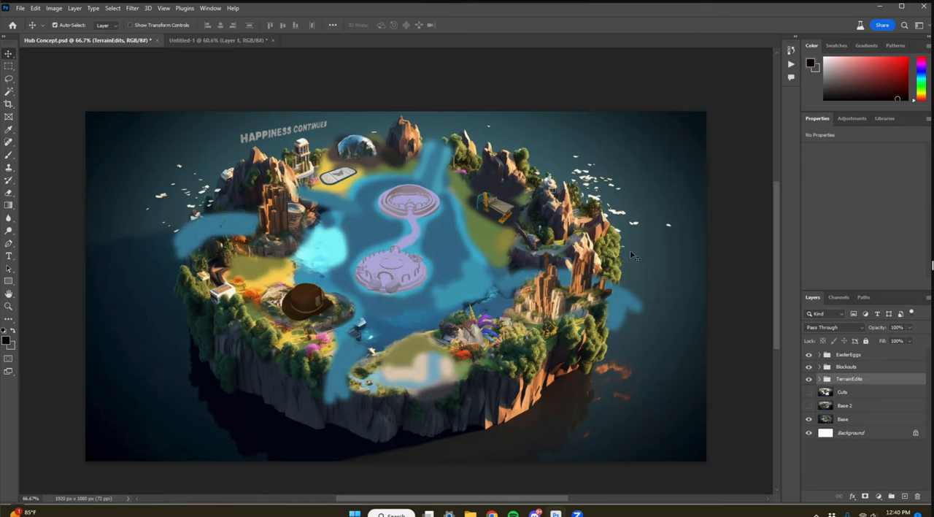
pyautogui.moveTo(648, 257)
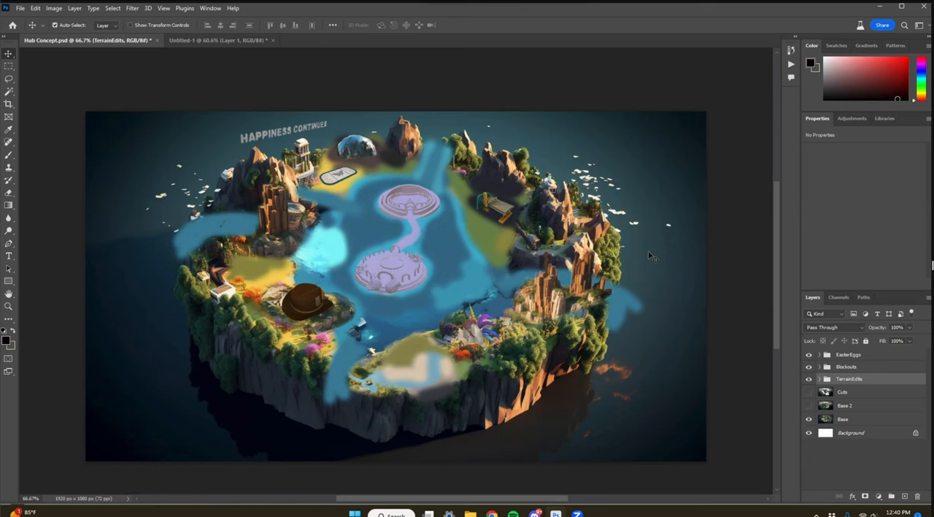
pyautogui.moveTo(645, 255); pyautogui.dragTo(625, 334)
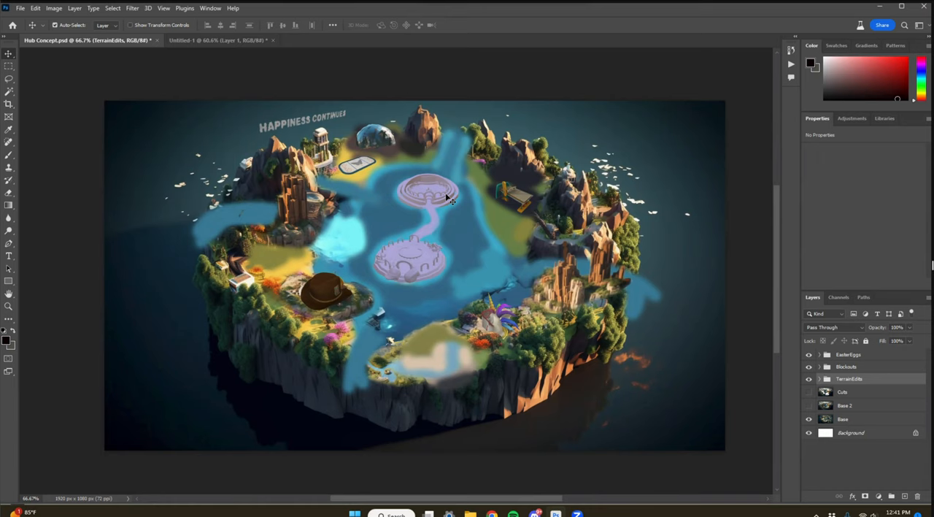
pyautogui.moveTo(450, 211)
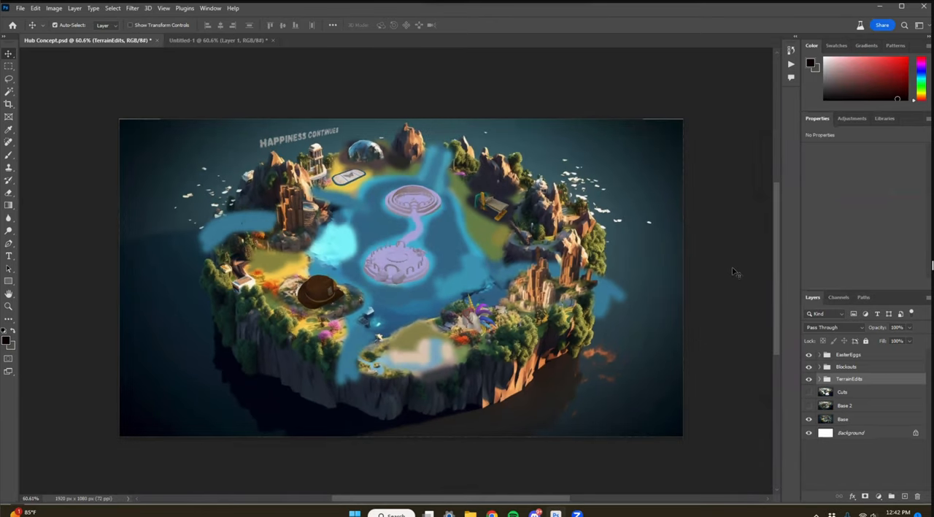
pyautogui.moveTo(727, 274)
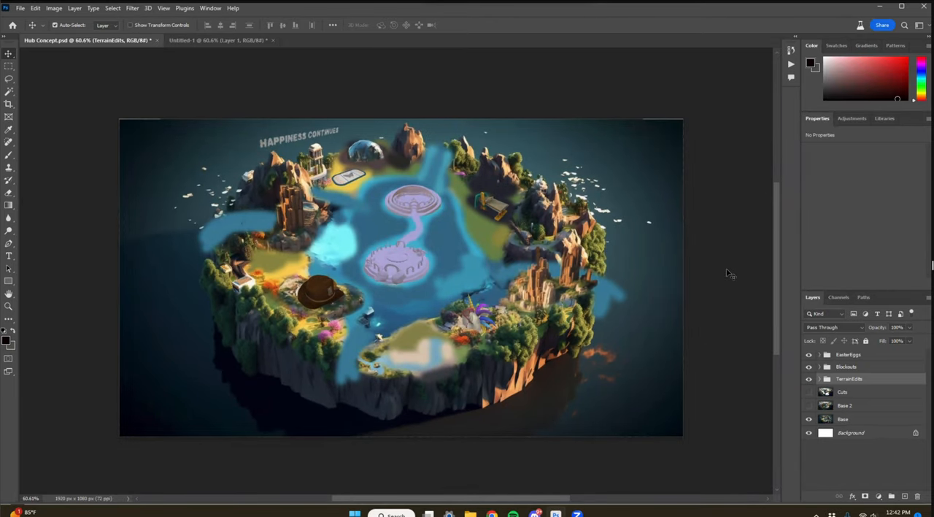
pyautogui.moveTo(700, 466)
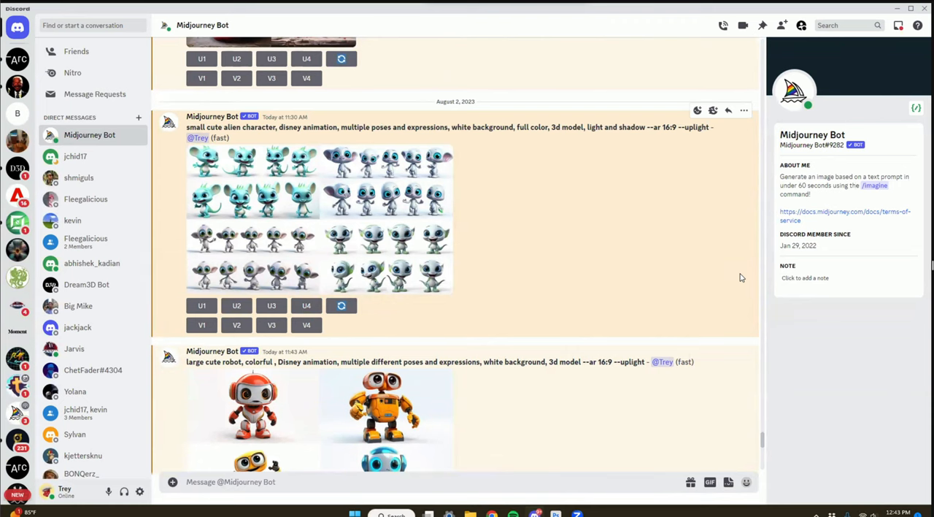
pyautogui.moveTo(737, 254)
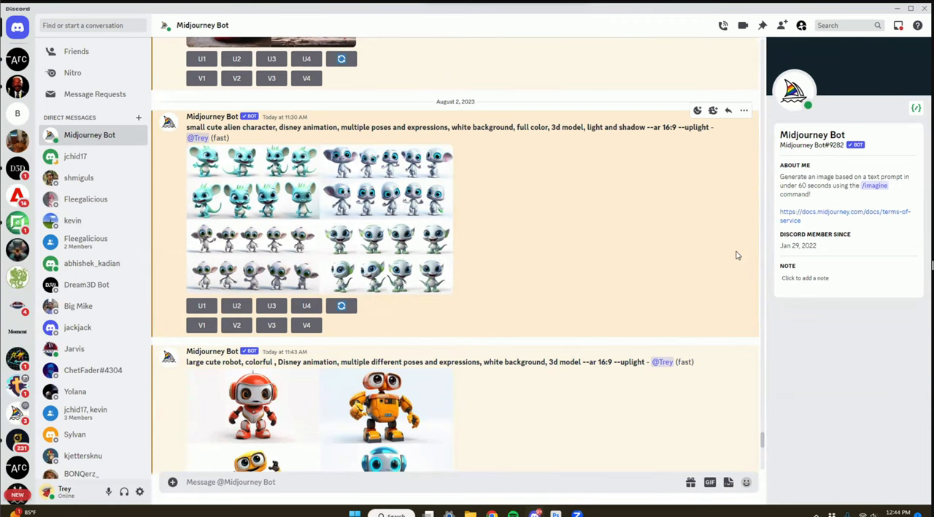
# Step: Write the prompt 'forest troll character, multiple' in the /imagine field
pyautogui.scroll(-3)
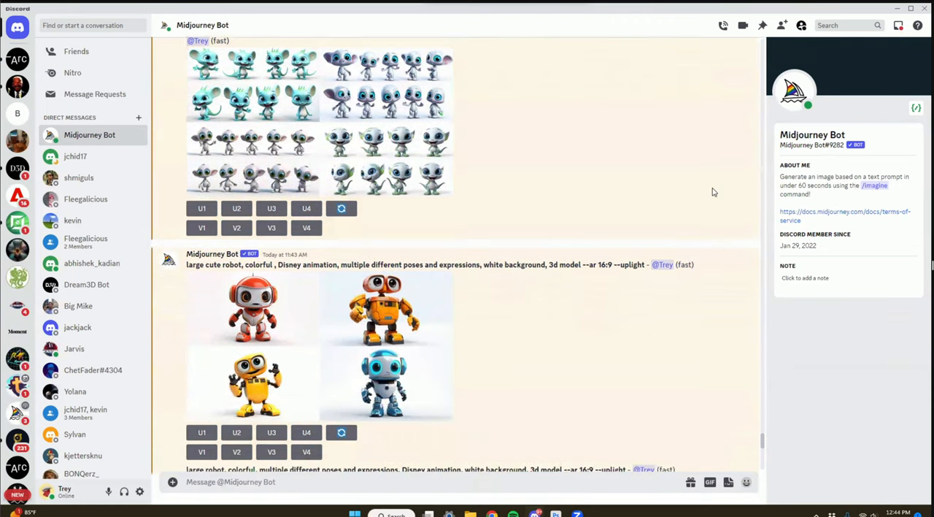
pyautogui.moveTo(716, 182)
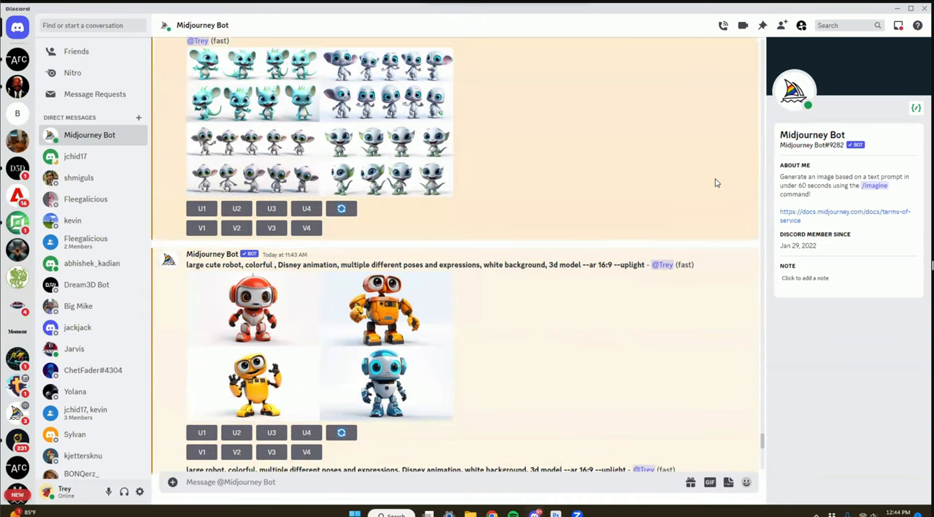
pyautogui.moveTo(664, 264)
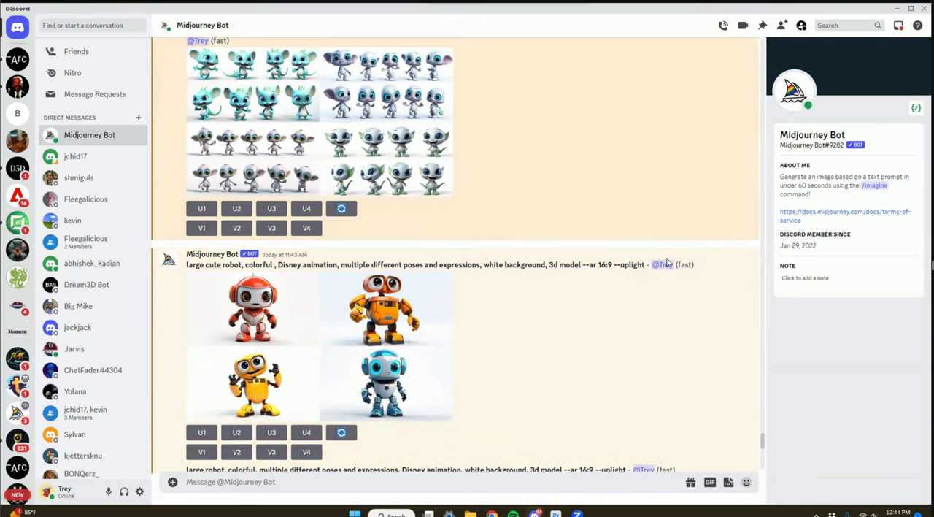
pyautogui.scroll(-3)
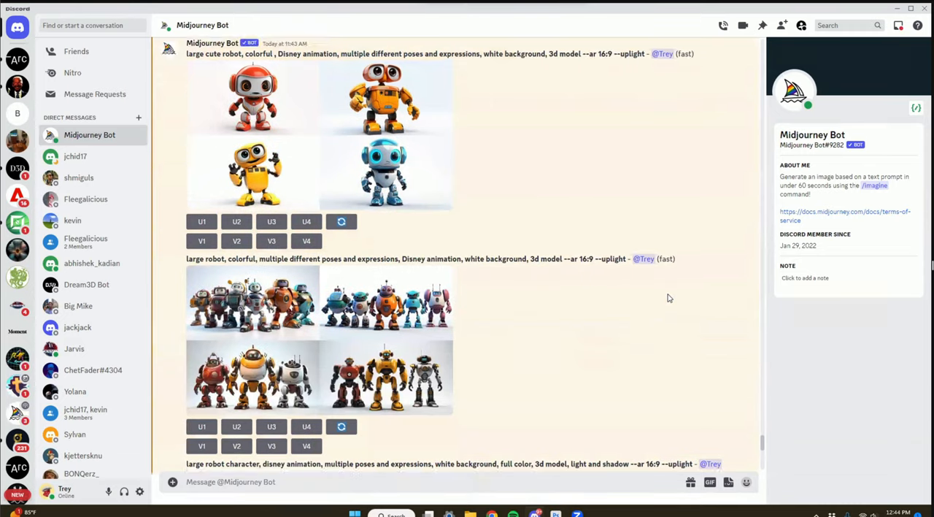
pyautogui.scroll(-3)
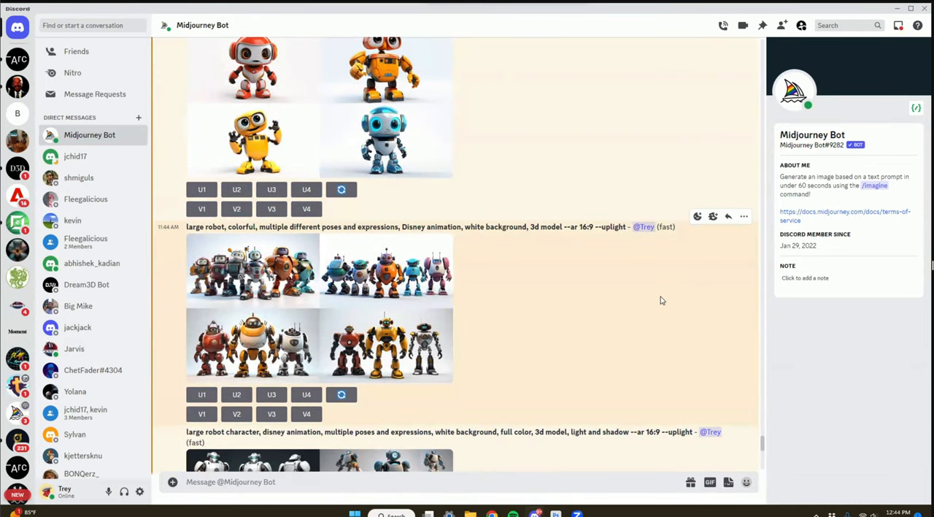
pyautogui.moveTo(645, 298)
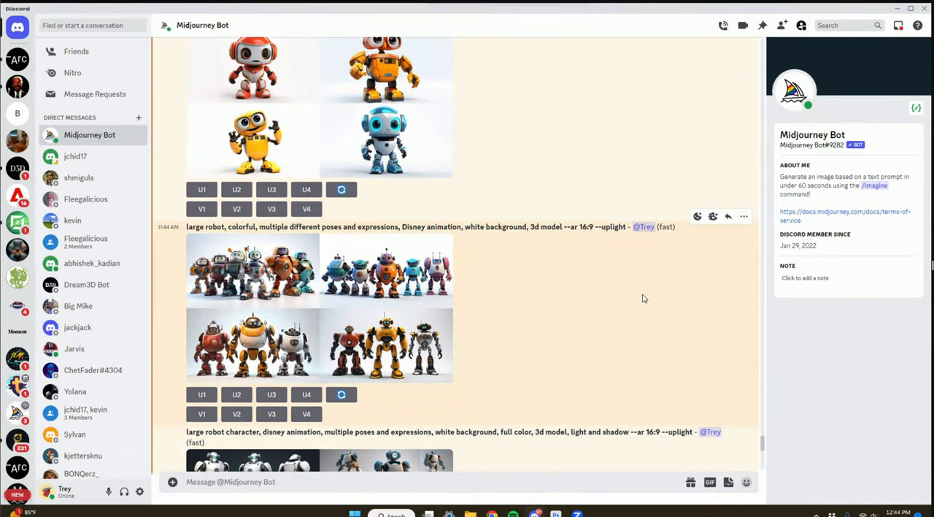
pyautogui.scroll(-3)
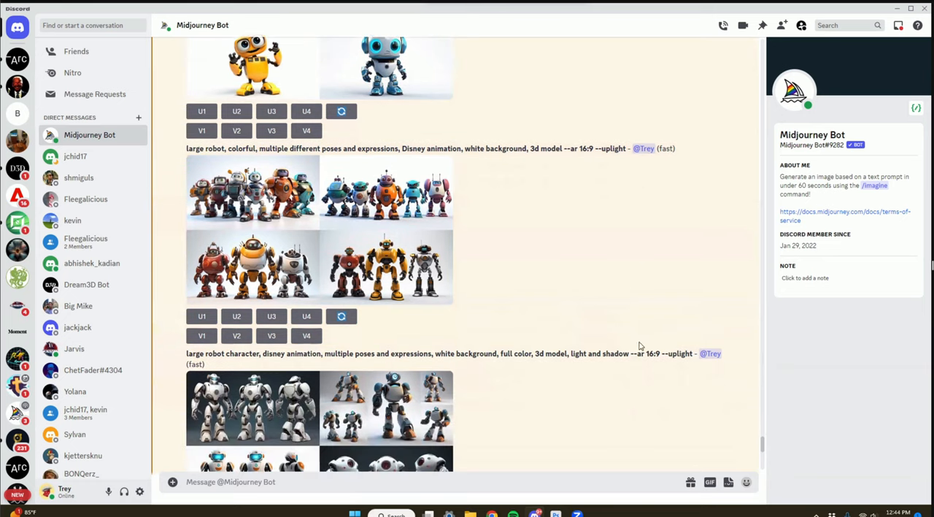
pyautogui.scroll(-3)
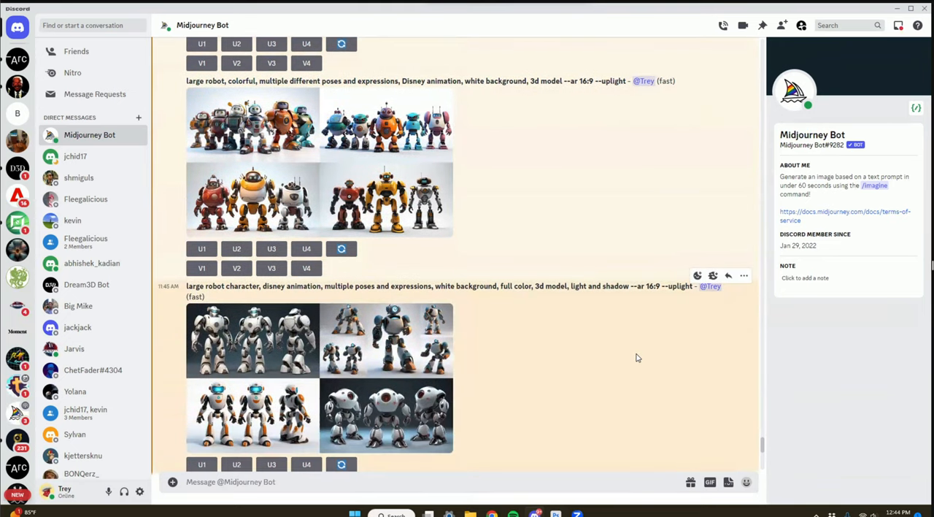
pyautogui.moveTo(621, 341)
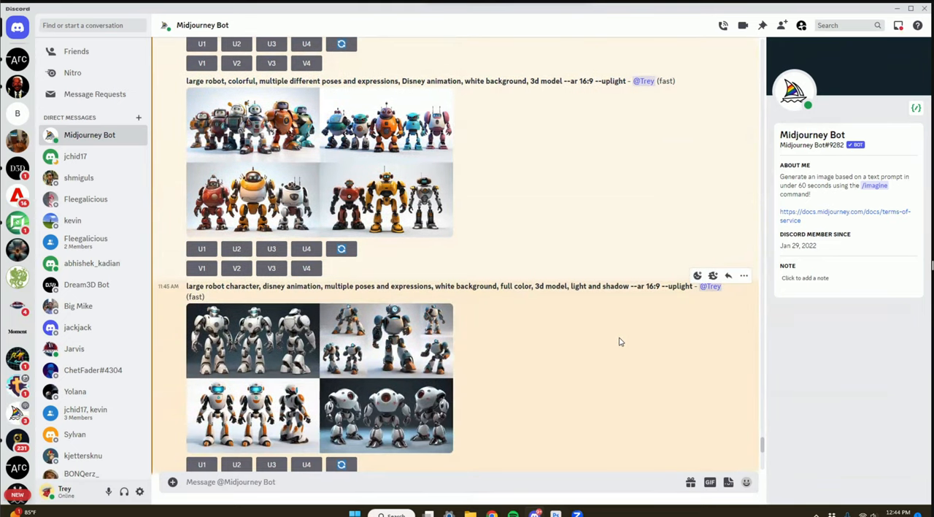
pyautogui.scroll(-3)
pyautogui.write('/imagine')
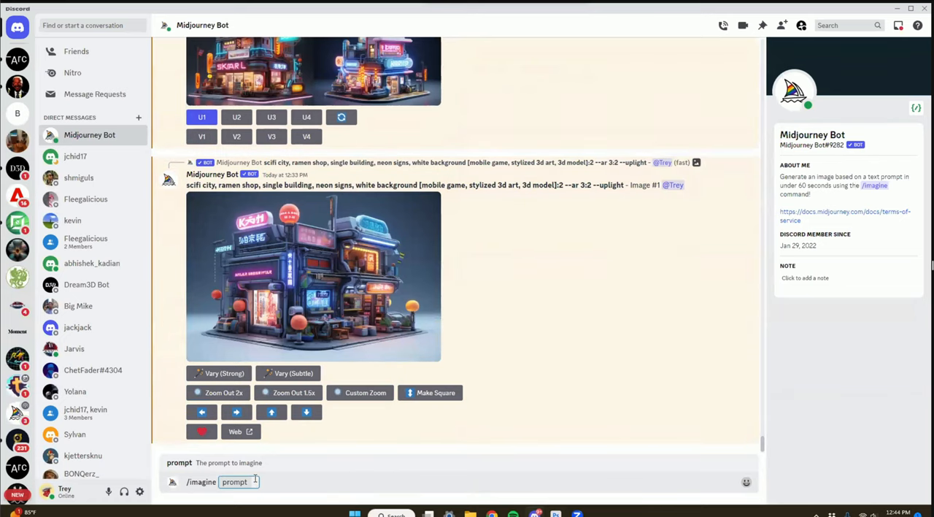
pyautogui.write('for')
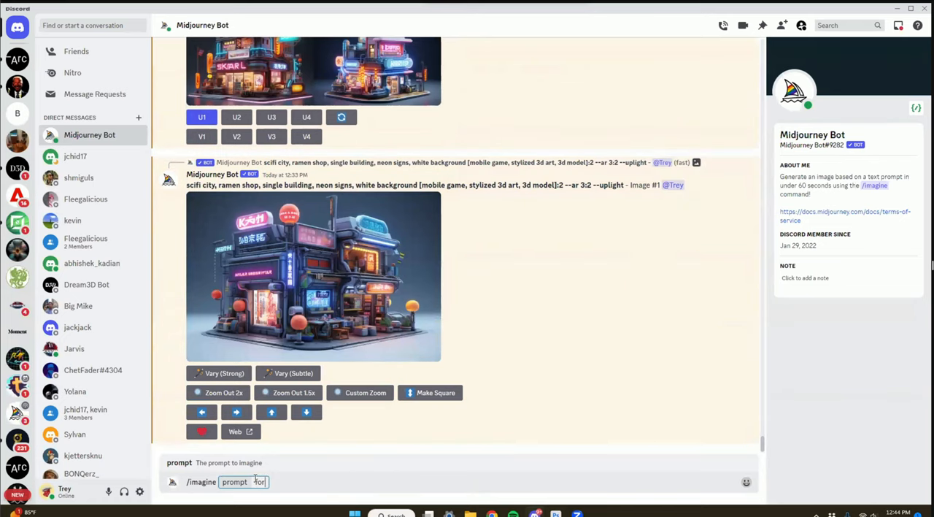
pyautogui.write('orest troll character,')
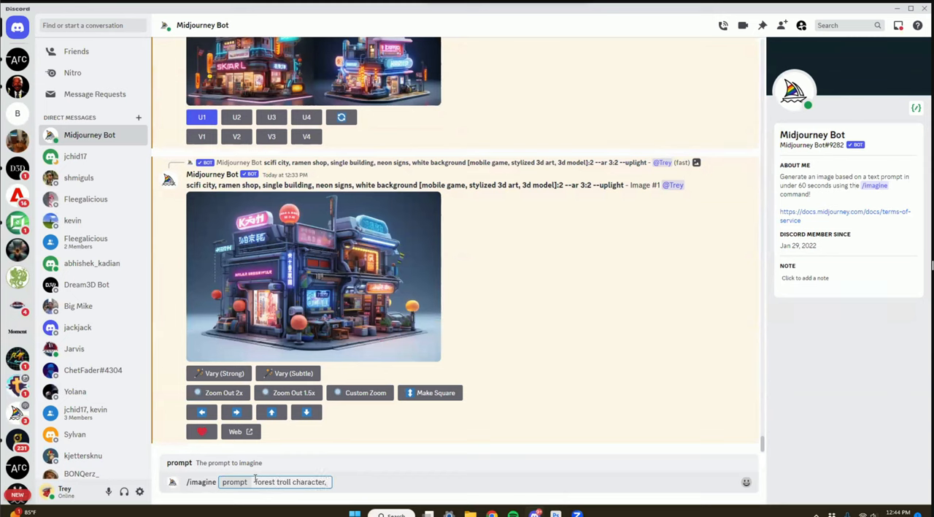
pyautogui.write('multiple')
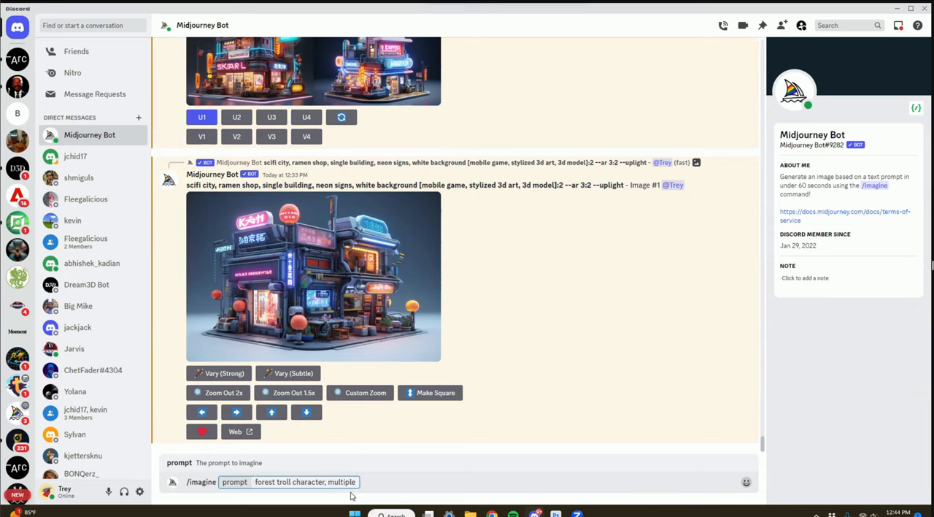
# Step: Insert 'wearing armor and holding a sword' before 'multiple expressions and poses'
pyautogui.click(329, 482)
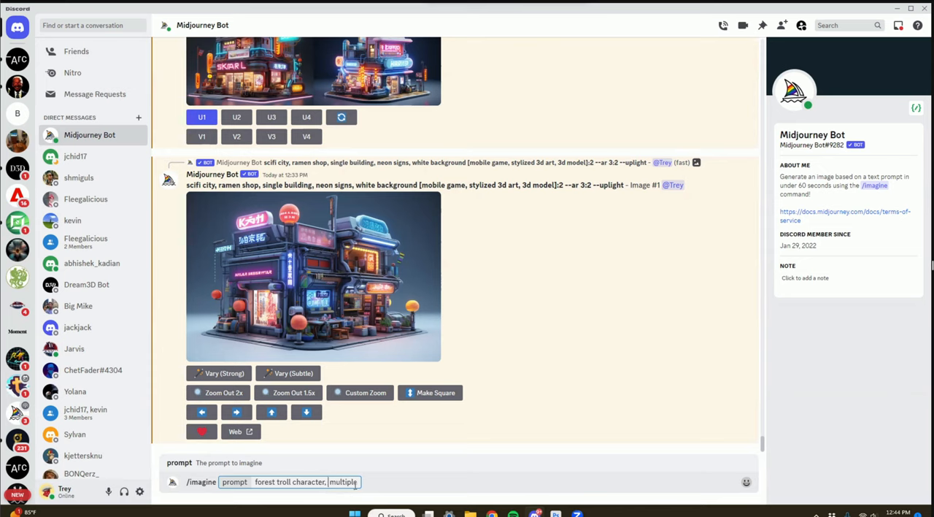
pyautogui.write('wearing armor and holding a sword,')
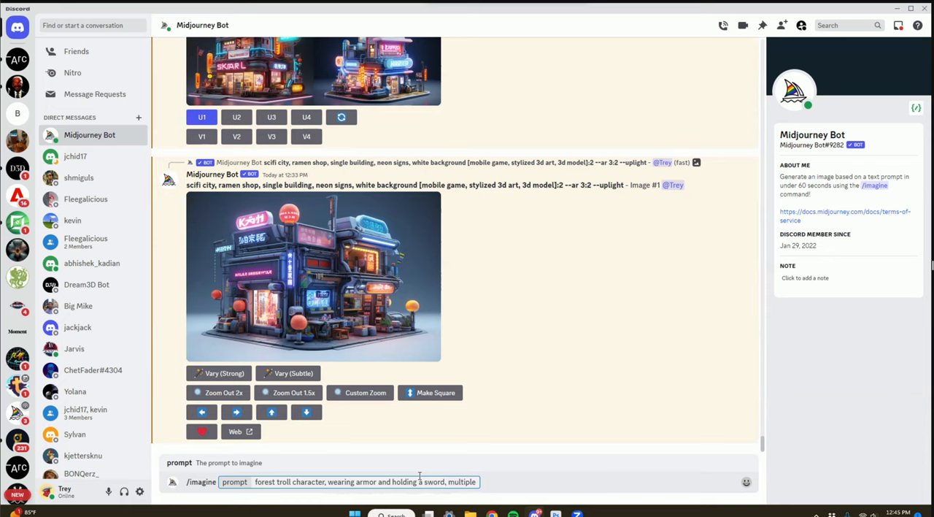
pyautogui.write('expressions')
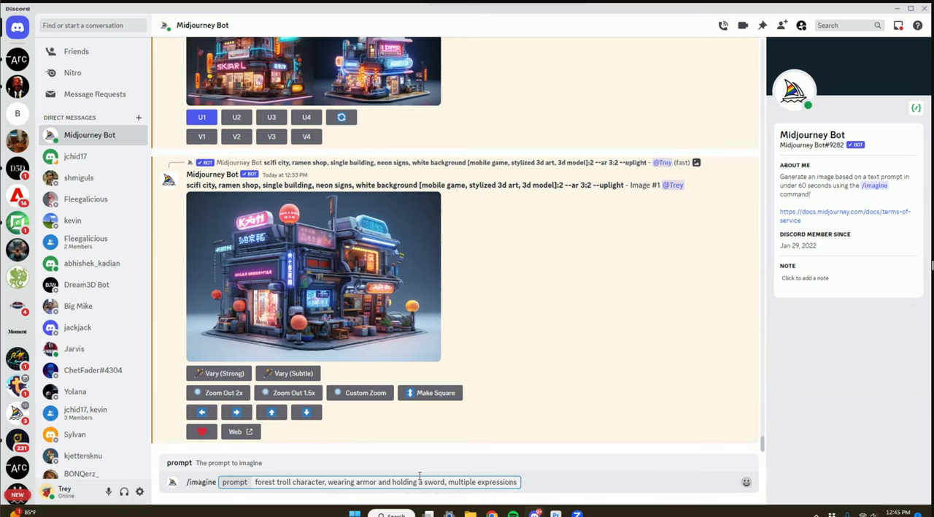
pyautogui.write('and poses,')
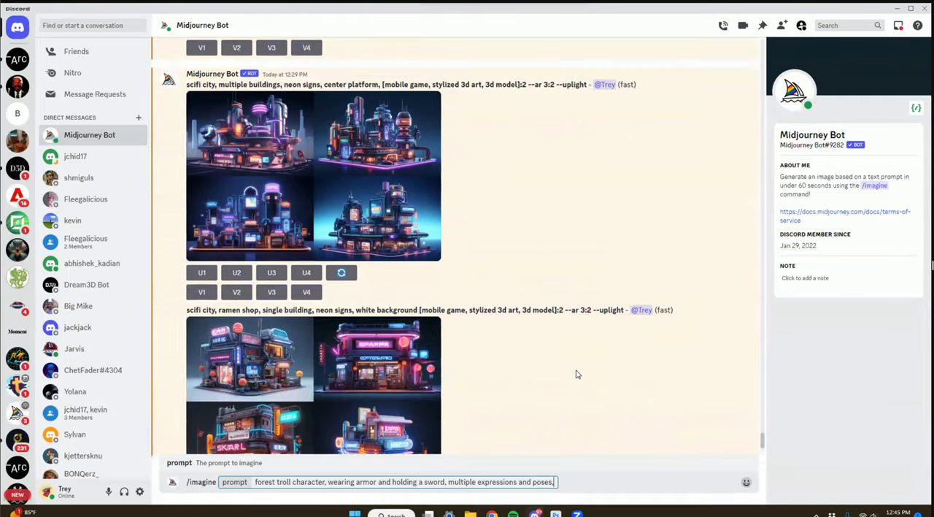
pyautogui.scroll(-3)
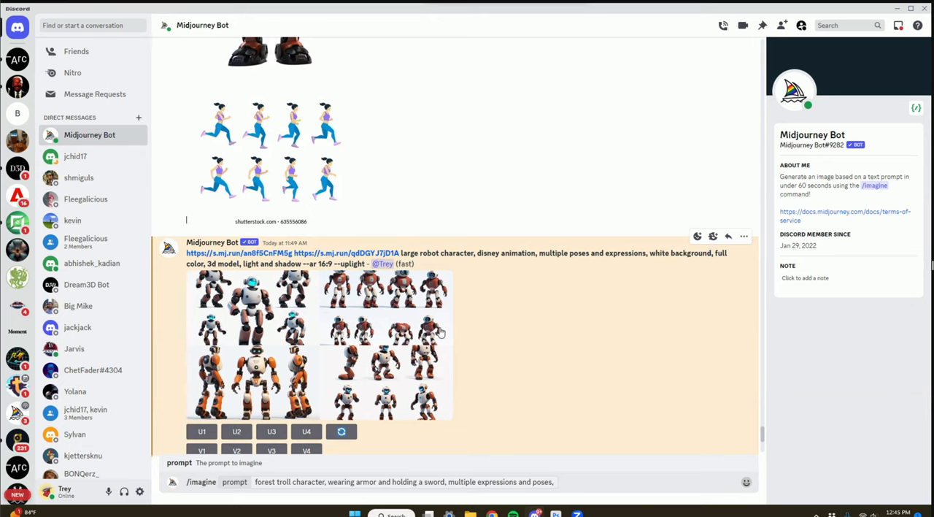
pyautogui.moveTo(327, 324)
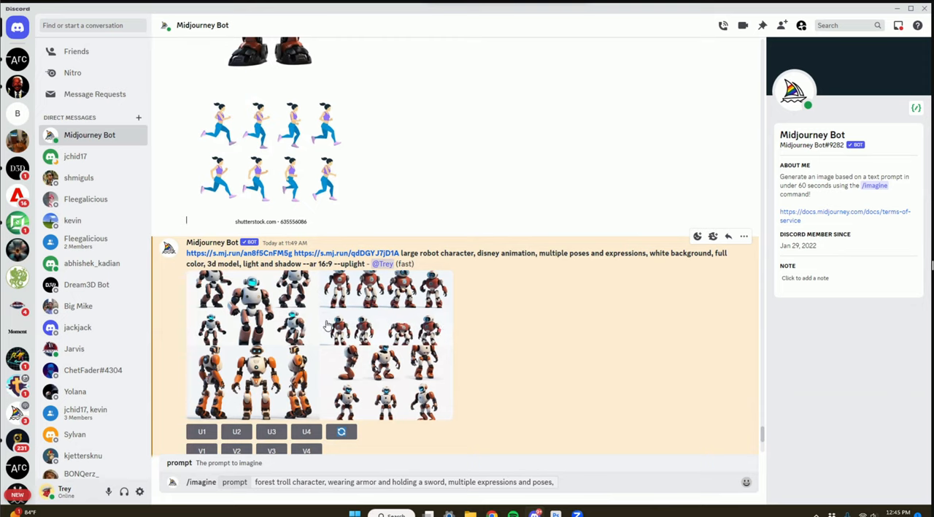
pyautogui.moveTo(421, 318)
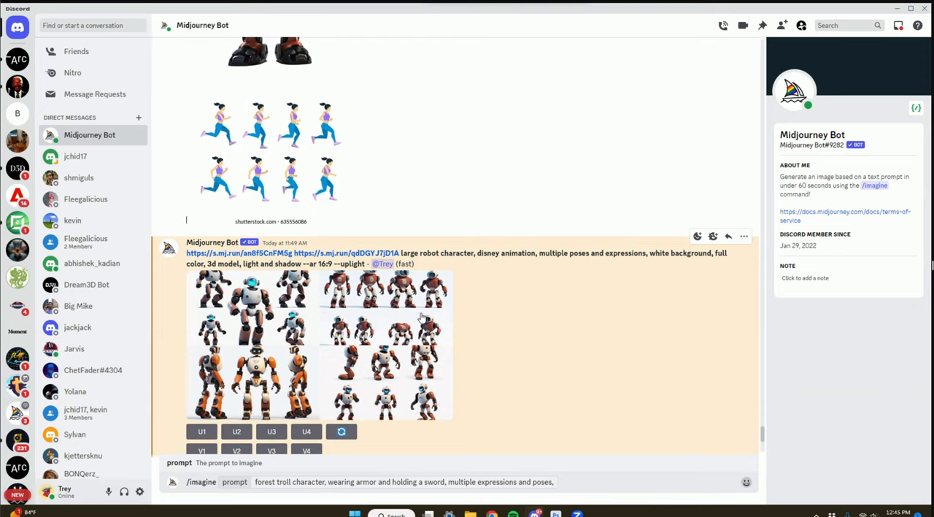
pyautogui.moveTo(406, 295)
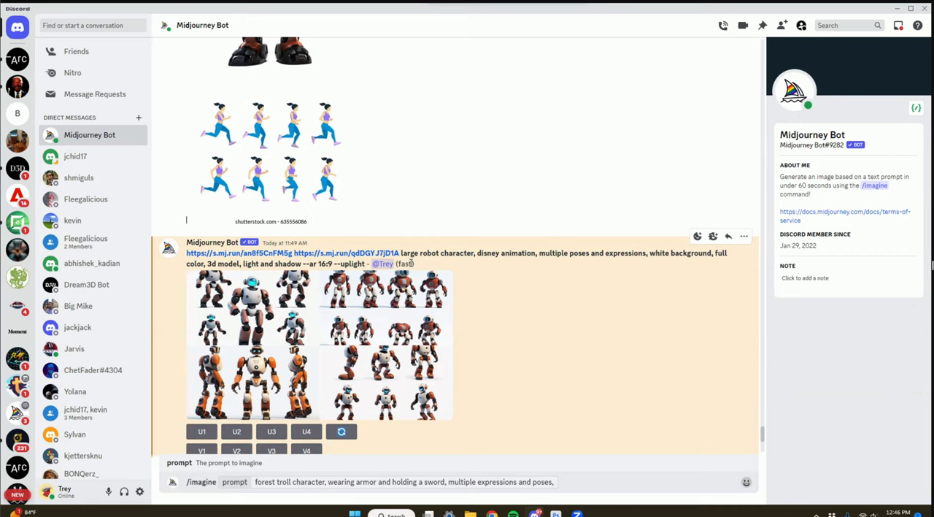
pyautogui.moveTo(403, 264)
pyautogui.write(' white background, full color, 3d model, light and shadow --ar 16:9')
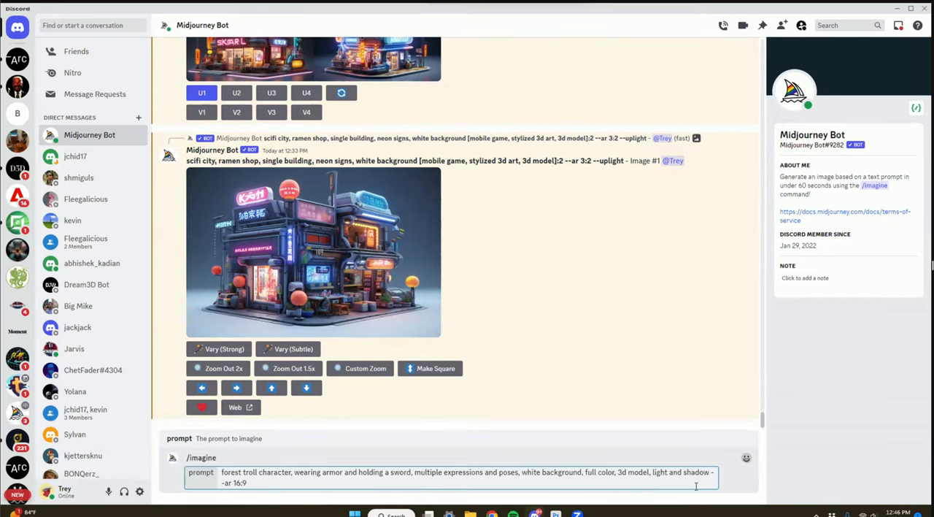
pyautogui.moveTo(713, 494)
pyautogui.write('hyperrealism, unreal engine, ')
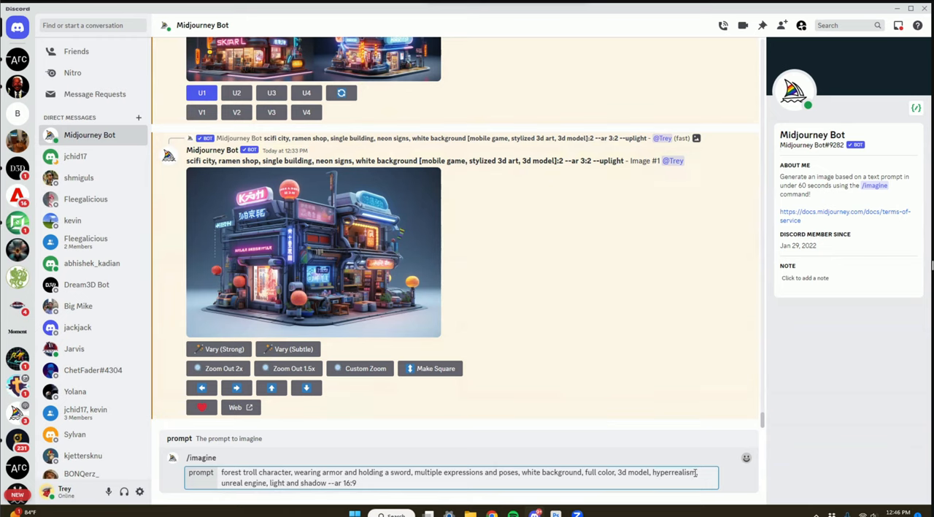
# Step: Replace 'hyperrealism' with 'mobile game character, Clash of Clans art style' and submit
pyautogui.doubleClick(678, 473)
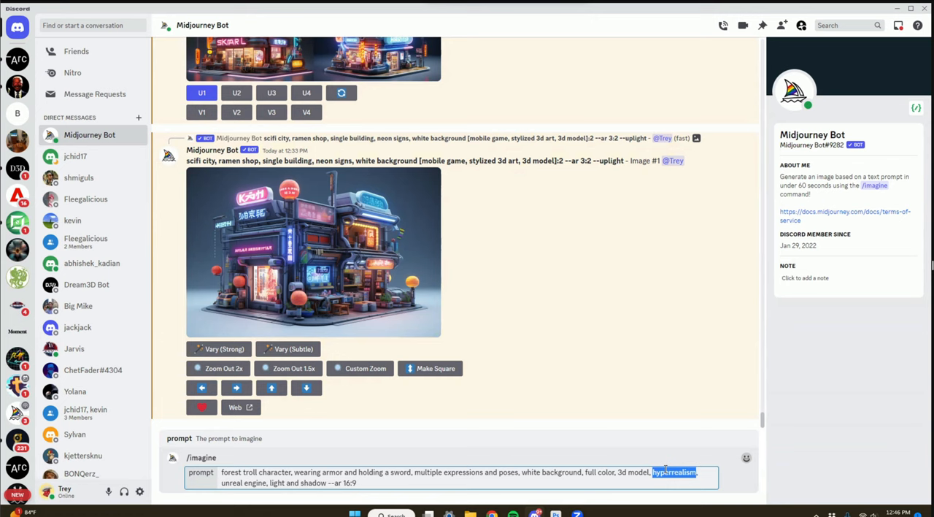
pyautogui.write('mobile game charact')
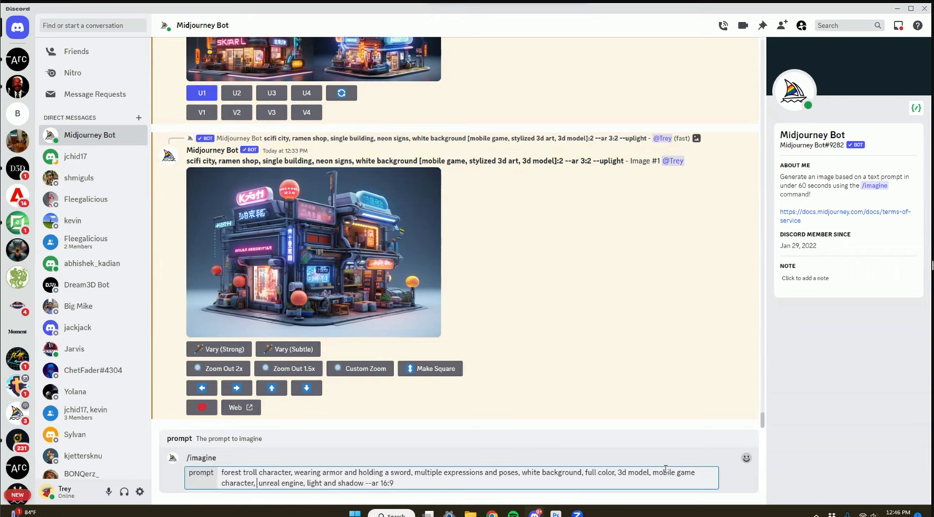
pyautogui.write('Clash')
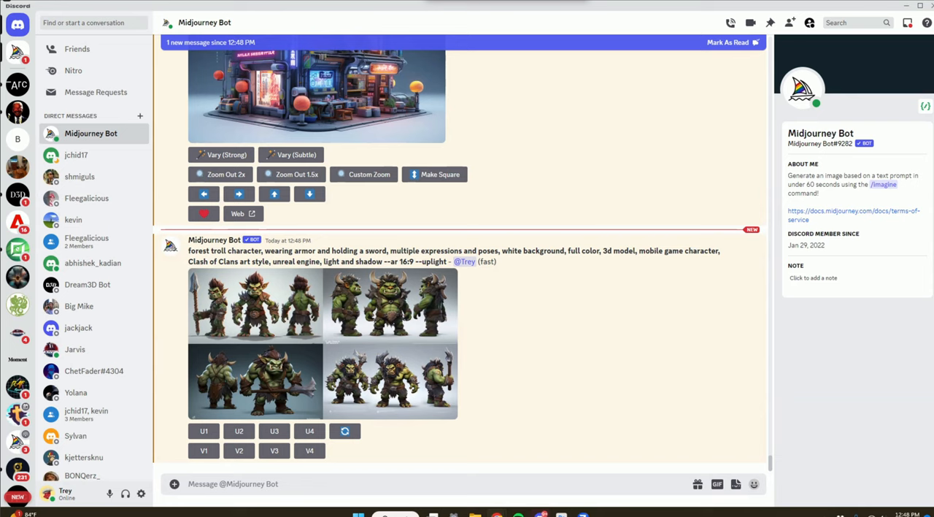
pyautogui.moveTo(450, 417)
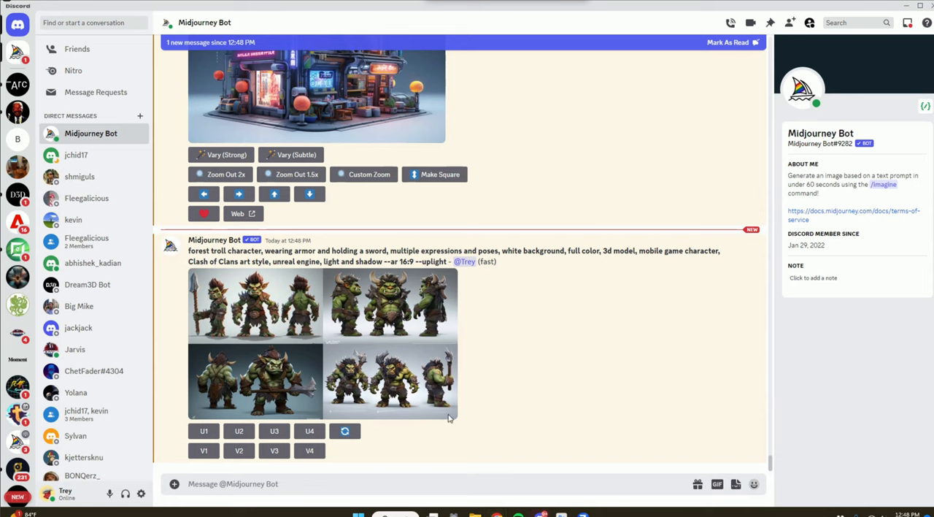
# Step: View the troll grid full size, start a new /imagine prompt and copy the grid image
pyautogui.click(318, 350)
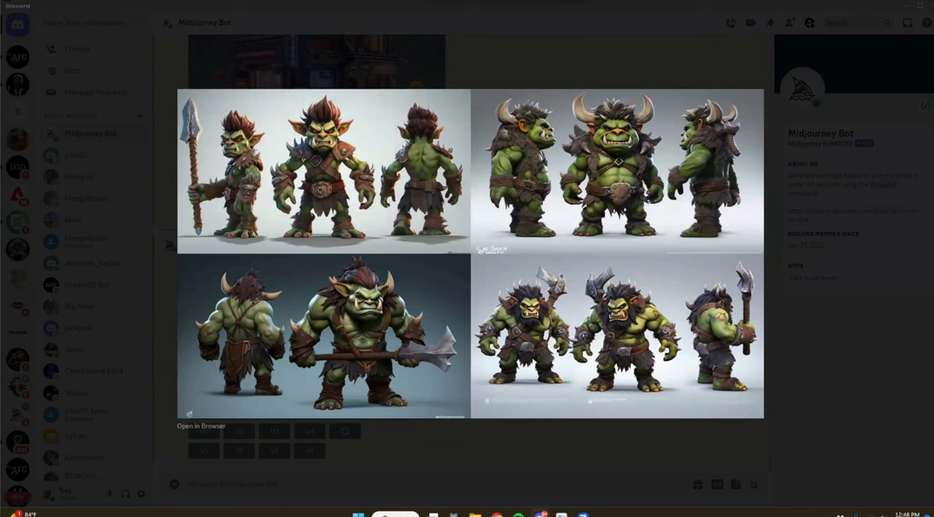
pyautogui.moveTo(669, 423)
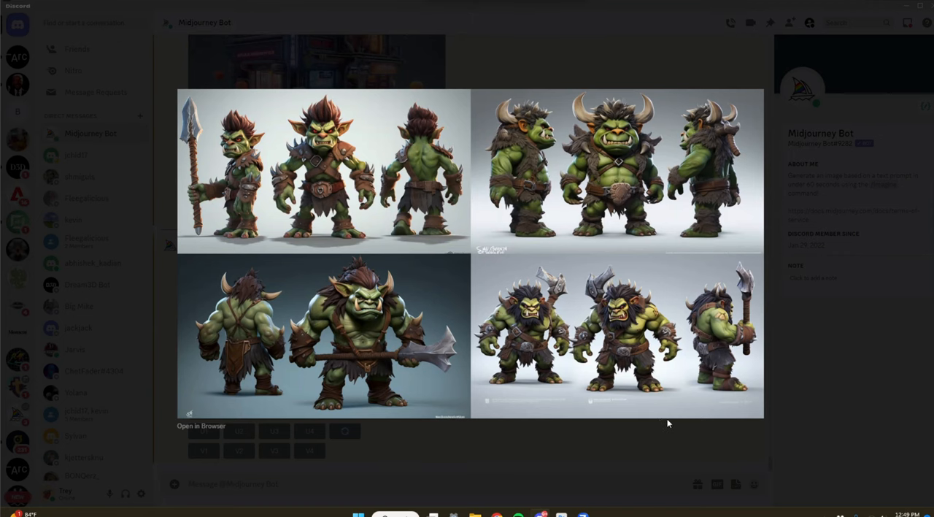
pyautogui.moveTo(412, 383)
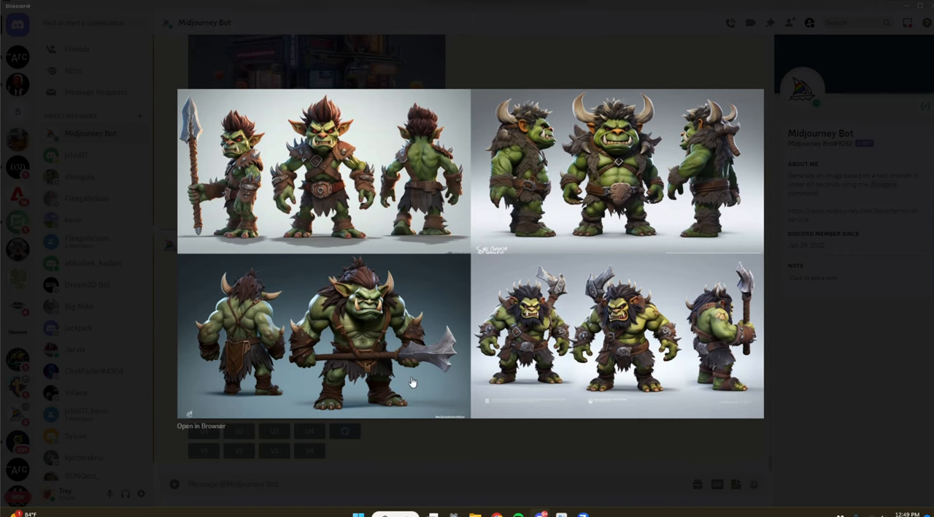
pyautogui.write('/imagine prompt')
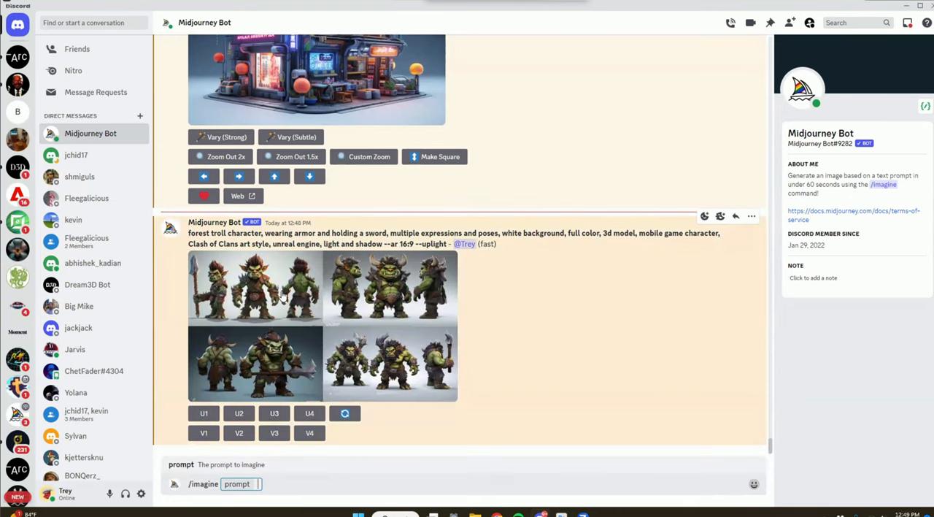
pyautogui.rightClick(278, 182)
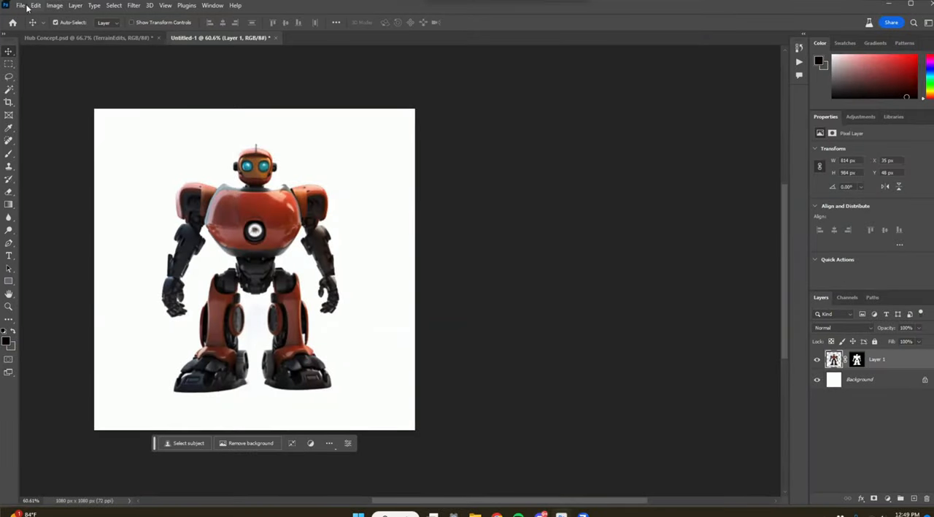
# Step: Create a new 1920×1080 Photoshop document for the pasted troll
pyautogui.click(29, 5)
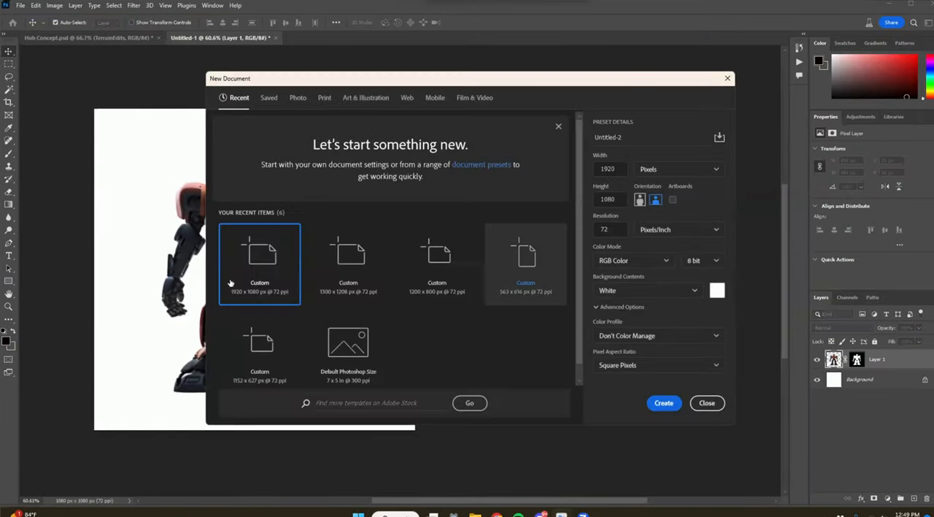
pyautogui.click(663, 403)
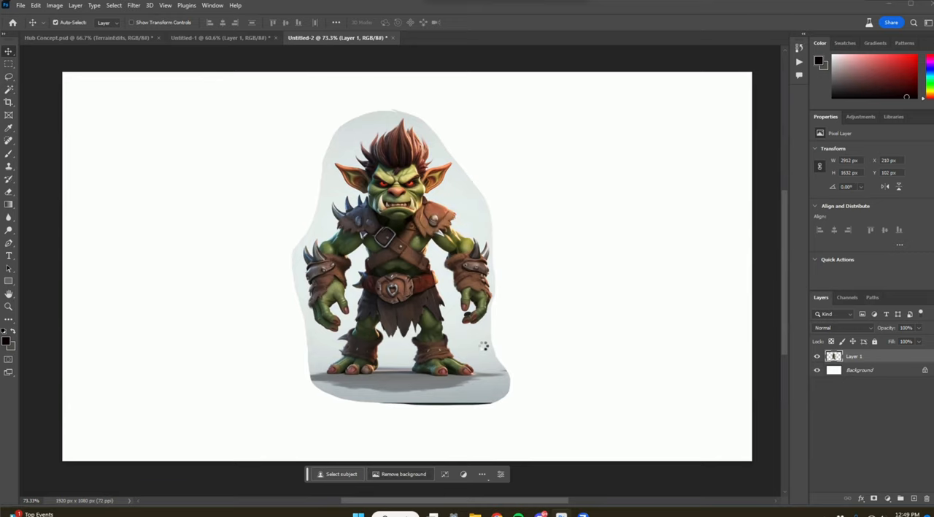
pyautogui.moveTo(493, 352)
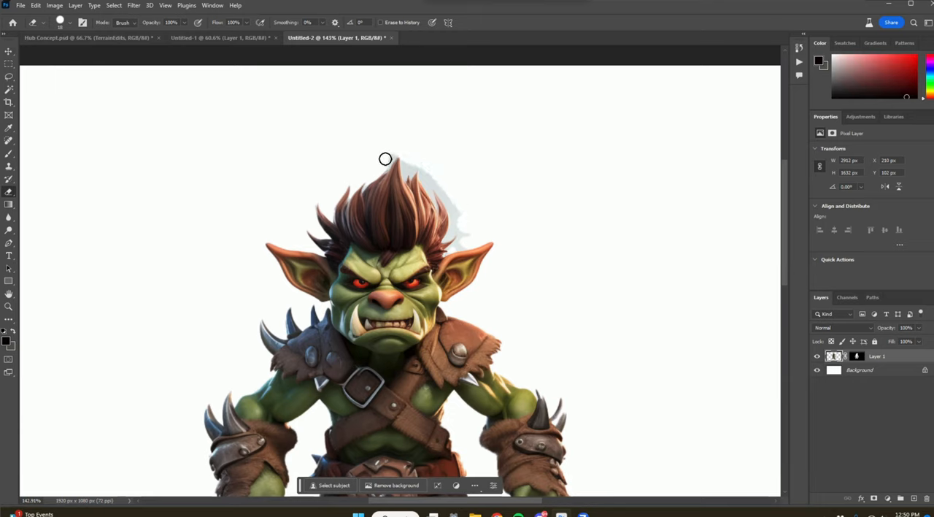
pyautogui.moveTo(406, 171)
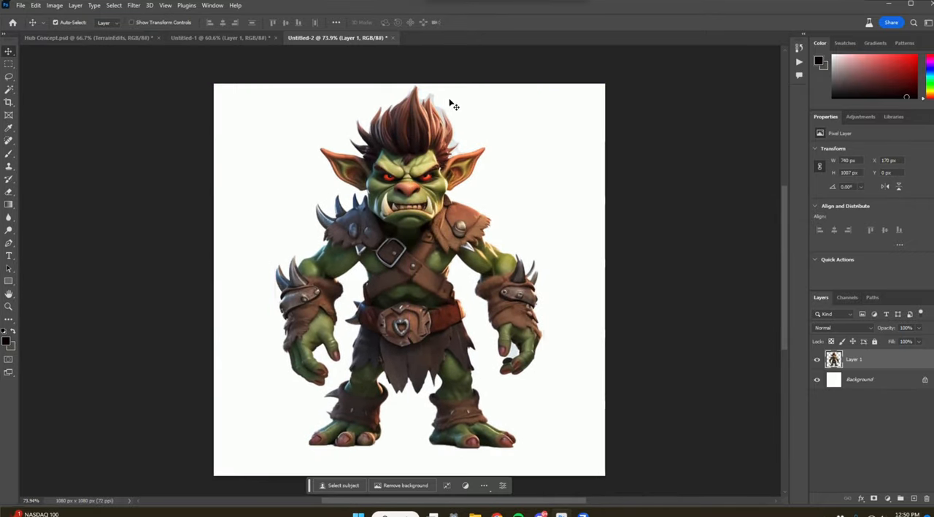
# Step: Save the troll image as 'troll' PNG in the Downloads/MJ Tutorial folder
pyautogui.click(10, 5)
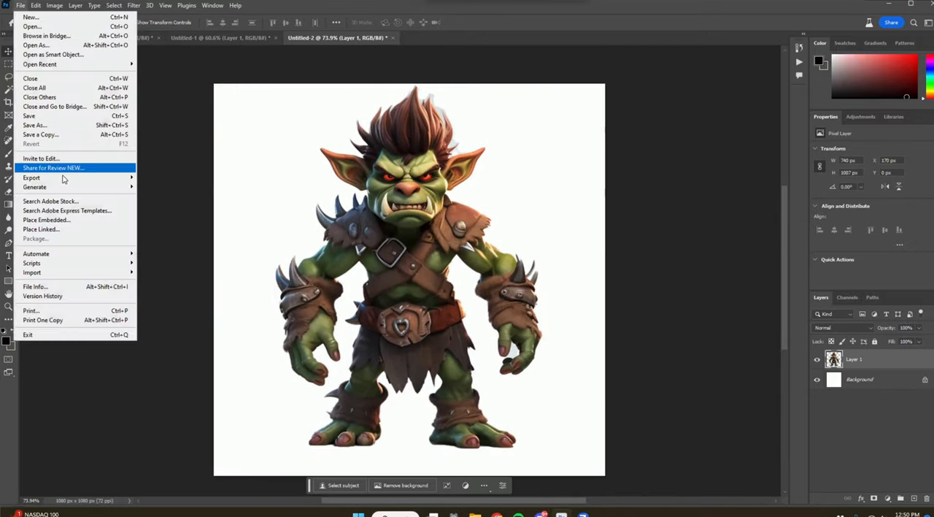
pyautogui.click(41, 123)
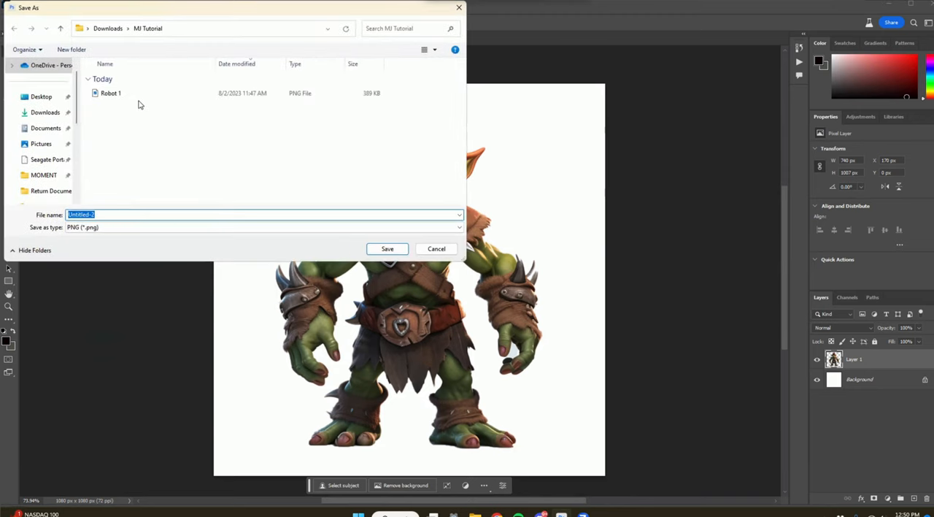
pyautogui.write('troll_1.png?width=671&height=671')
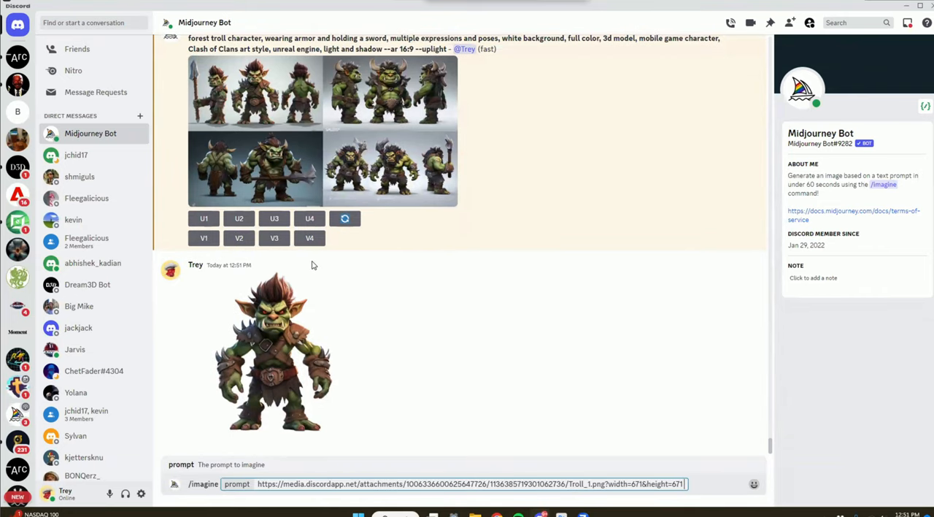
pyautogui.moveTo(525, 321)
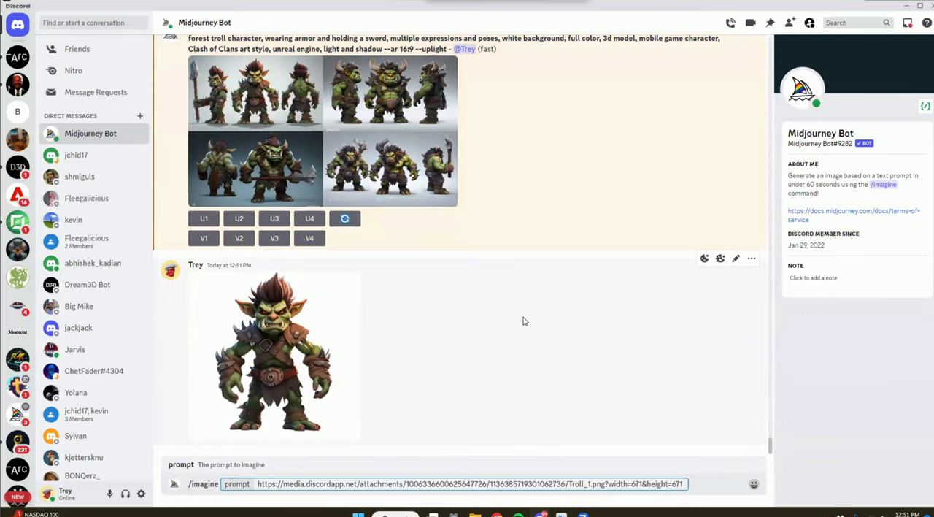
# Step: Add 'angry pose, battle stance, holding a spear' then the earlier armored troll description after the image link
pyautogui.write('angry pose, battle stance,')
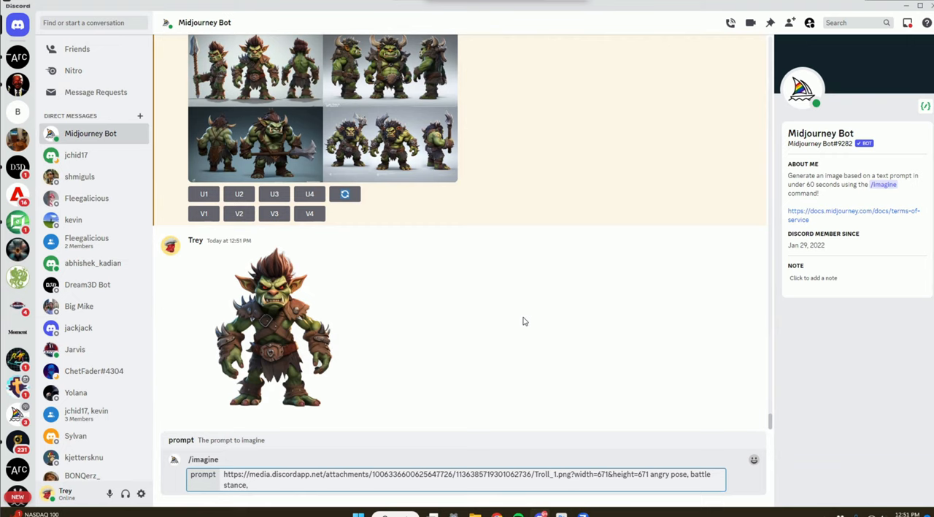
pyautogui.write('h')
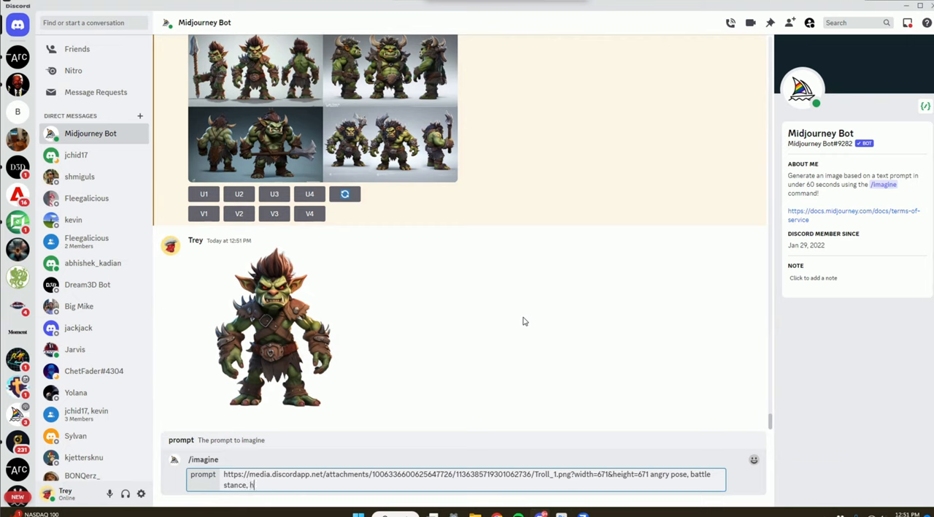
pyautogui.write('olding a spear')
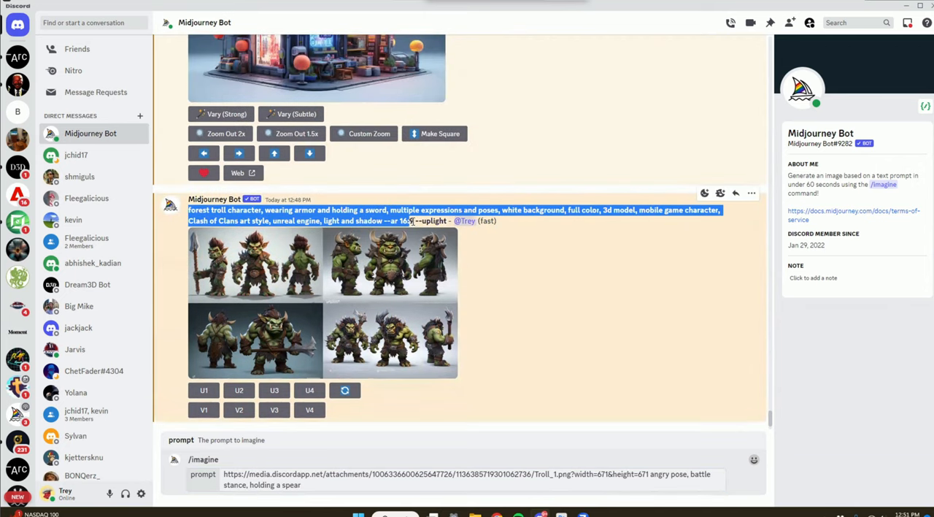
pyautogui.click(371, 485)
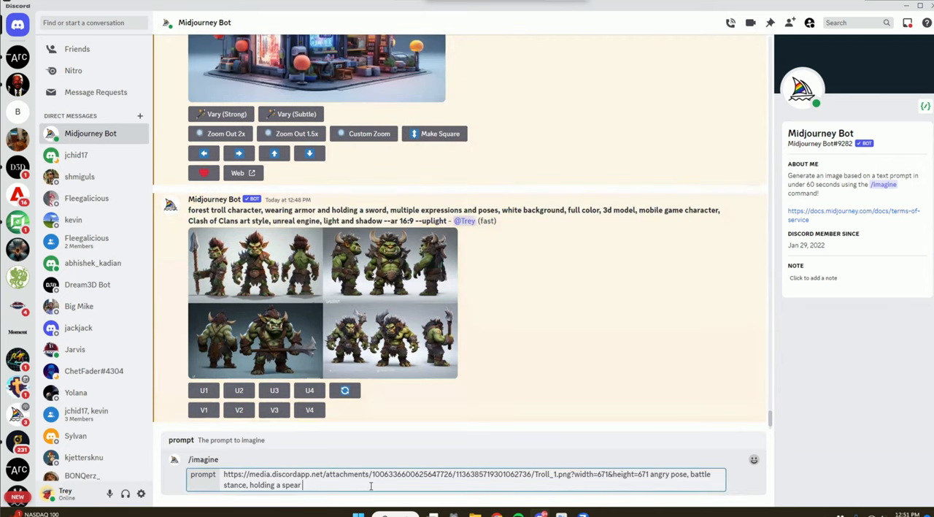
pyautogui.write('forest troll character, wearing armor and holding a sword, multiple expressions and poses, white background, full color, 3d model, mobile game character, Clash of Clans art style, unreal engine, light and shadow --ar 16:9')
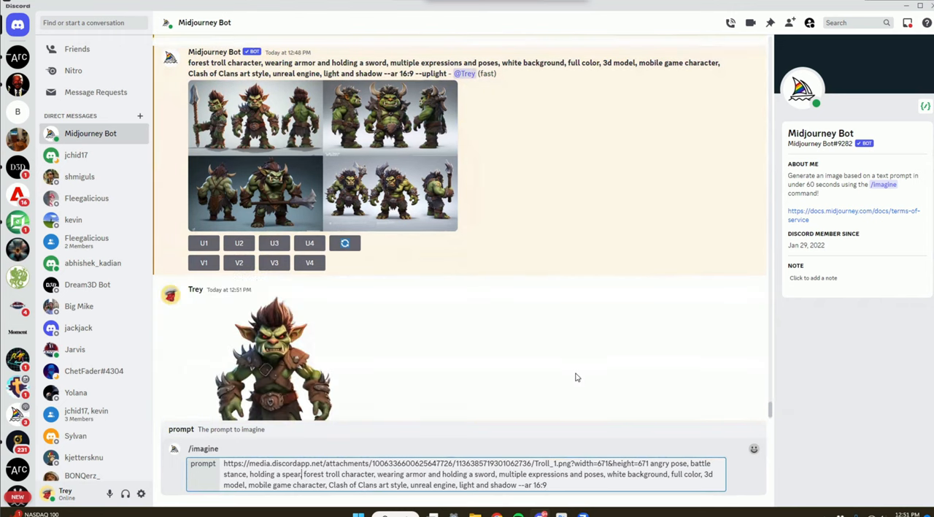
pyautogui.scroll(-3)
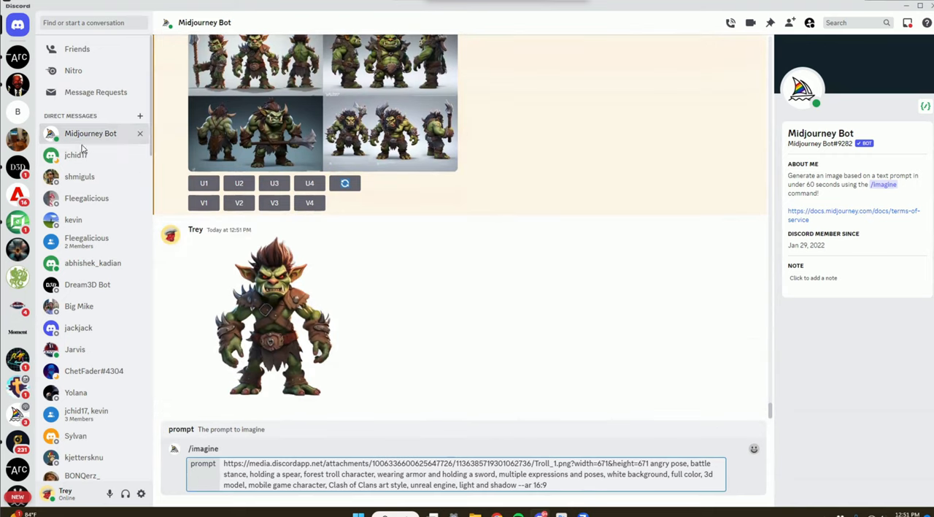
pyautogui.moveTo(554, 284)
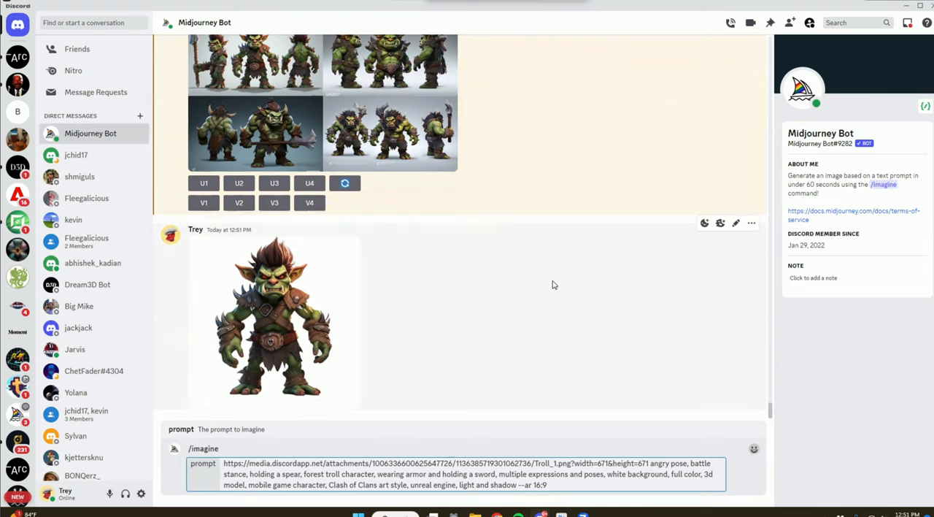
pyautogui.moveTo(517, 272)
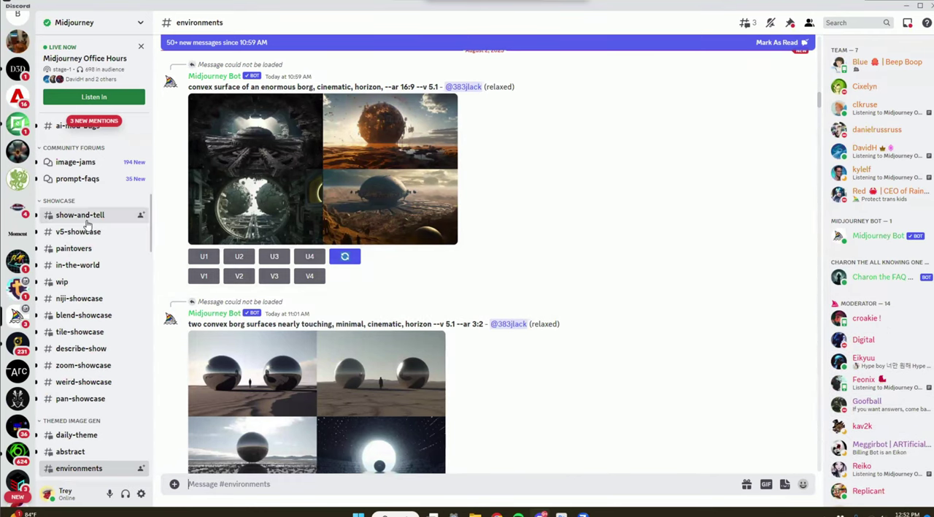
# Step: Browse community images in the Midjourney server's #v5-showcase channel
pyautogui.click(77, 230)
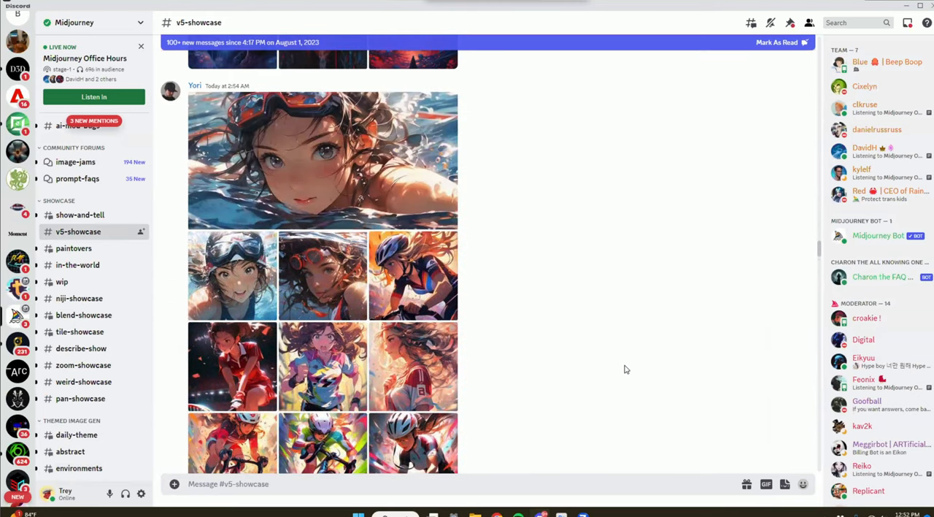
pyautogui.scroll(-3)
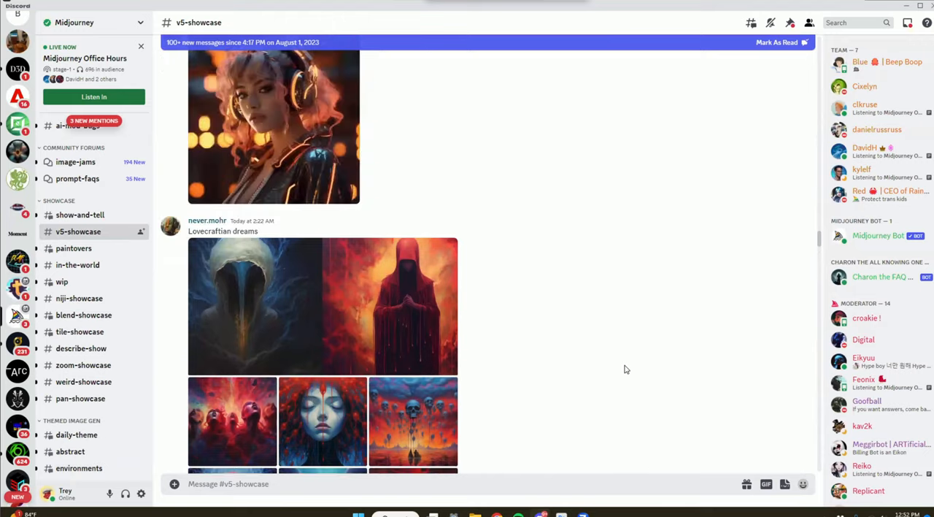
pyautogui.scroll(-3)
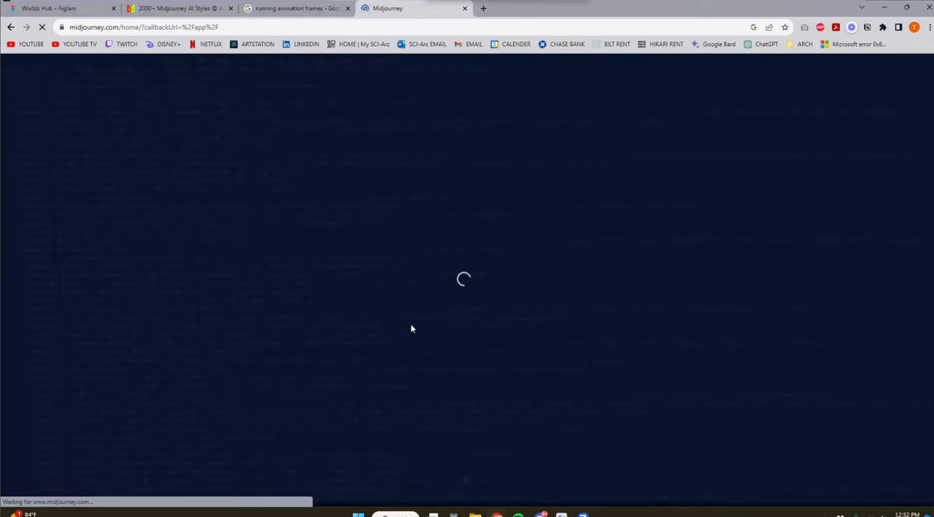
pyautogui.moveTo(470, 467)
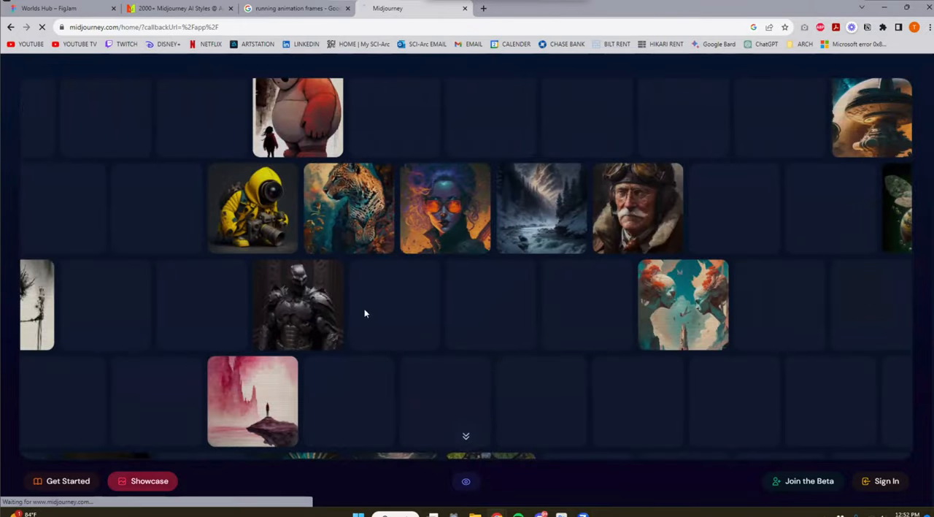
# Step: Browse the Recent gallery of the Community Showcase on midjourney.com
pyautogui.click(149, 482)
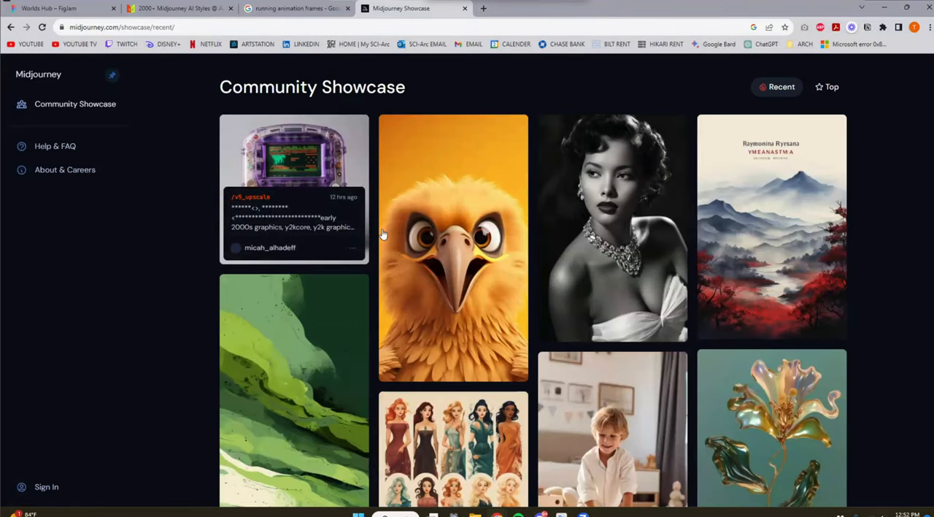
pyautogui.moveTo(511, 289)
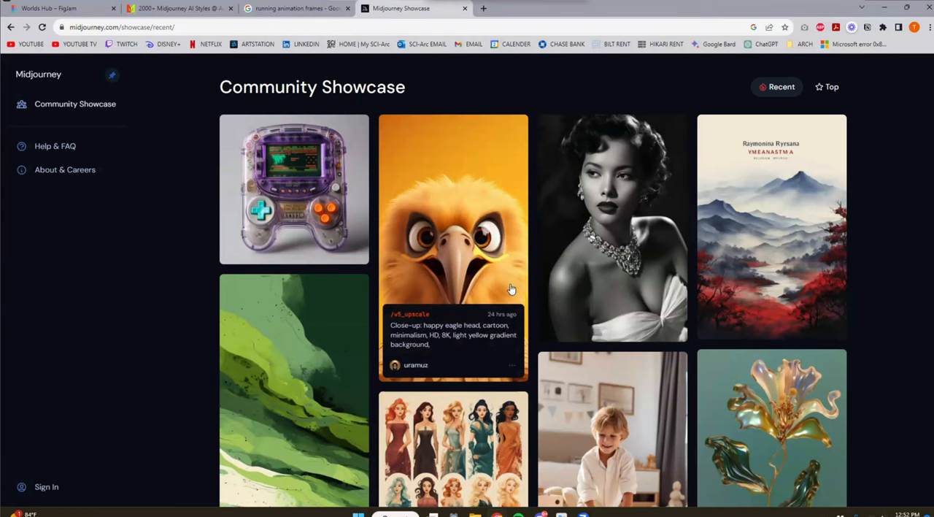
pyautogui.rightClick(512, 276)
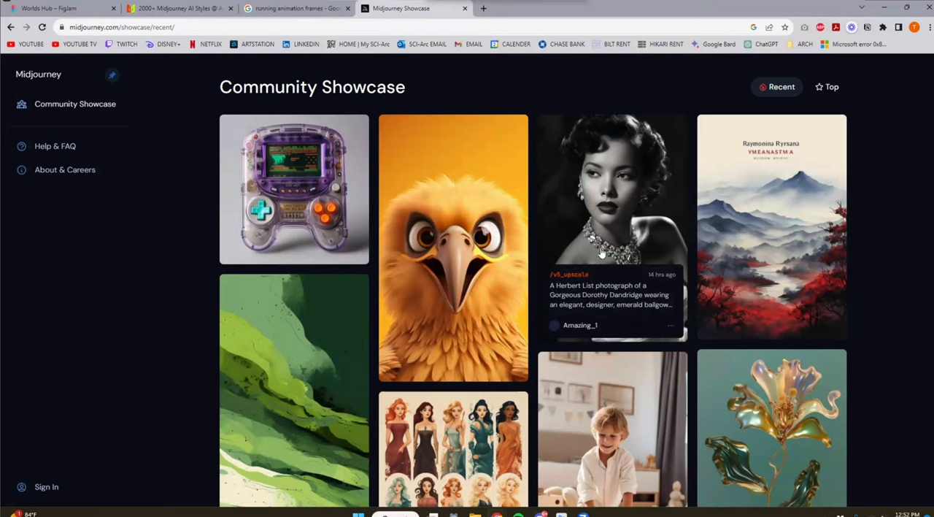
pyautogui.moveTo(762, 313)
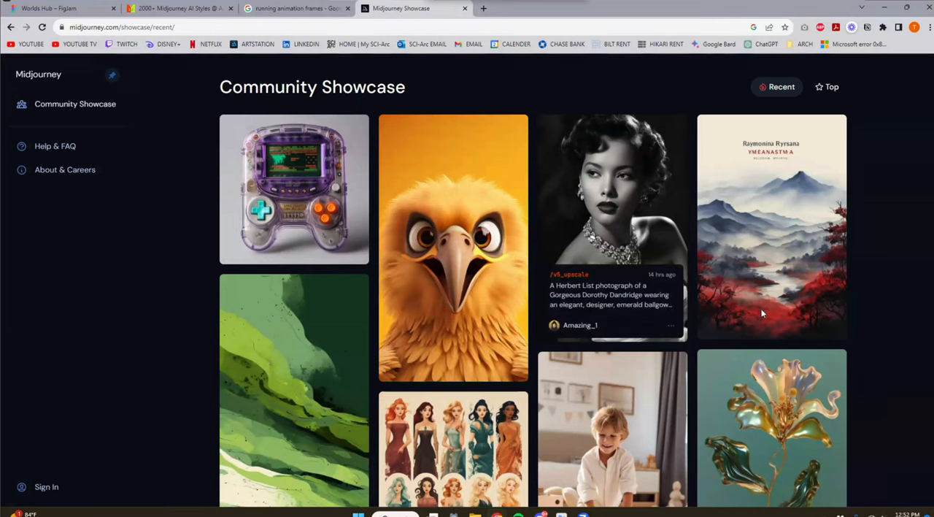
pyautogui.scroll(-3)
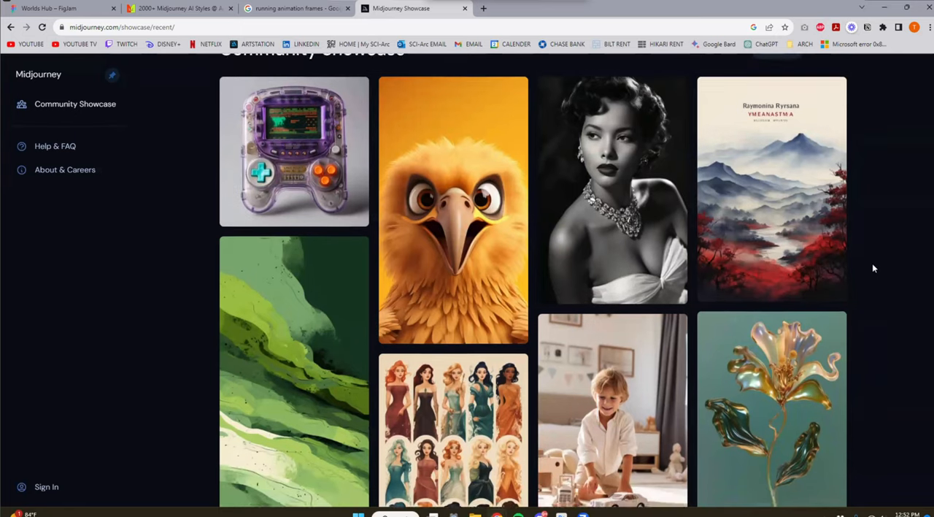
pyautogui.scroll(-3)
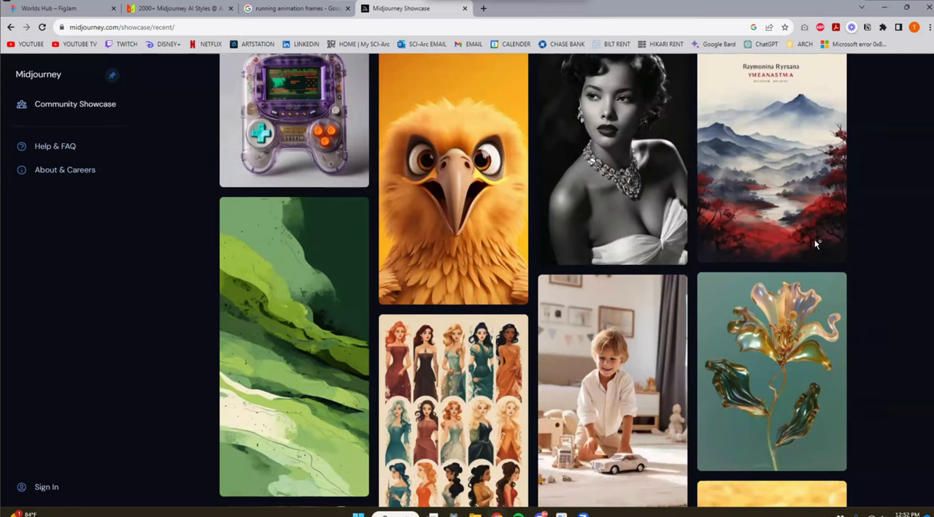
pyautogui.scroll(-3)
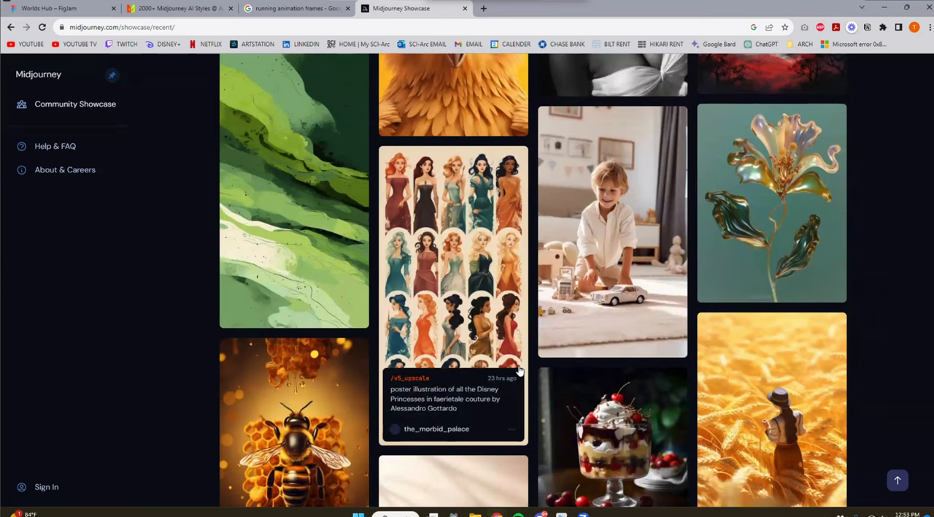
pyautogui.scroll(-3)
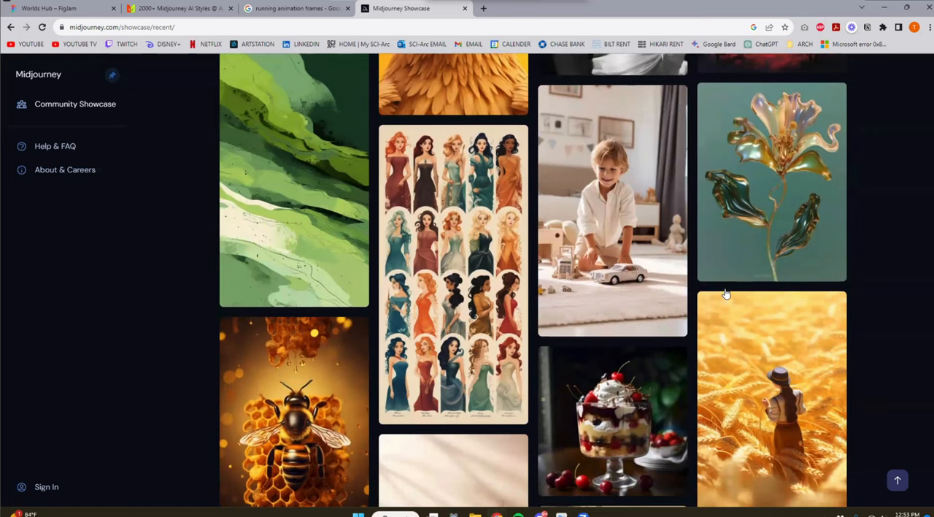
pyautogui.scroll(-3)
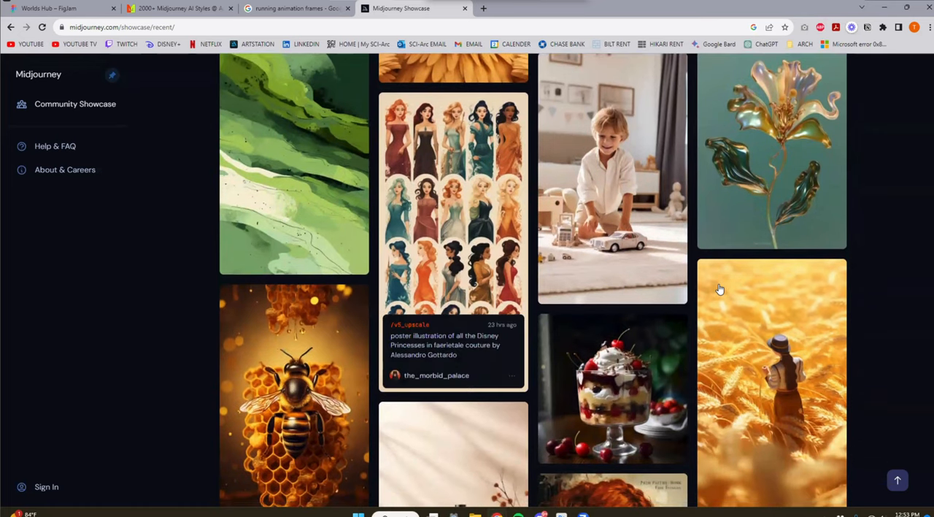
pyautogui.scroll(-3)
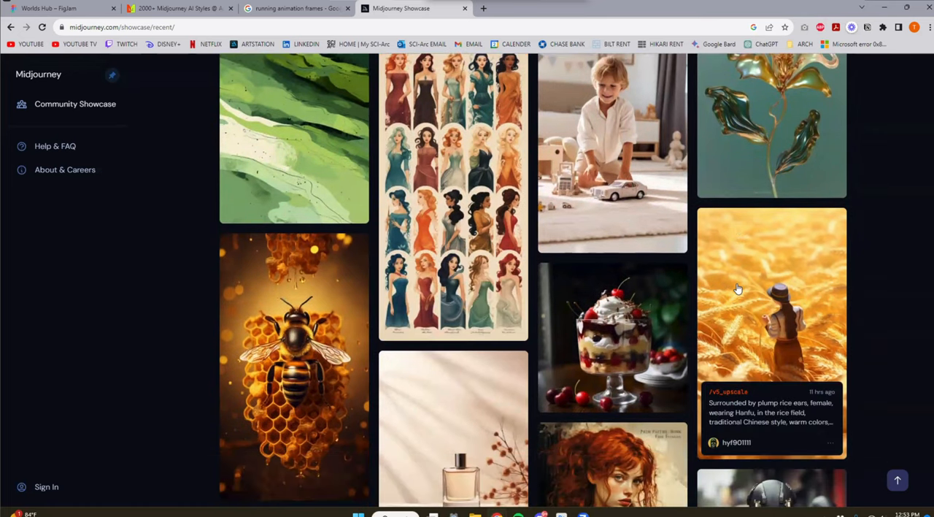
pyautogui.scroll(-3)
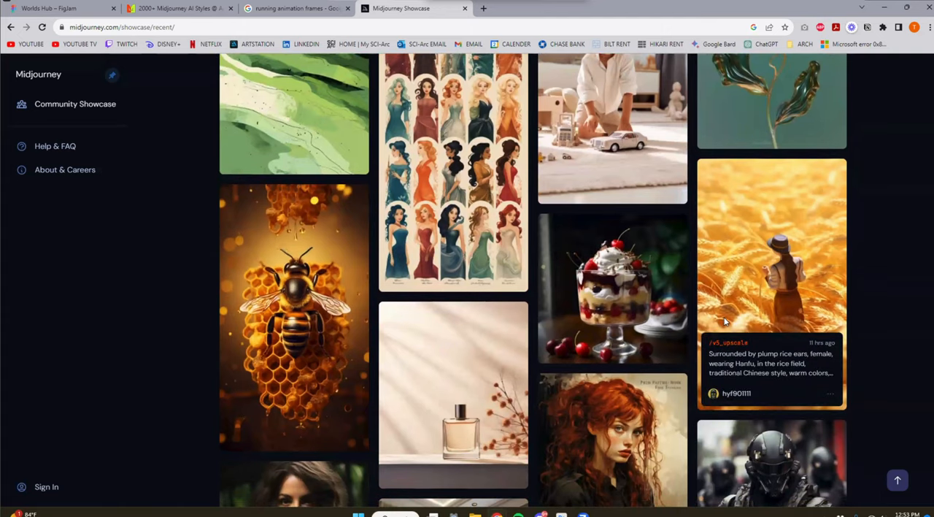
pyautogui.scroll(-3)
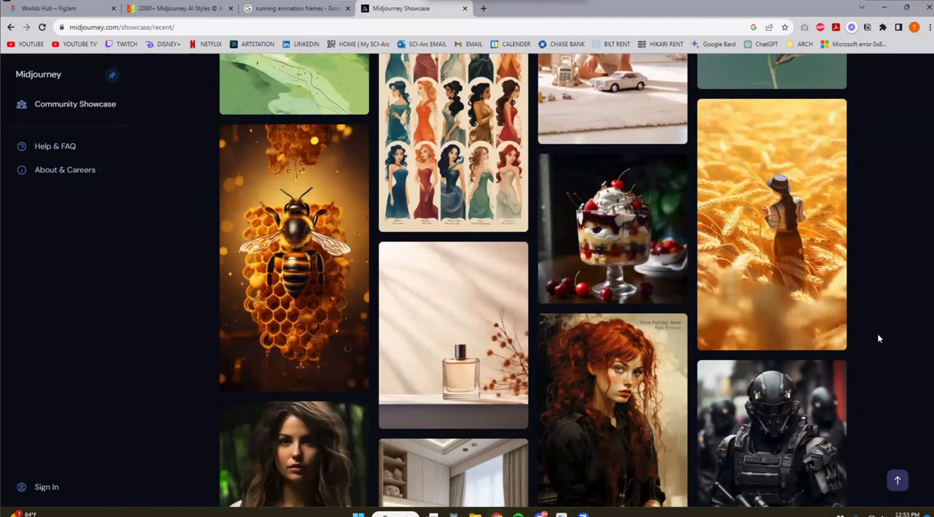
pyautogui.scroll(-3)
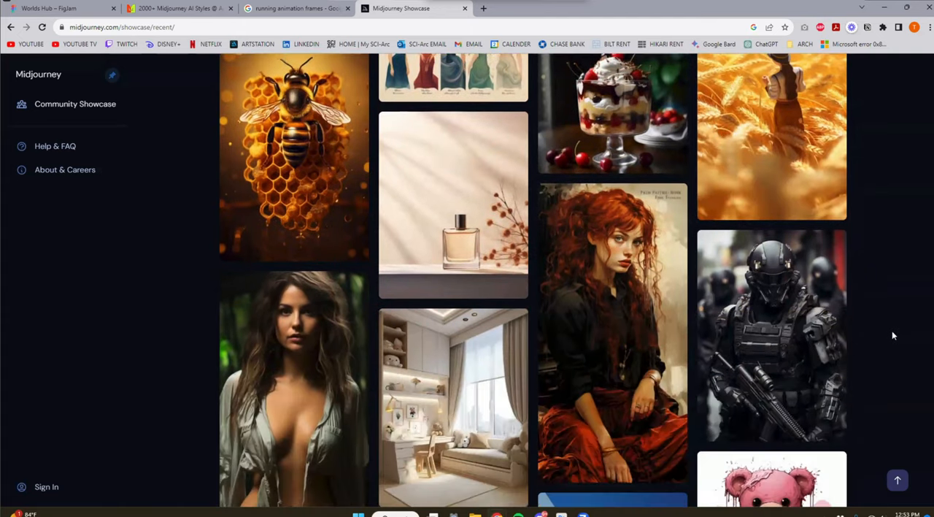
pyautogui.scroll(-3)
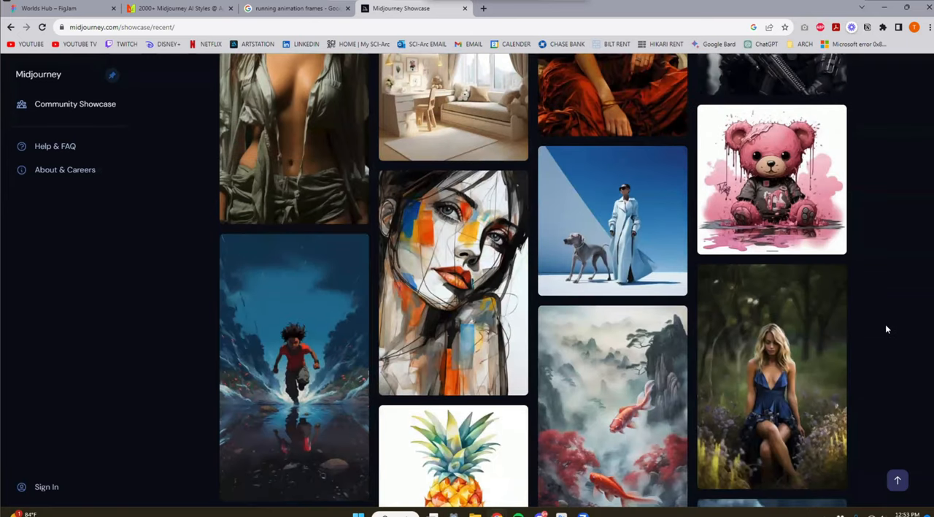
pyautogui.scroll(-3)
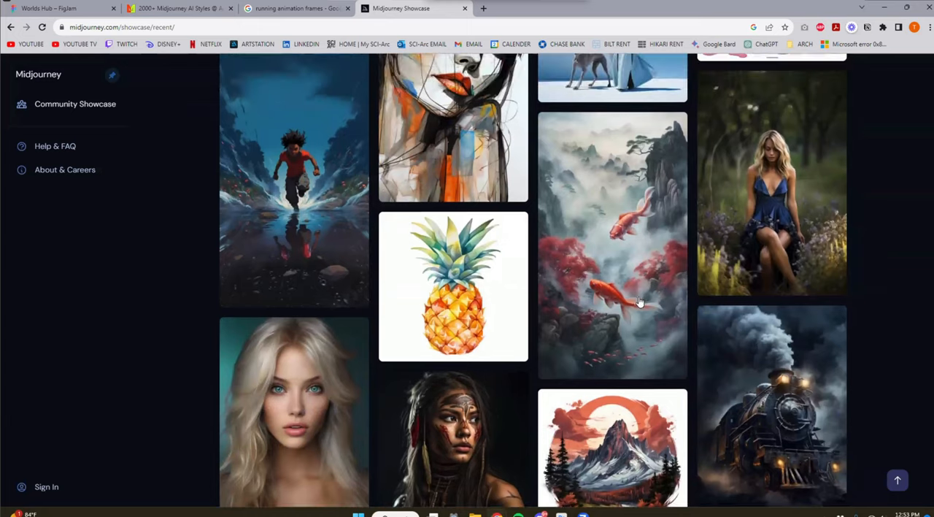
pyautogui.moveTo(636, 300)
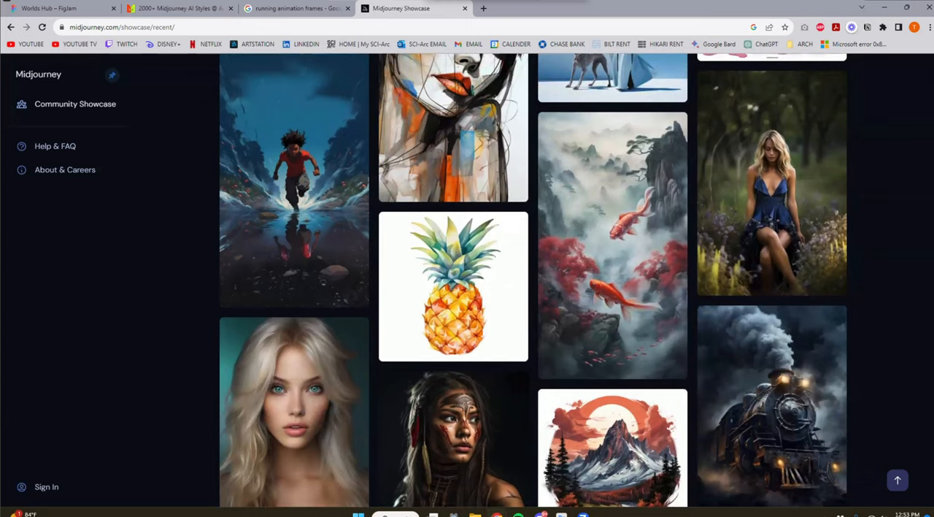
pyautogui.moveTo(124, 181)
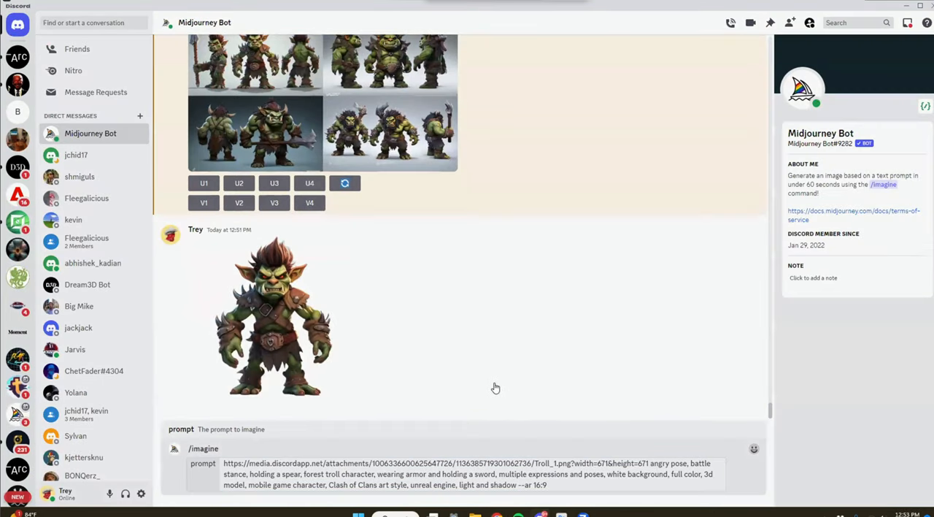
pyautogui.moveTo(699, 462)
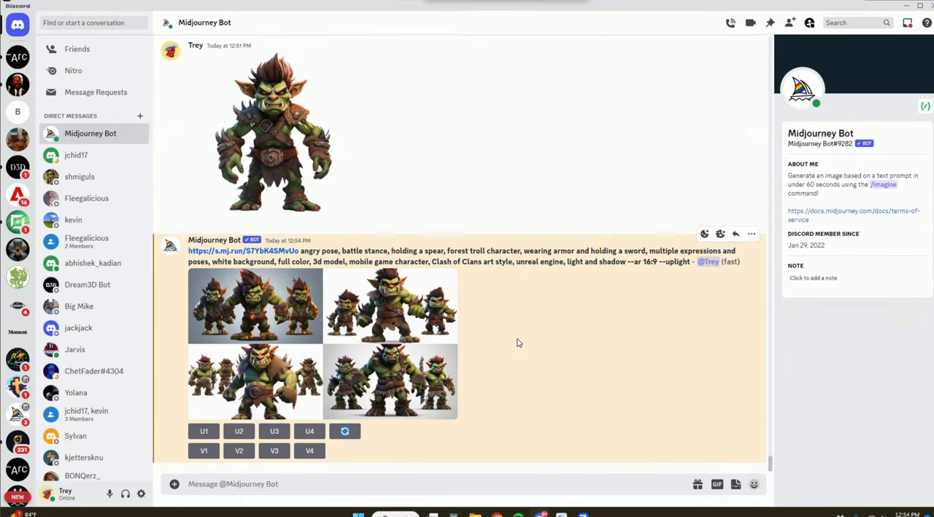
pyautogui.moveTo(461, 345)
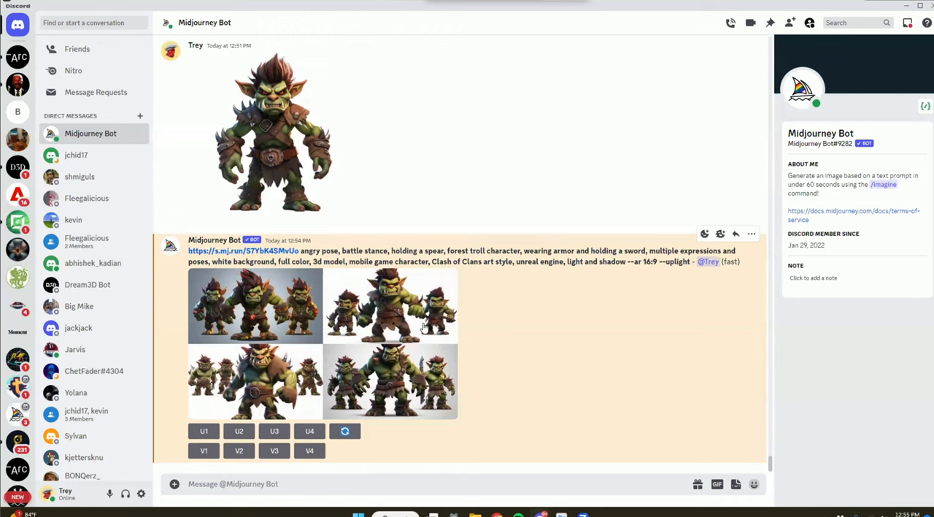
pyautogui.moveTo(491, 472)
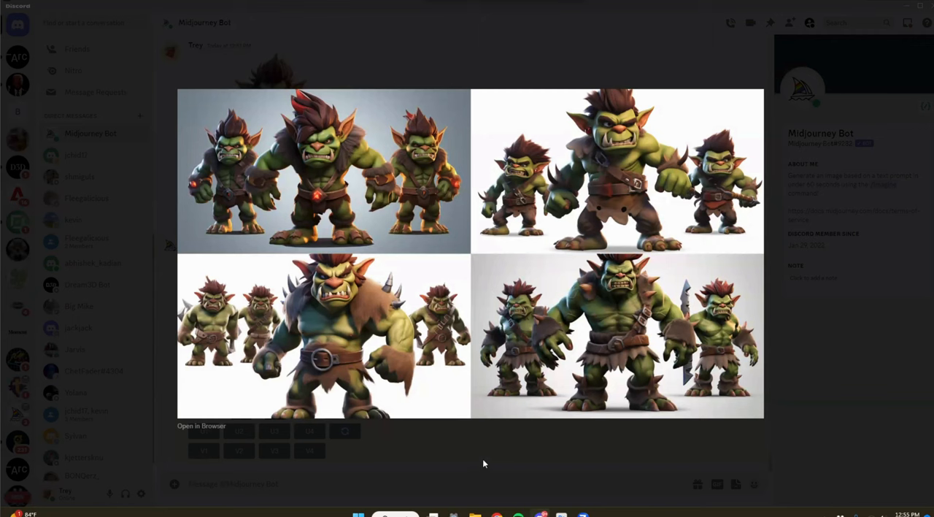
pyautogui.moveTo(491, 464)
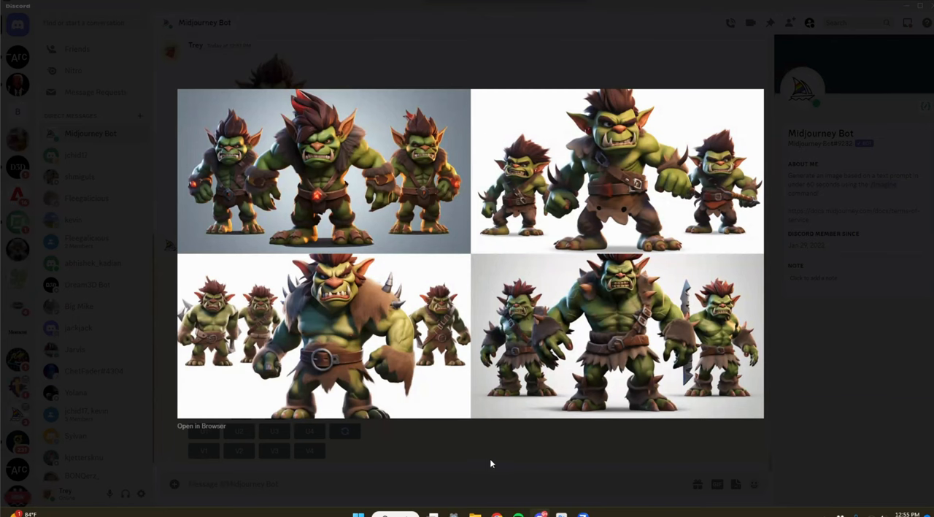
pyautogui.moveTo(480, 396)
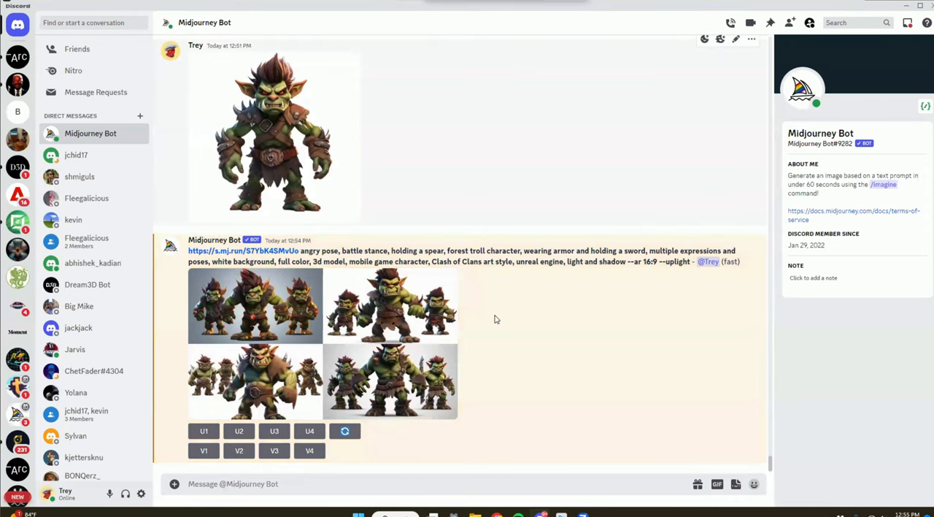
pyautogui.moveTo(426, 278)
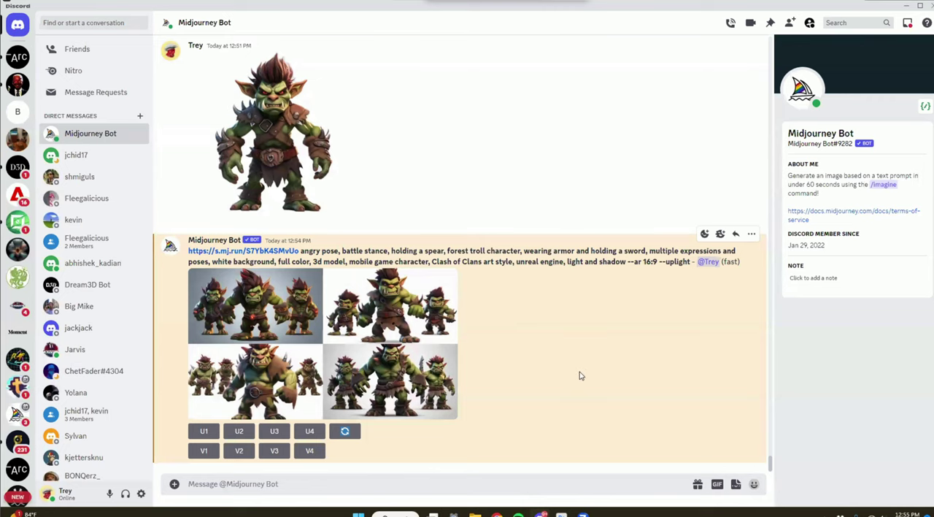
pyautogui.moveTo(450, 346)
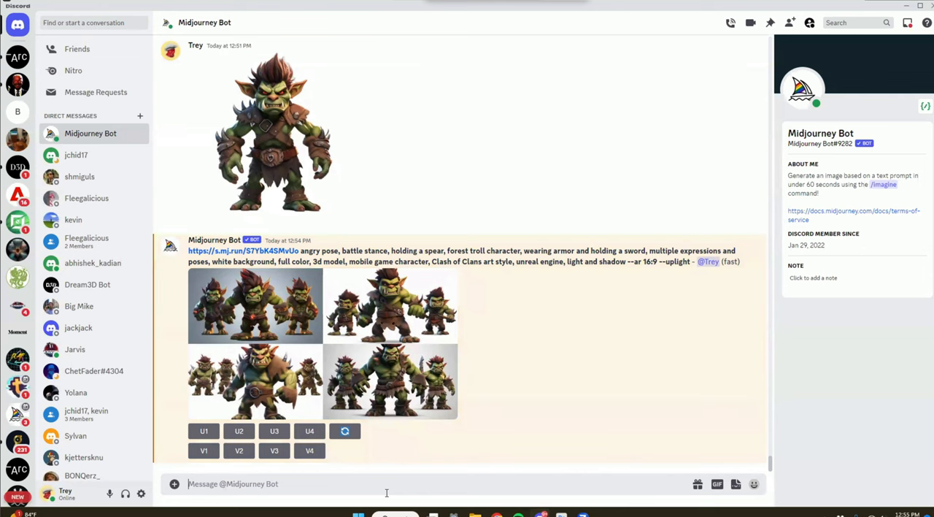
# Step: Start an /imagine prompt with the image URL, replacing the angry pose wording with a happy facial expression
pyautogui.write('/imag')
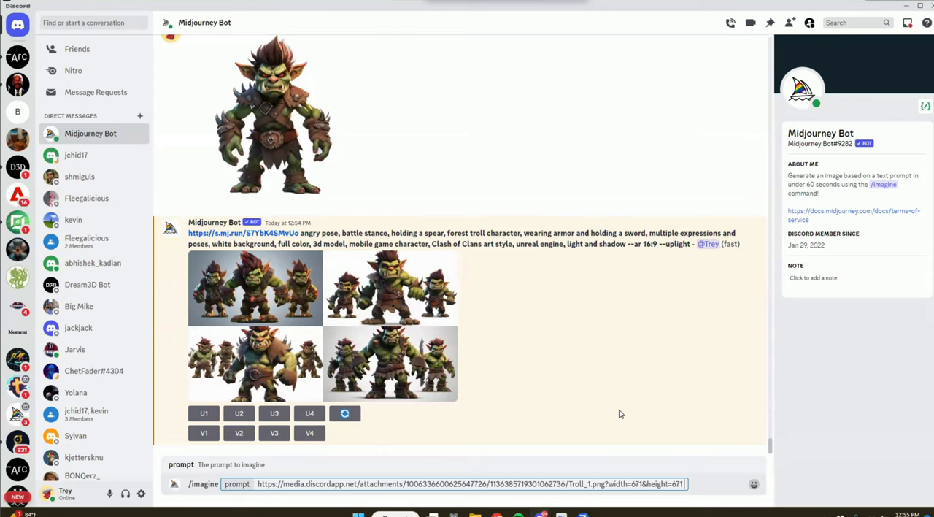
pyautogui.write('happy')
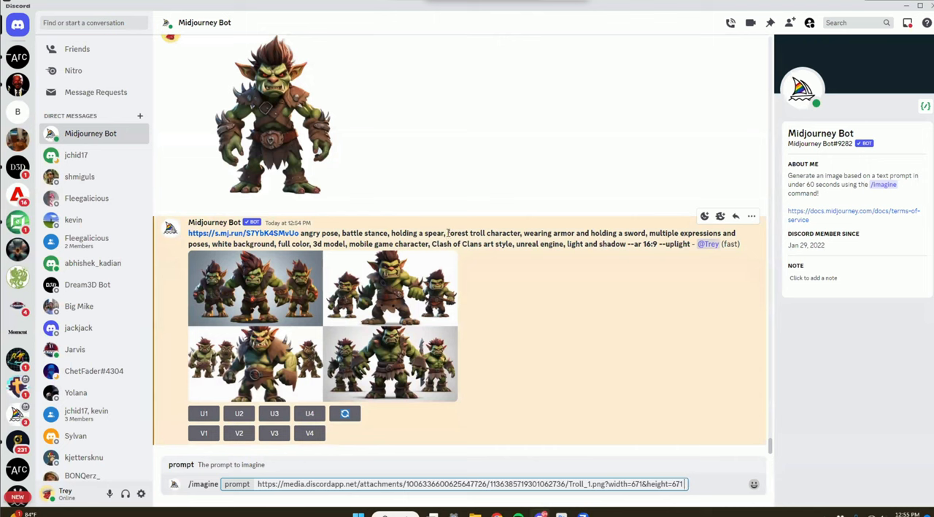
pyautogui.moveTo(445, 234); pyautogui.dragTo(646, 234)
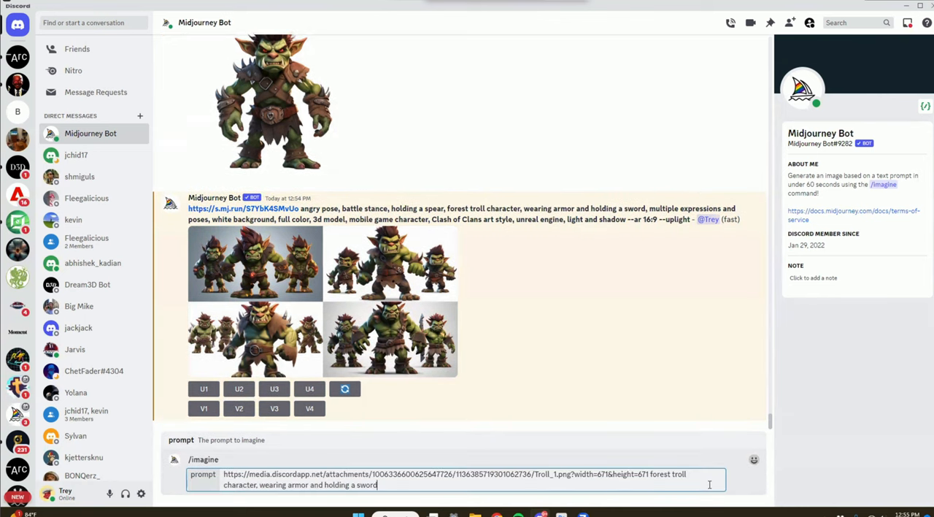
pyautogui.write(', happy face')
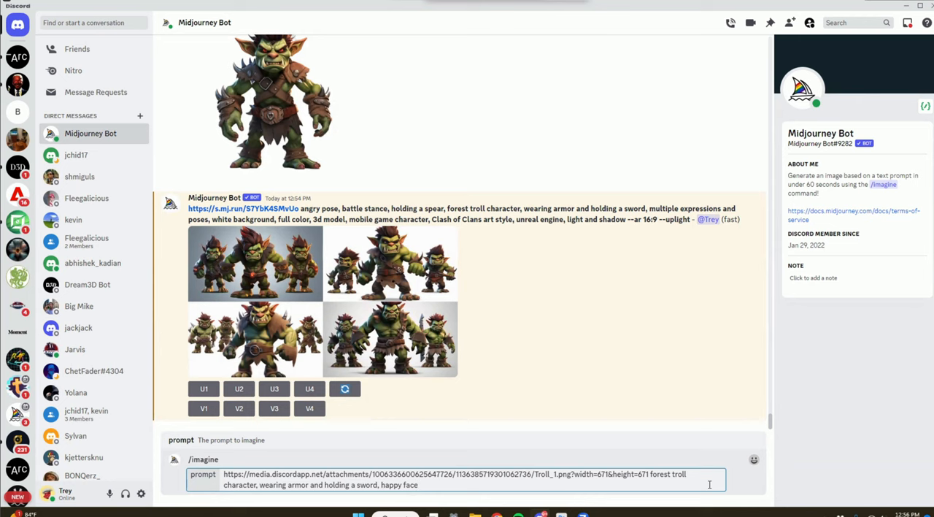
pyautogui.write('facial expression')
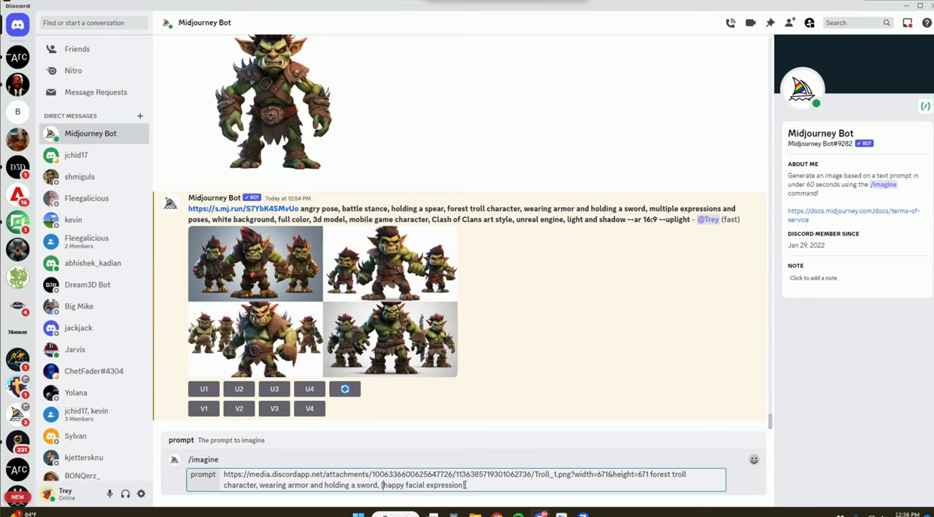
# Step: Weight '[happy facial expression]::2', add 'joyful --ar 16:9' and submit the prompt
pyautogui.write(':2,')
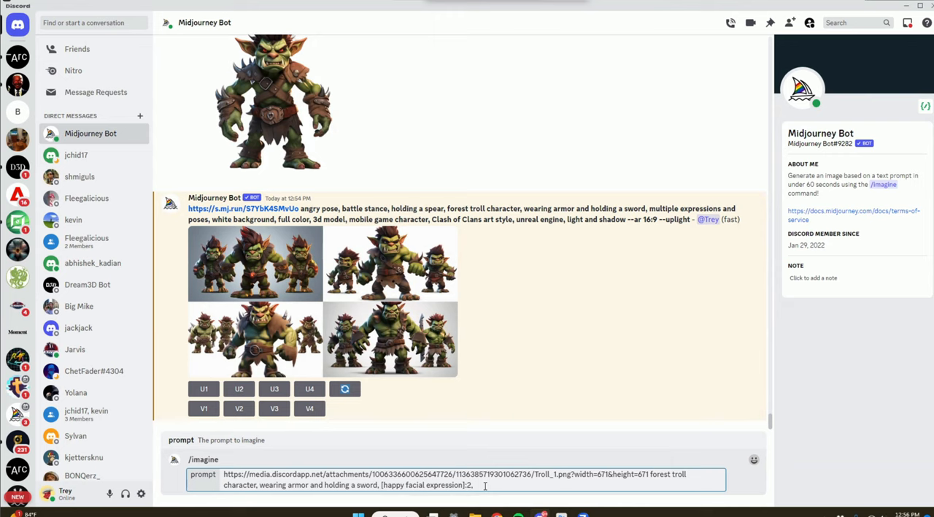
pyautogui.write('joyful')
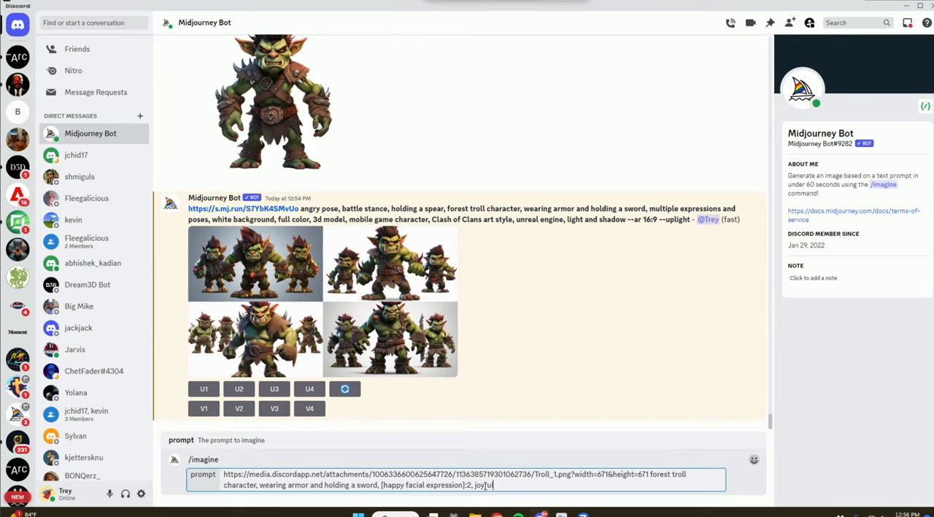
pyautogui.write('--ar 16:9')
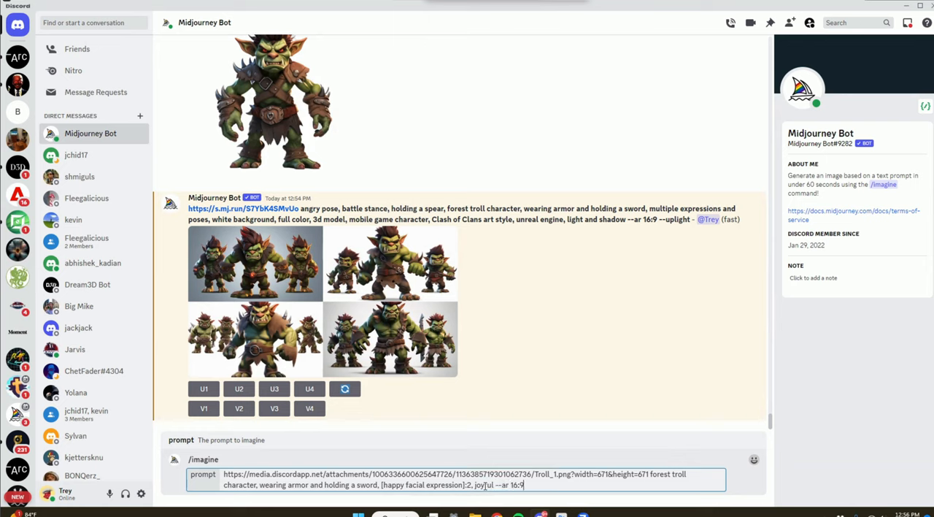
pyautogui.press('Enter')
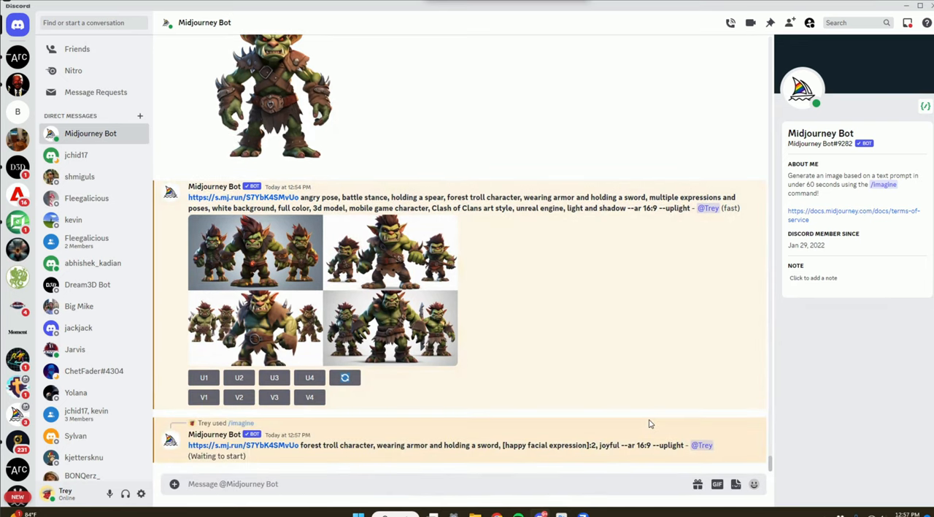
# Step: Scroll down to the finished happy-expression troll grid
pyautogui.scroll(-3)
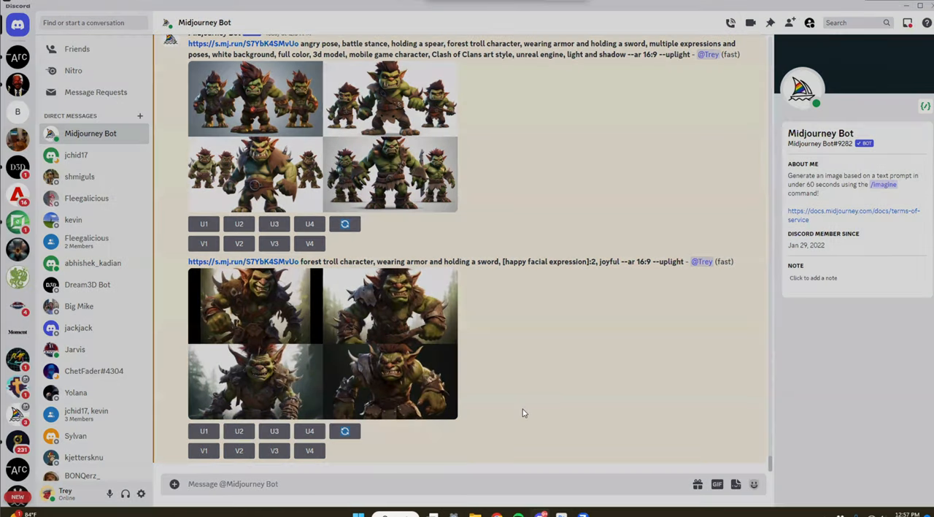
pyautogui.moveTo(277, 296)
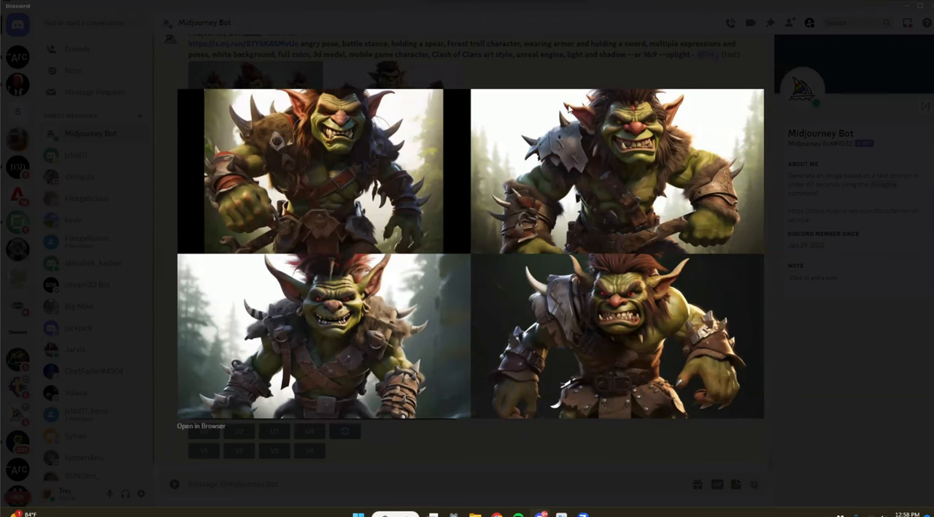
pyautogui.moveTo(497, 108)
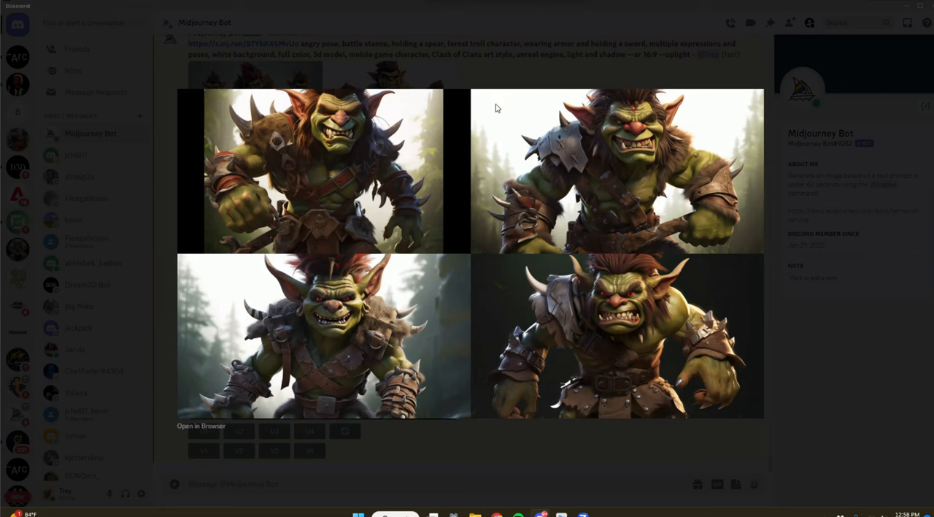
pyautogui.moveTo(702, 426)
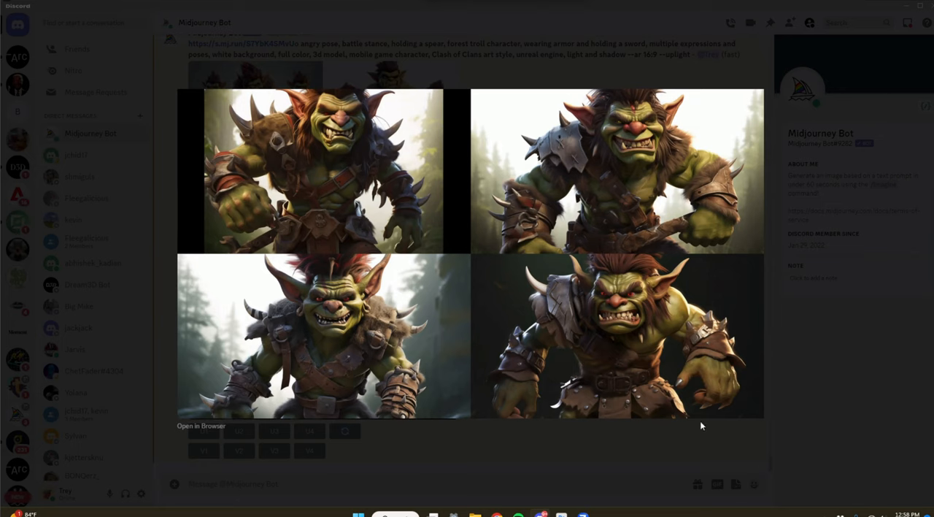
pyautogui.moveTo(670, 459)
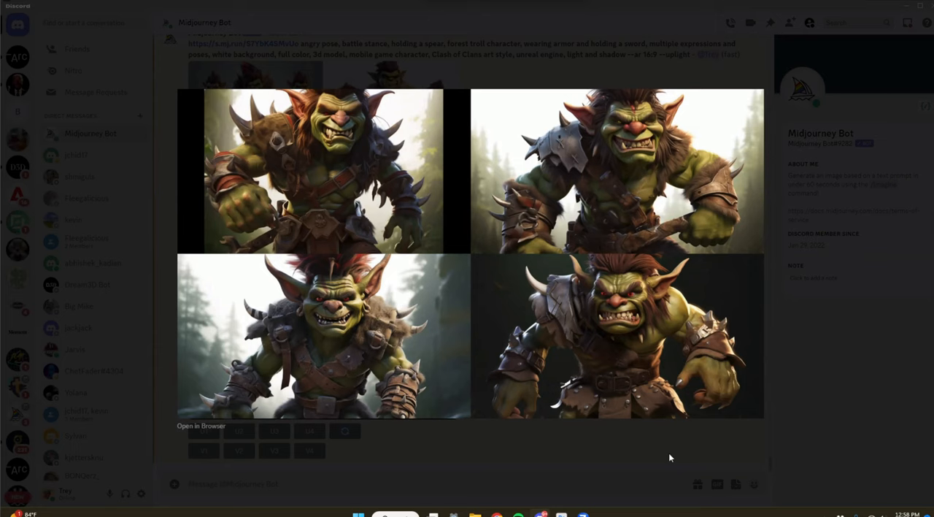
pyautogui.moveTo(651, 461)
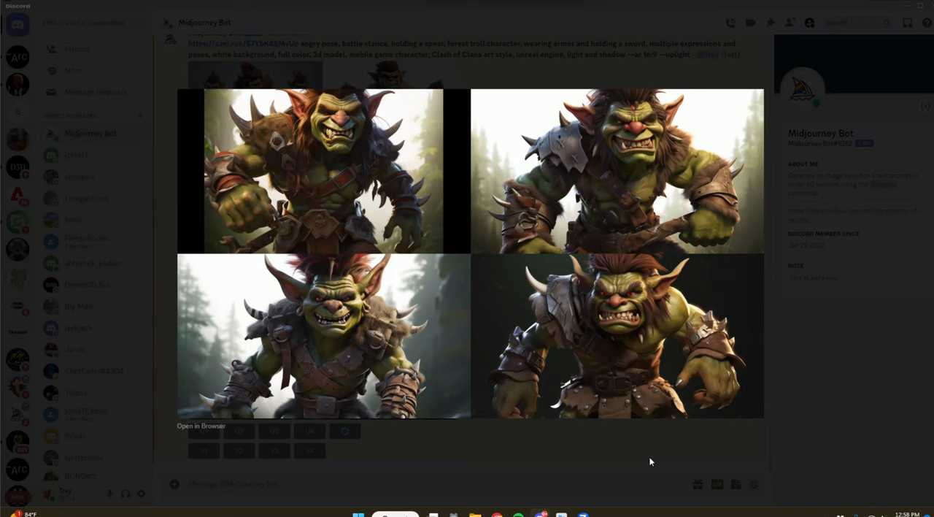
pyautogui.moveTo(655, 464)
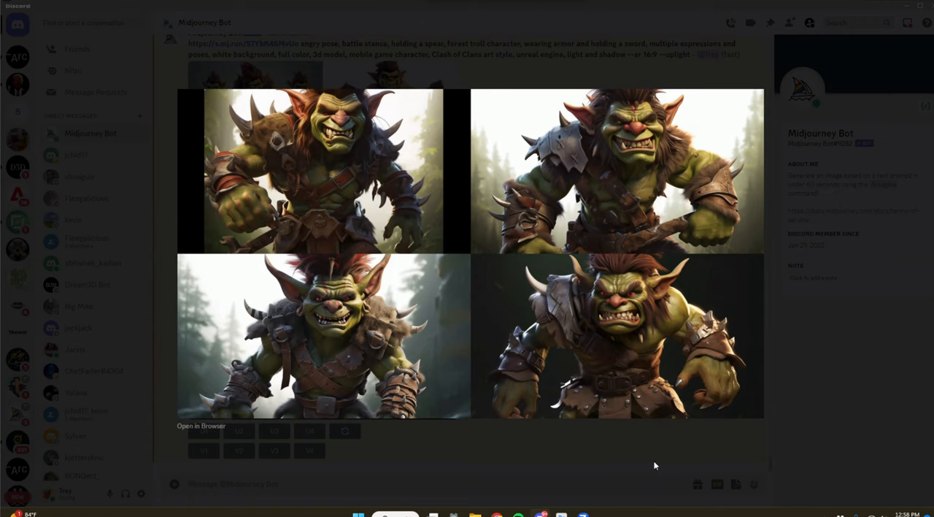
pyautogui.moveTo(654, 464)
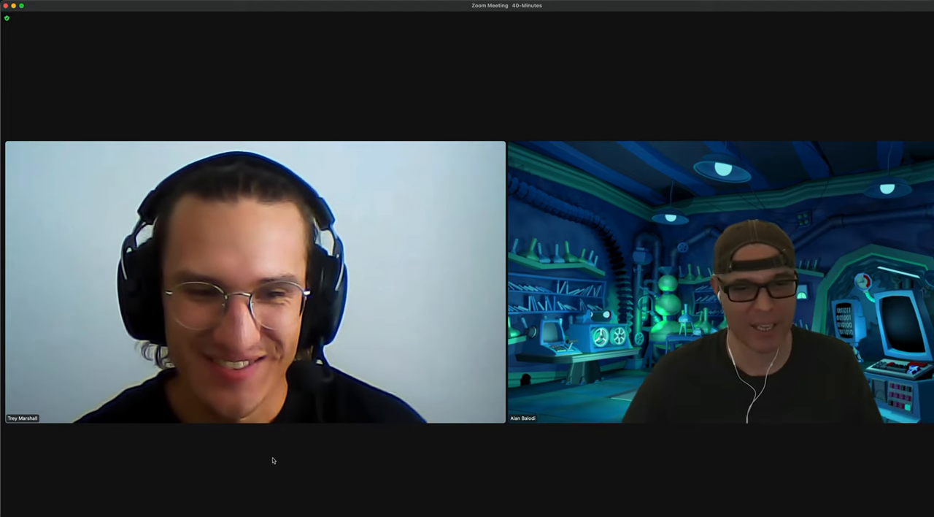
pyautogui.moveTo(771, 476)
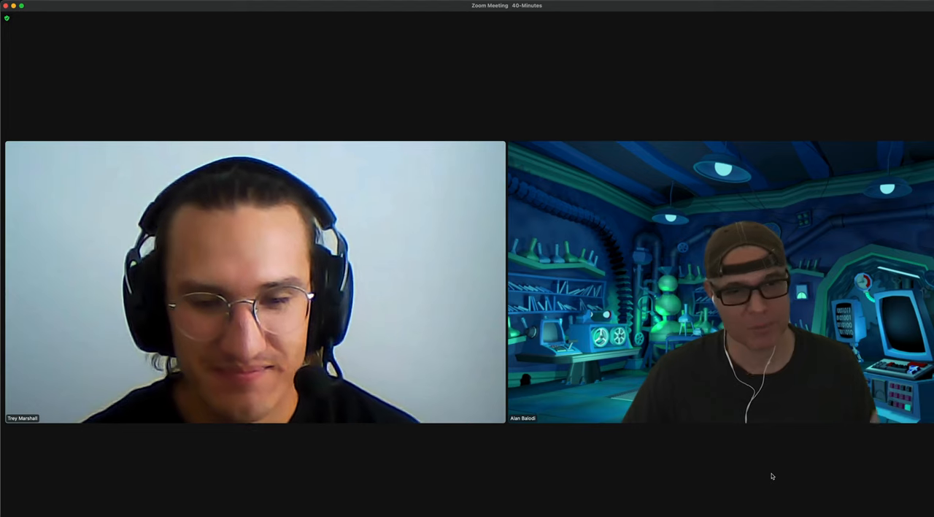